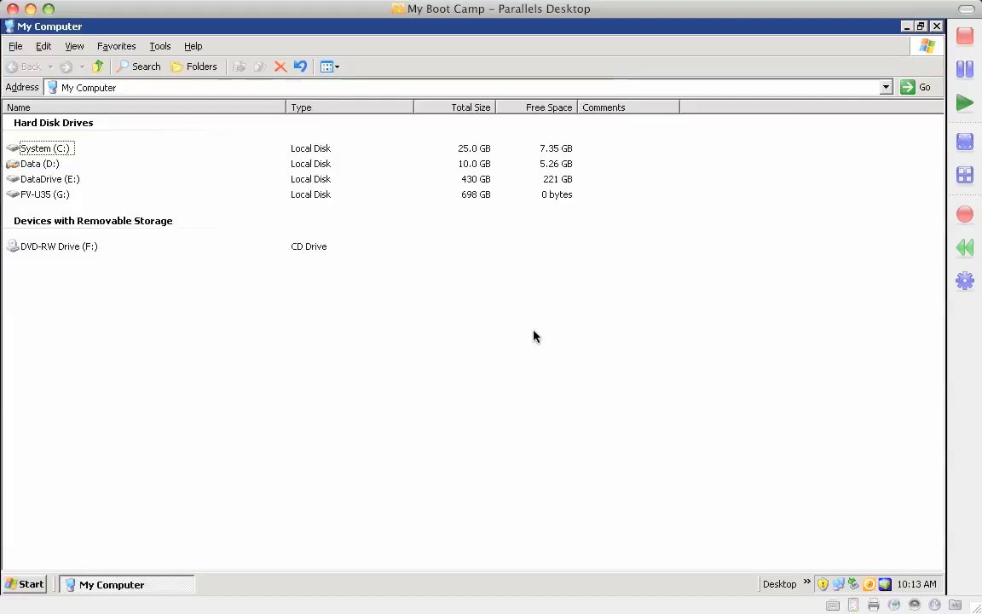
pyautogui.moveTo(353, 269)
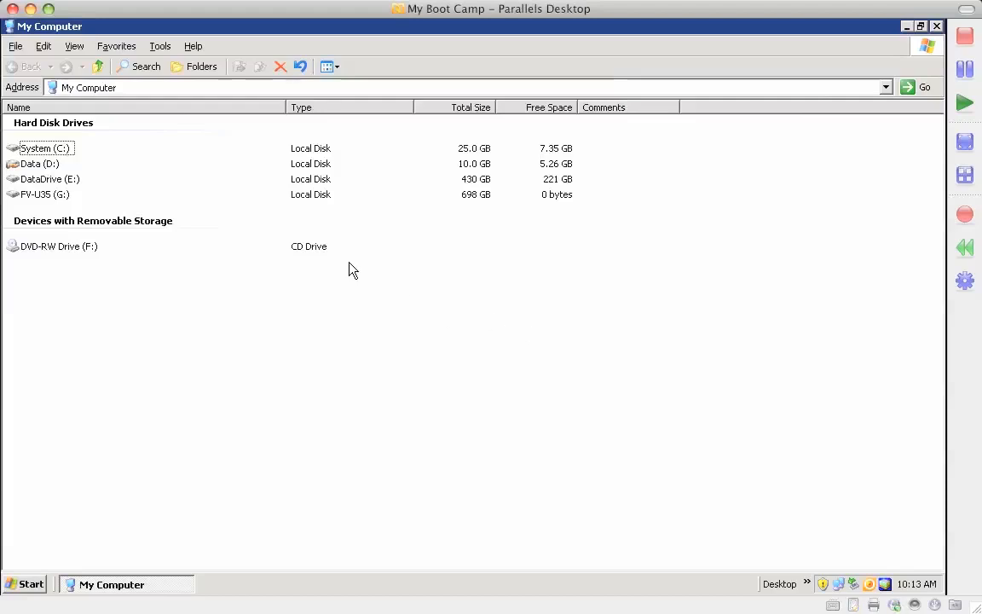
pyautogui.moveTo(164, 218)
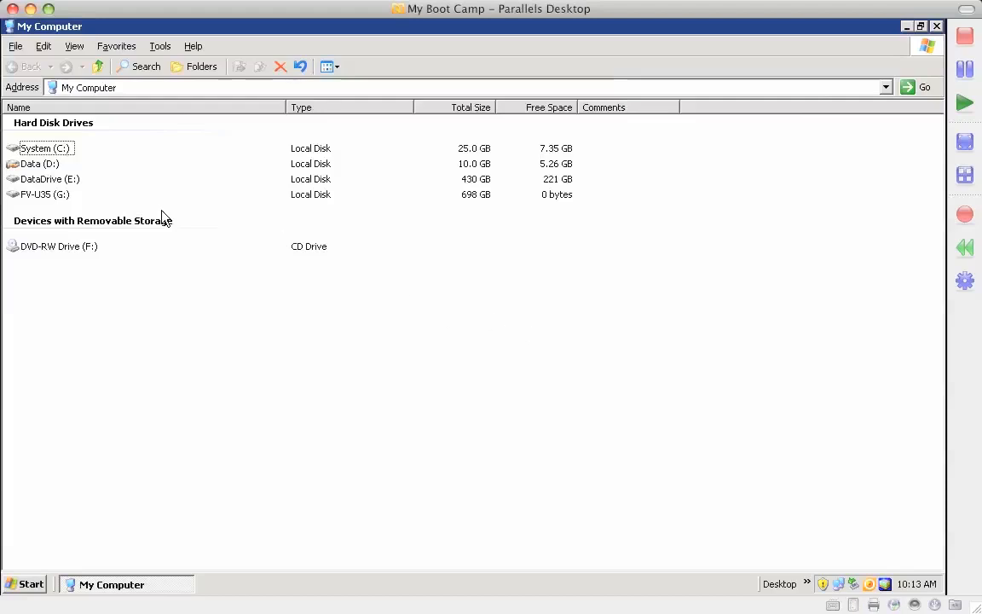
pyautogui.moveTo(103, 133)
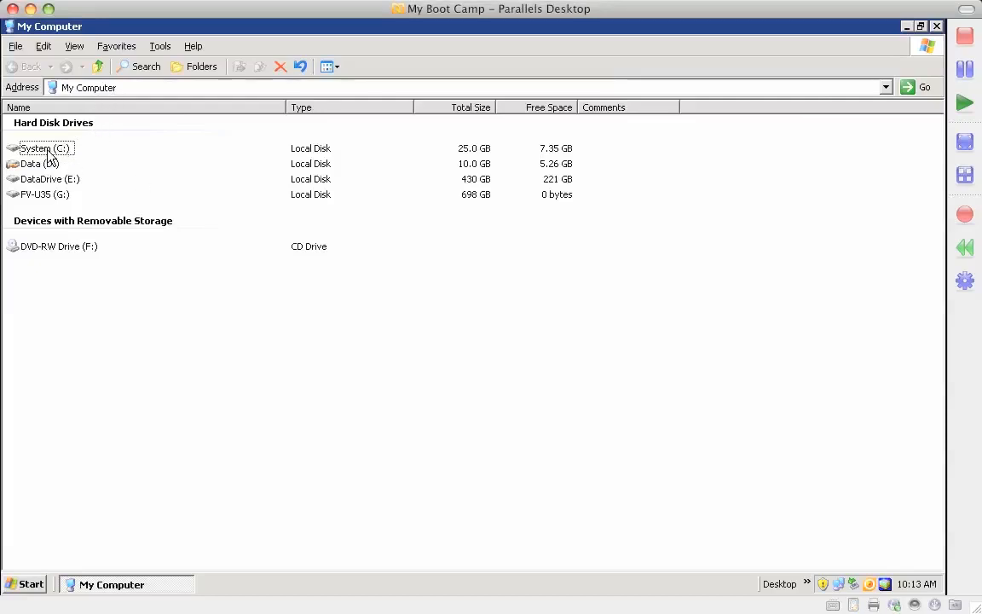
pyautogui.moveTo(42, 153)
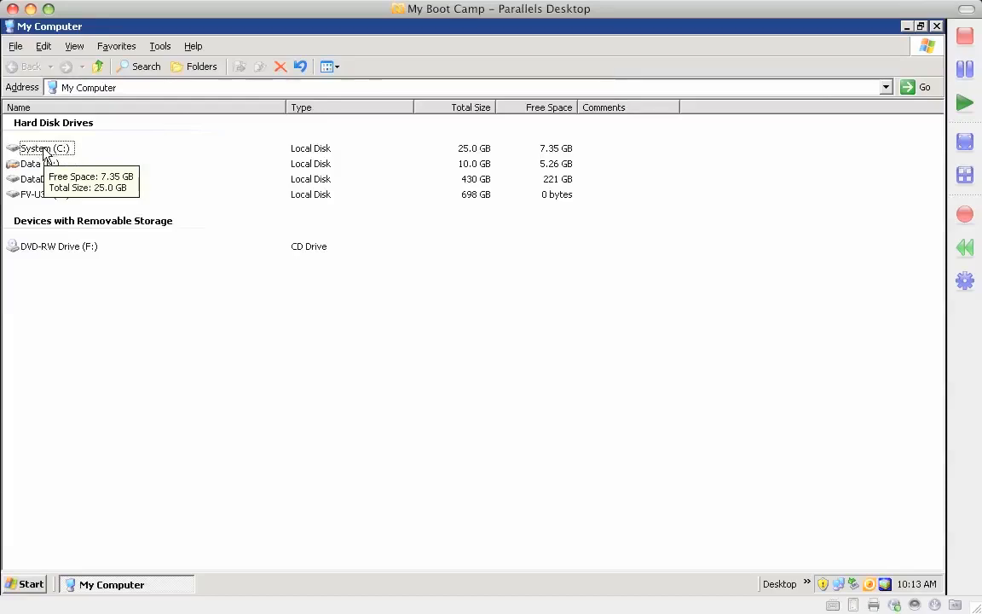
pyautogui.moveTo(37, 164)
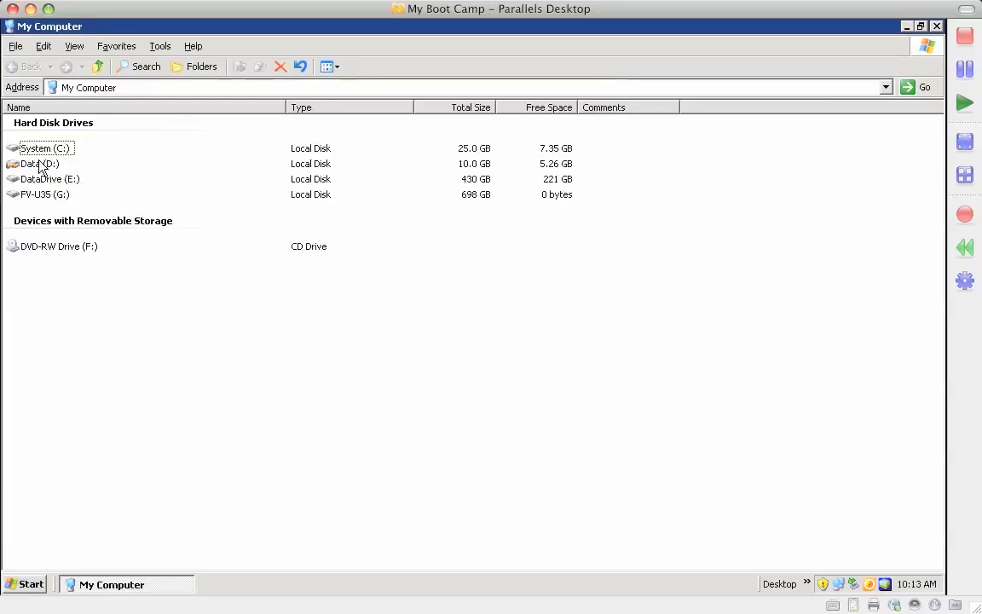
pyautogui.moveTo(37, 163)
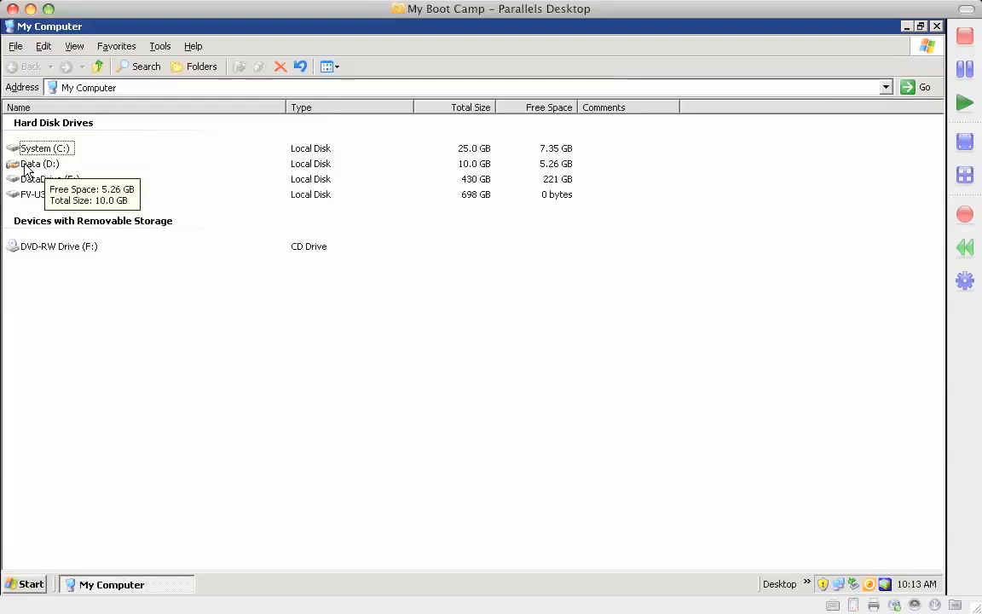
# Browse Data (D:), look inside MS Office 2007, then land in the D:\Mac folder
pyautogui.doubleClick(38, 163)
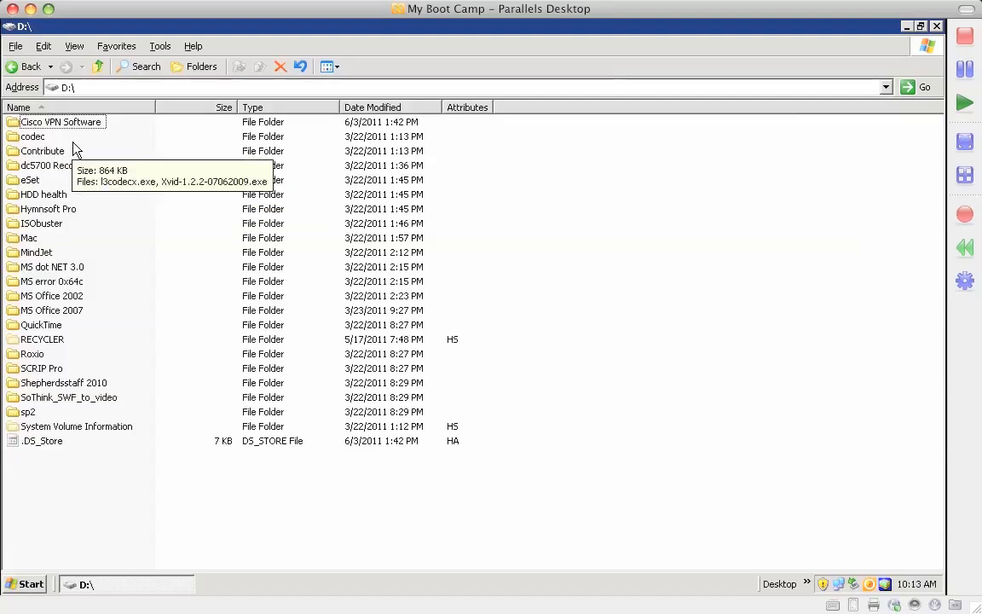
pyautogui.moveTo(70, 318)
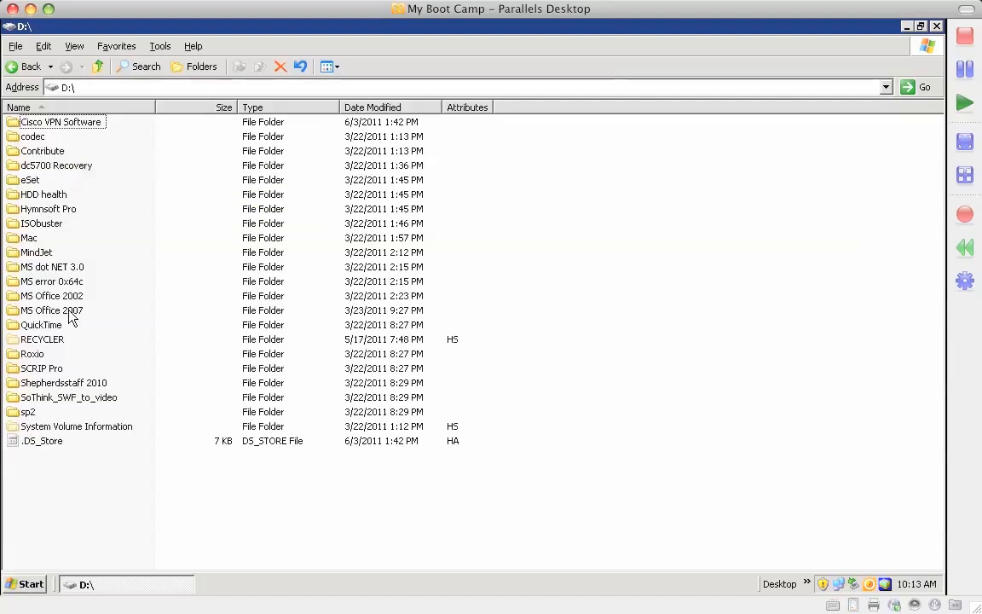
pyautogui.doubleClick(51, 311)
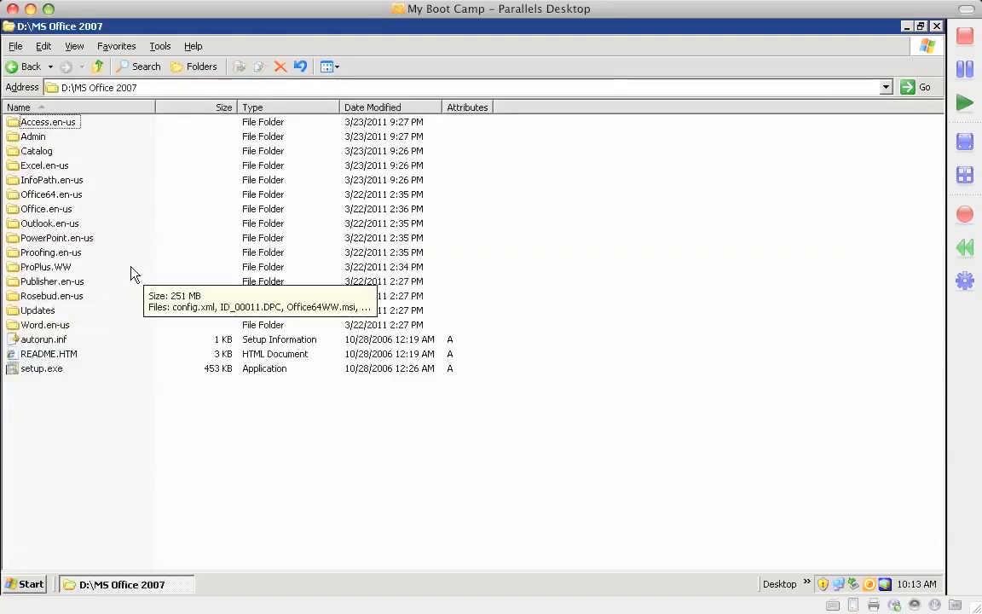
pyautogui.moveTo(94, 218)
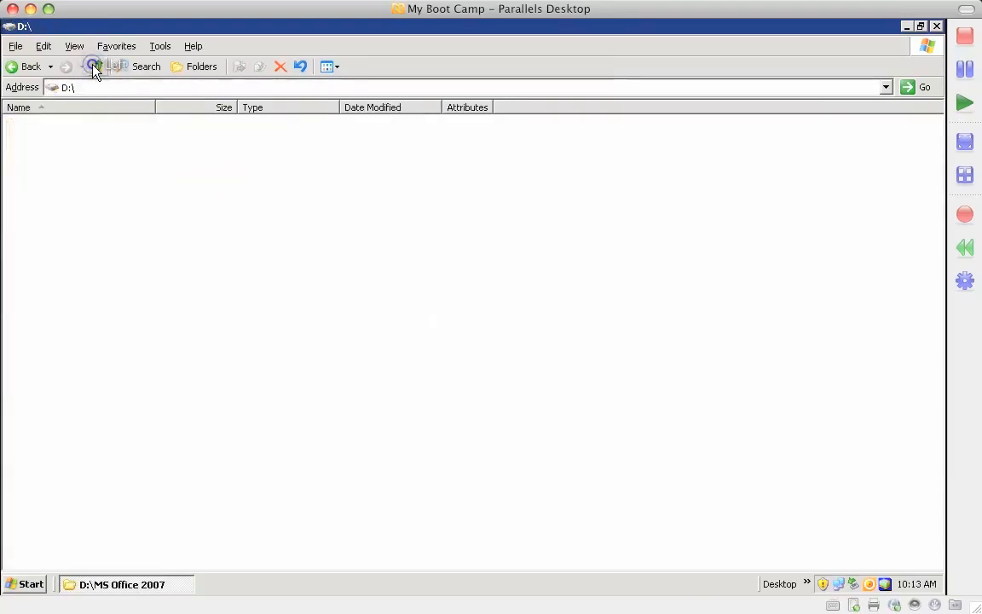
pyautogui.click(93, 67)
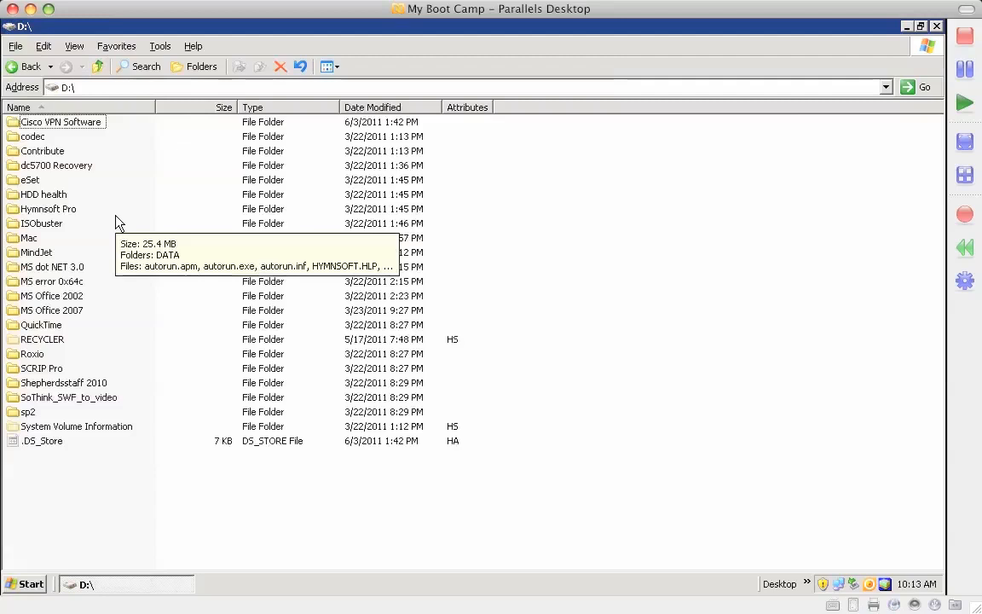
pyautogui.moveTo(83, 382)
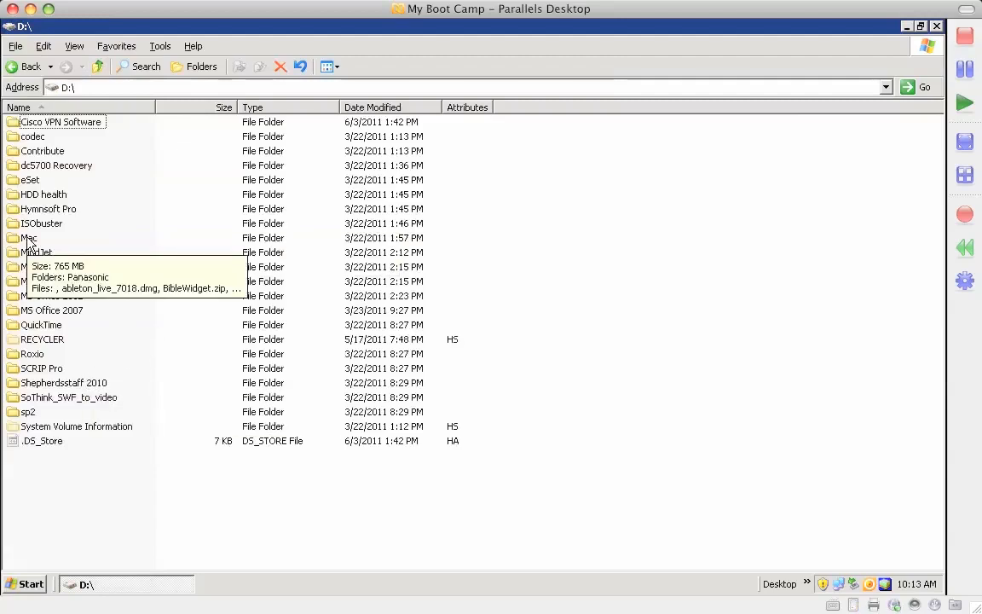
pyautogui.doubleClick(27, 239)
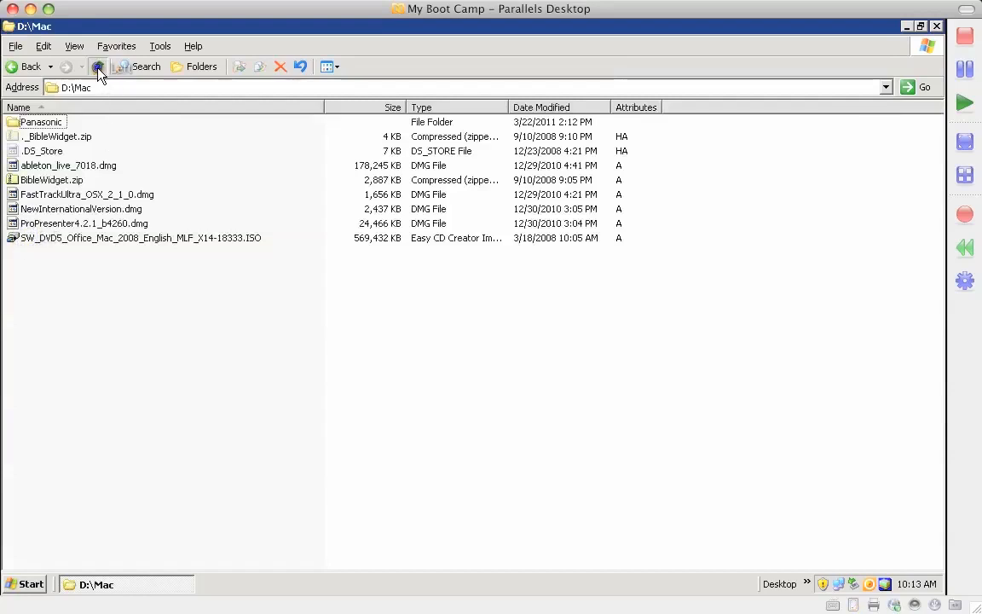
# Return to My Computer and check the Data (D:) drive's context menu without renaming it
pyautogui.click(97, 66)
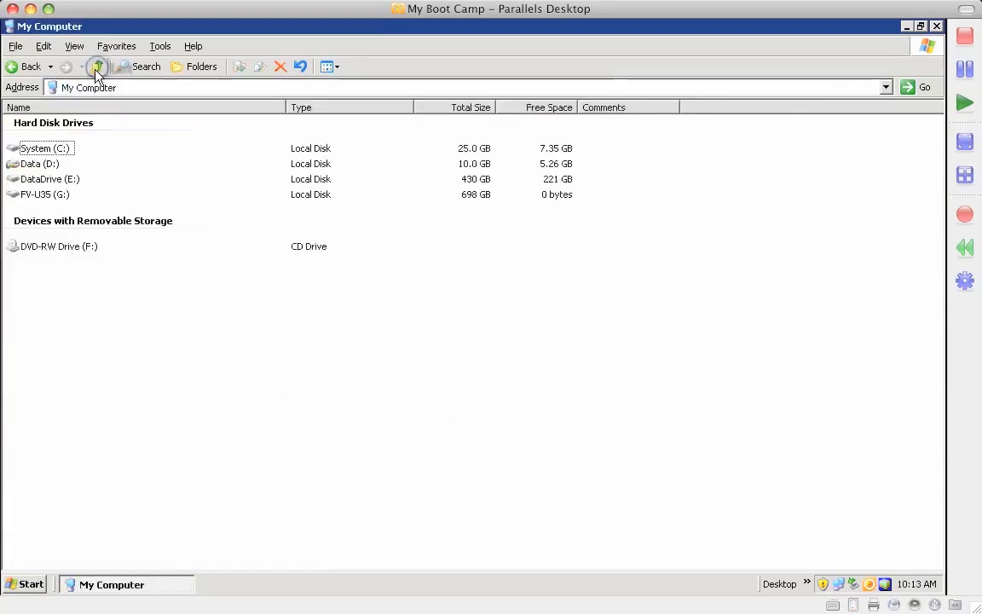
pyautogui.moveTo(35, 164)
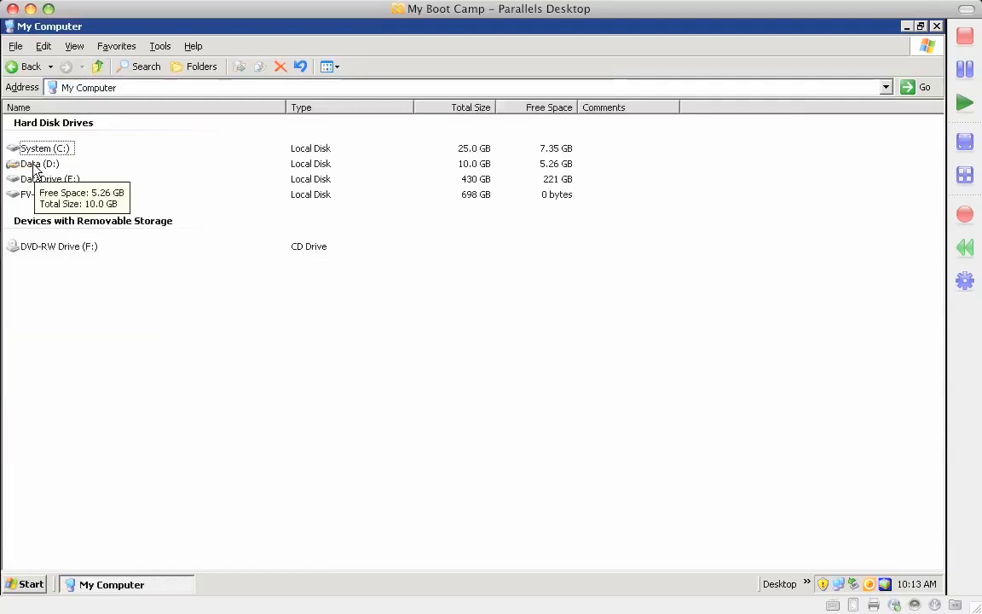
pyautogui.rightClick(37, 163)
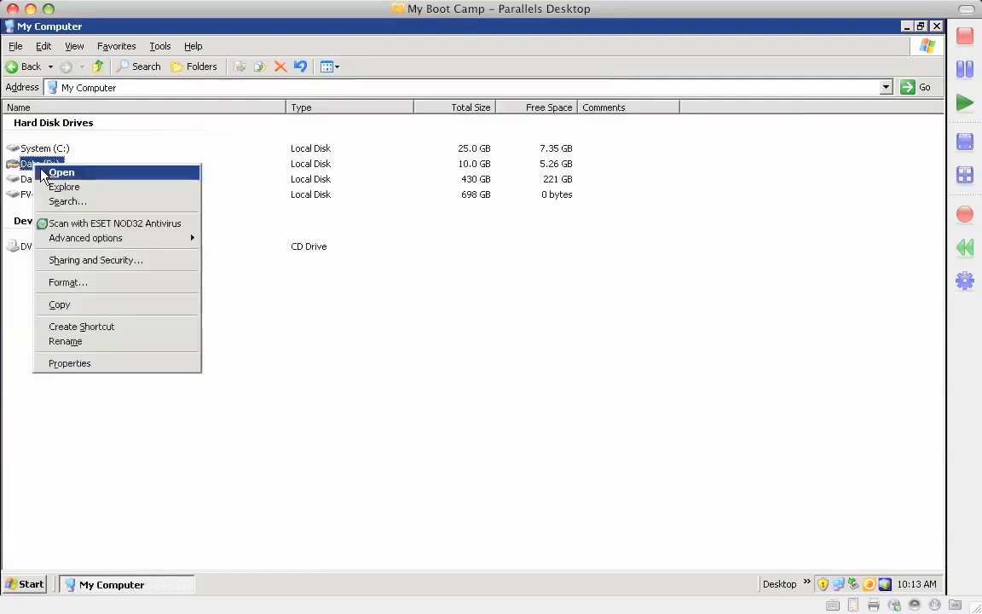
pyautogui.moveTo(93, 350)
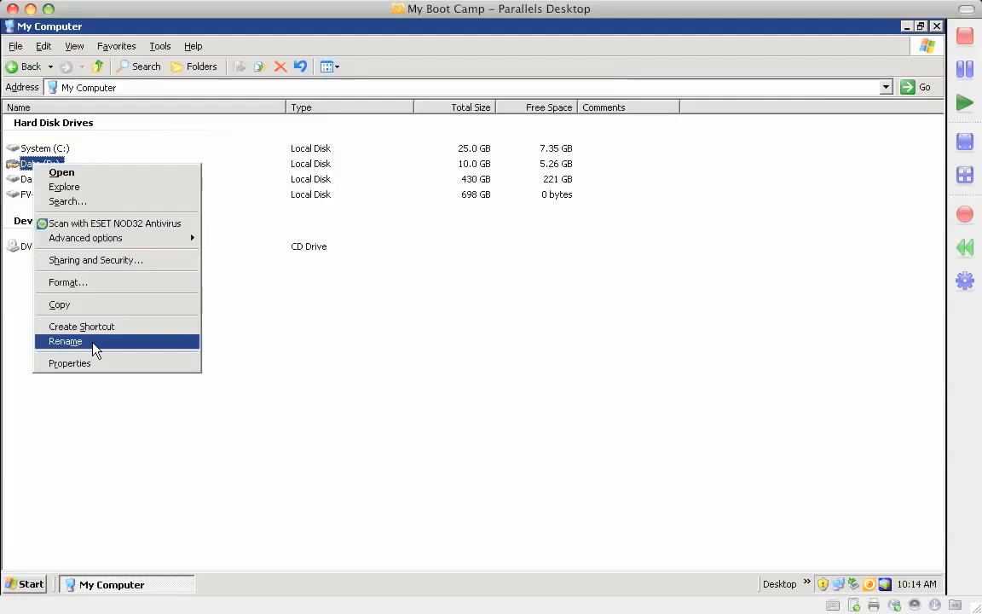
pyautogui.click(65, 341)
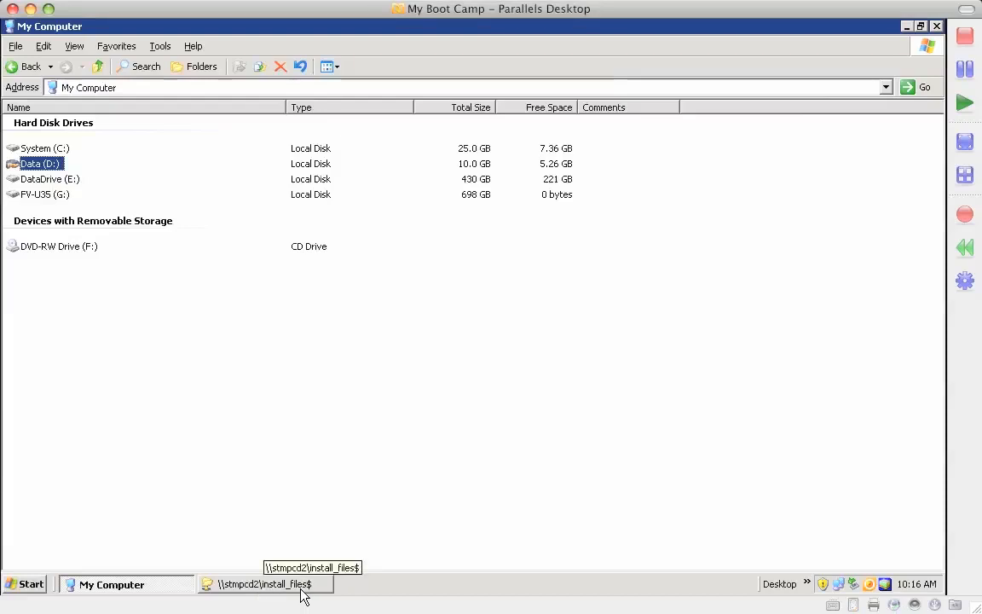
pyautogui.moveTo(309, 593)
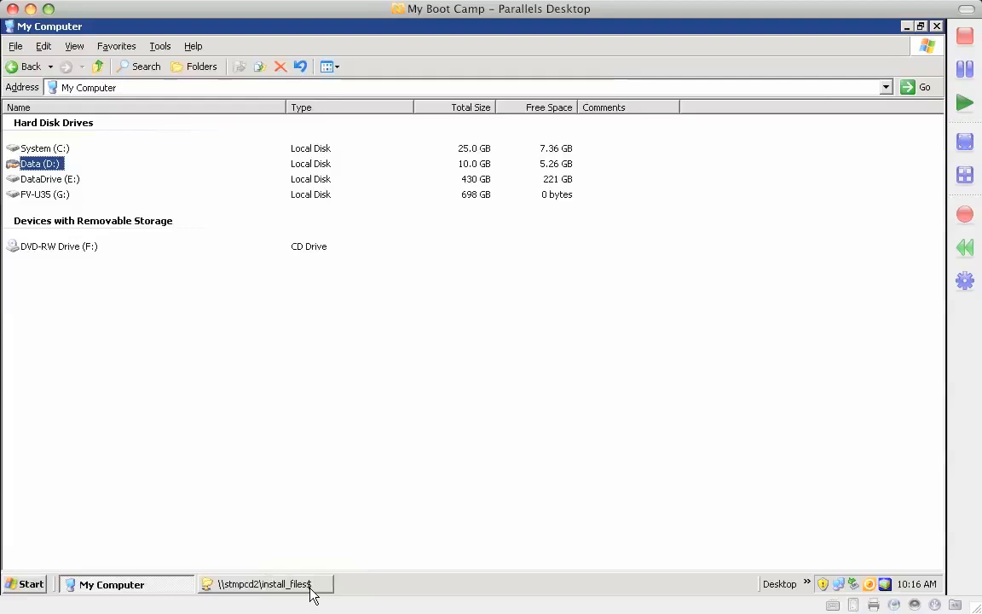
pyautogui.moveTo(106, 185)
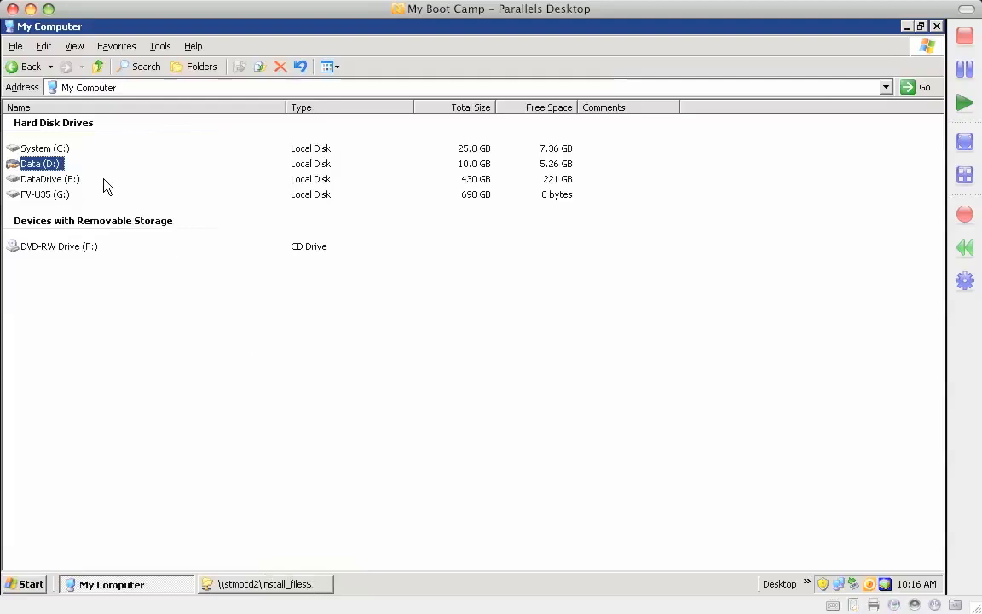
# Browse DataDrive (E:), glance inside UsersFiles, then land in E:\School
pyautogui.doubleClick(50, 179)
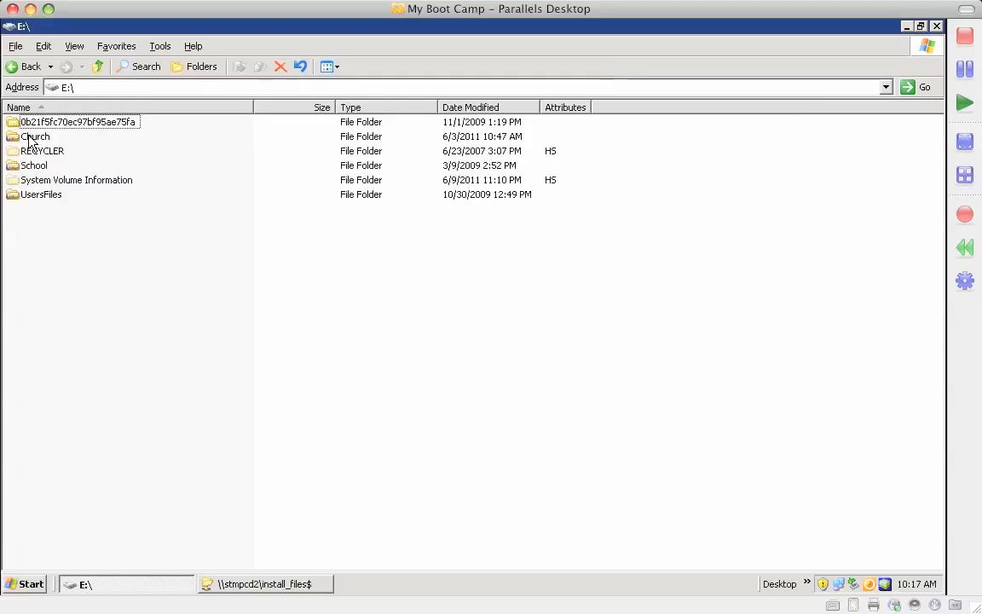
pyautogui.moveTo(34, 165)
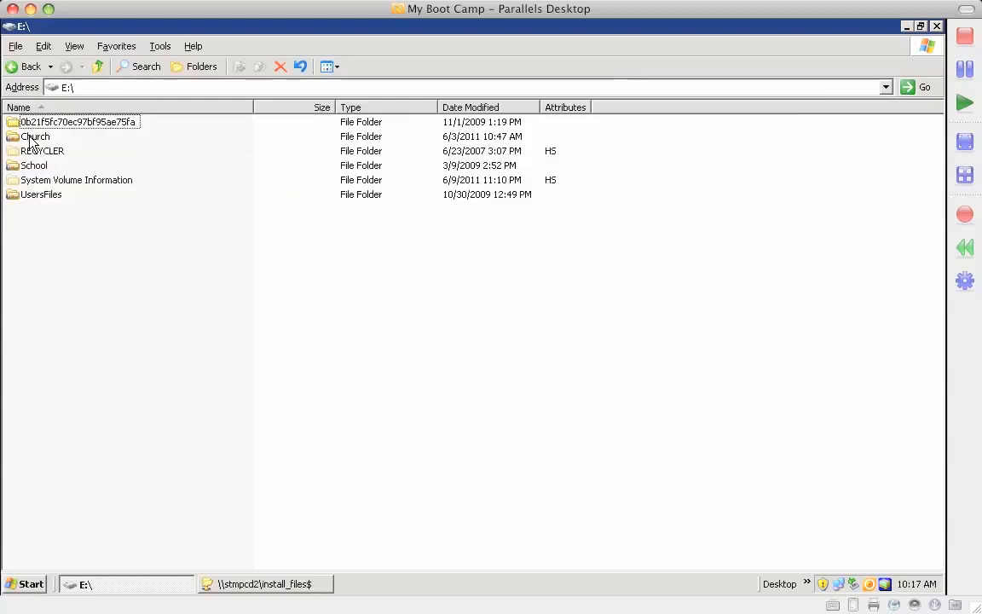
pyautogui.doubleClick(41, 195)
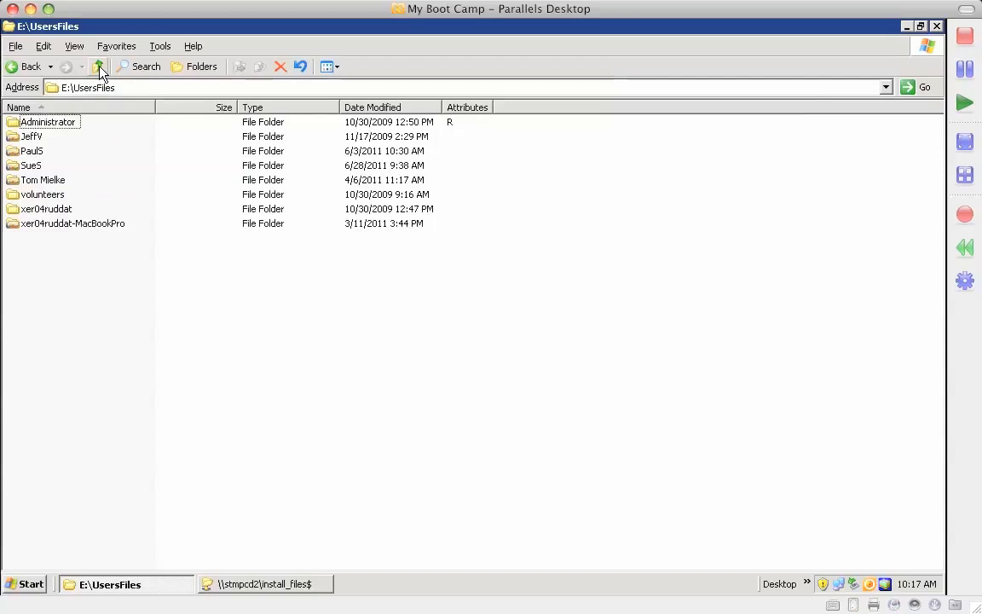
pyautogui.click(99, 66)
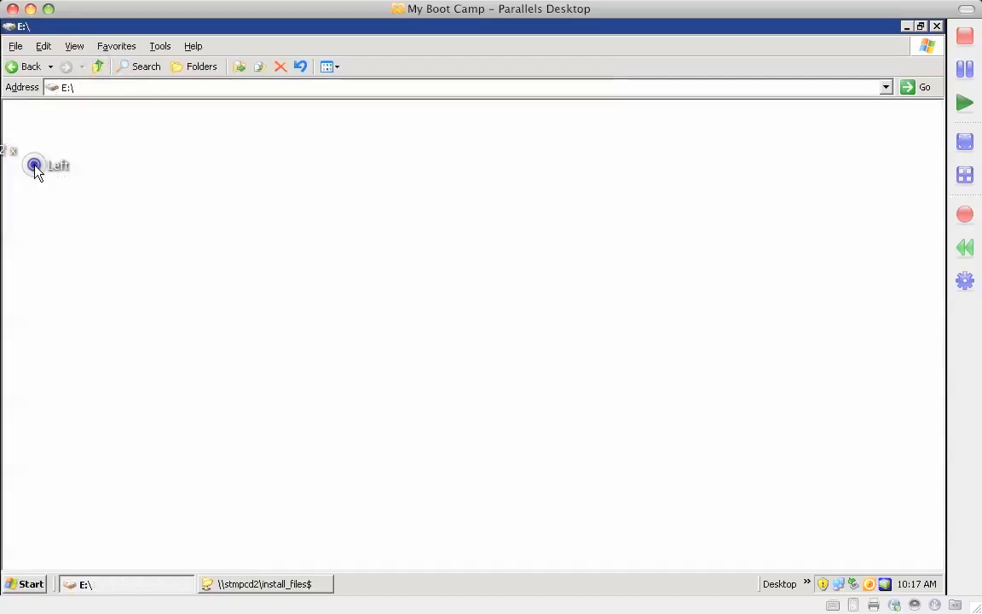
pyautogui.doubleClick(48, 166)
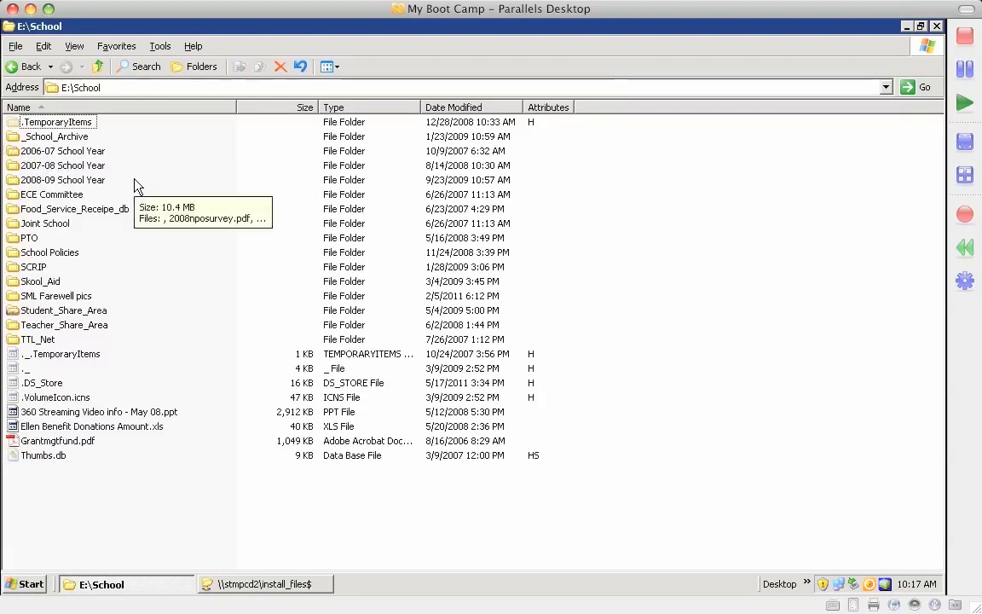
pyautogui.moveTo(109, 366)
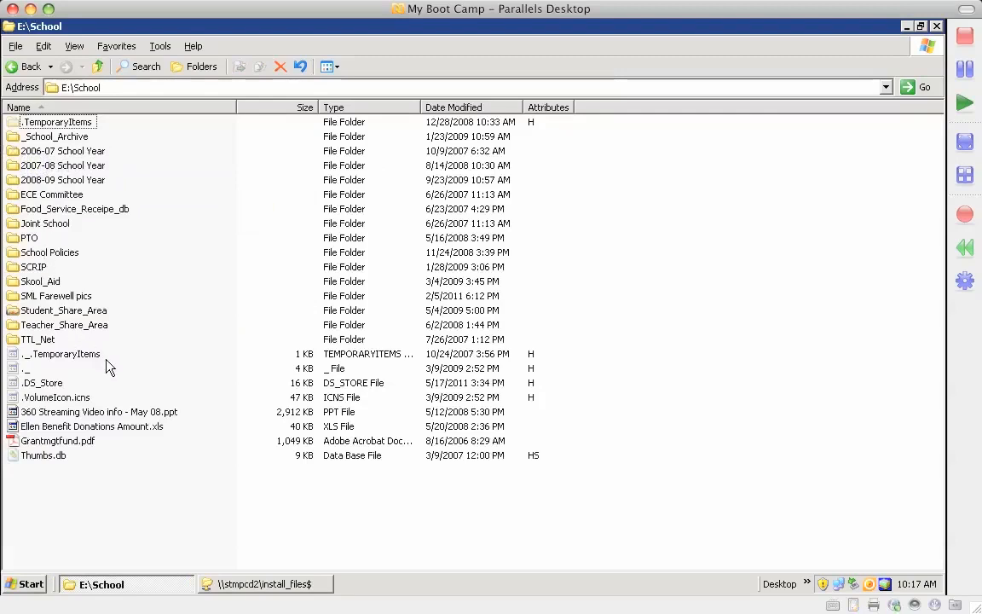
pyautogui.moveTo(135, 186)
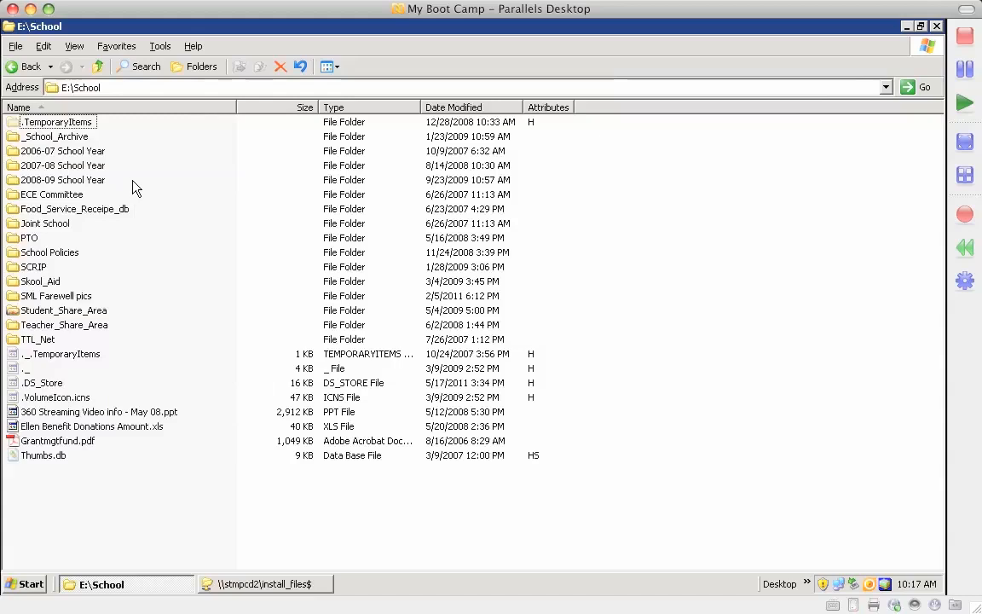
pyautogui.moveTo(106, 82)
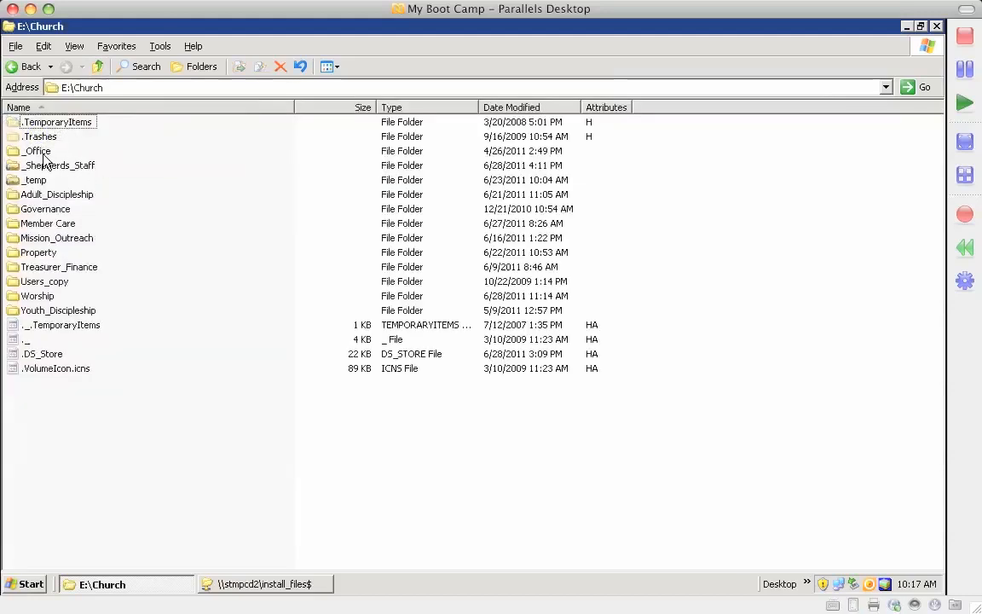
pyautogui.click(37, 150)
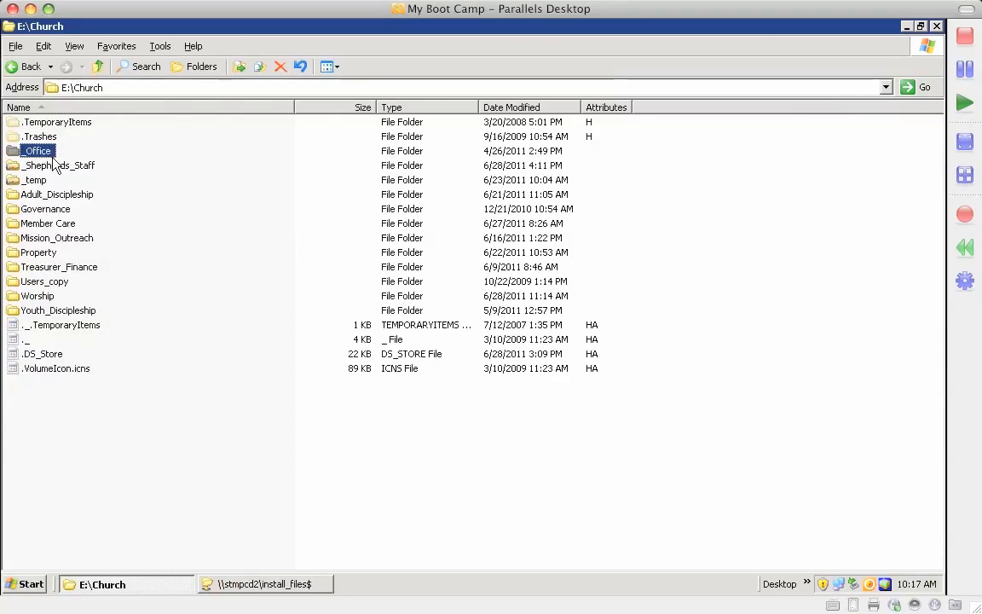
pyautogui.click(60, 166)
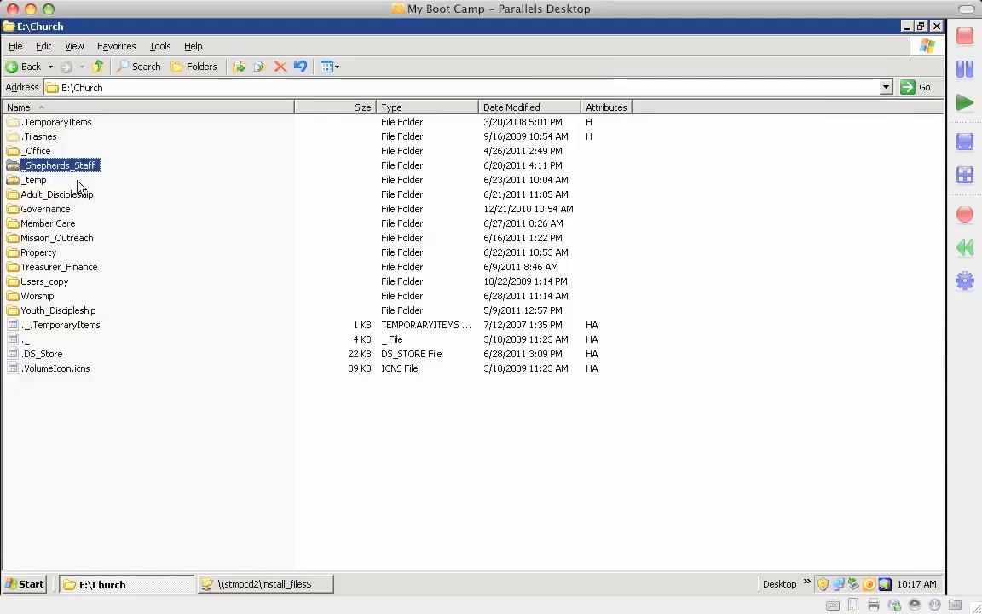
pyautogui.click(34, 180)
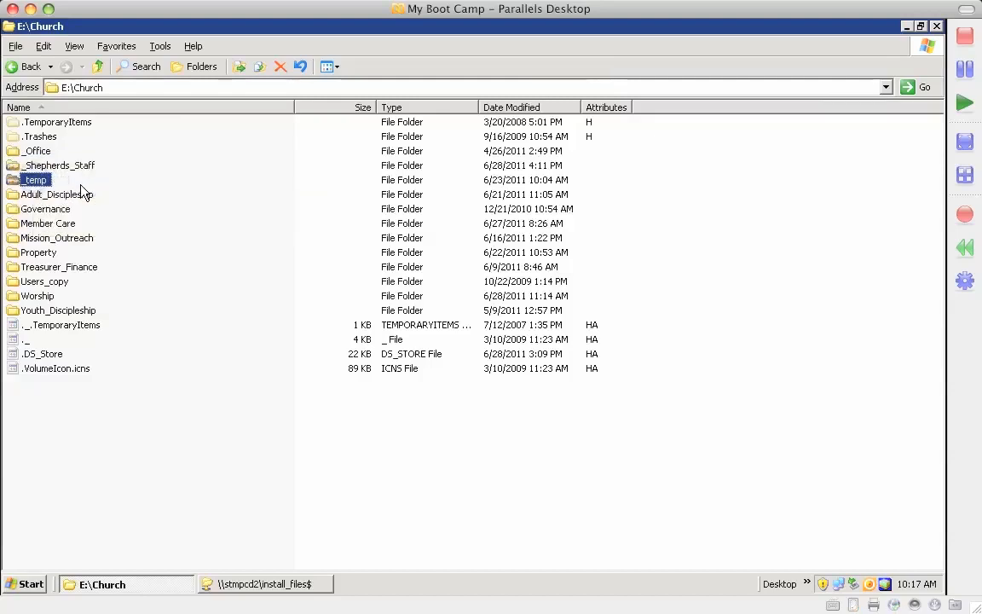
pyautogui.moveTo(36, 180)
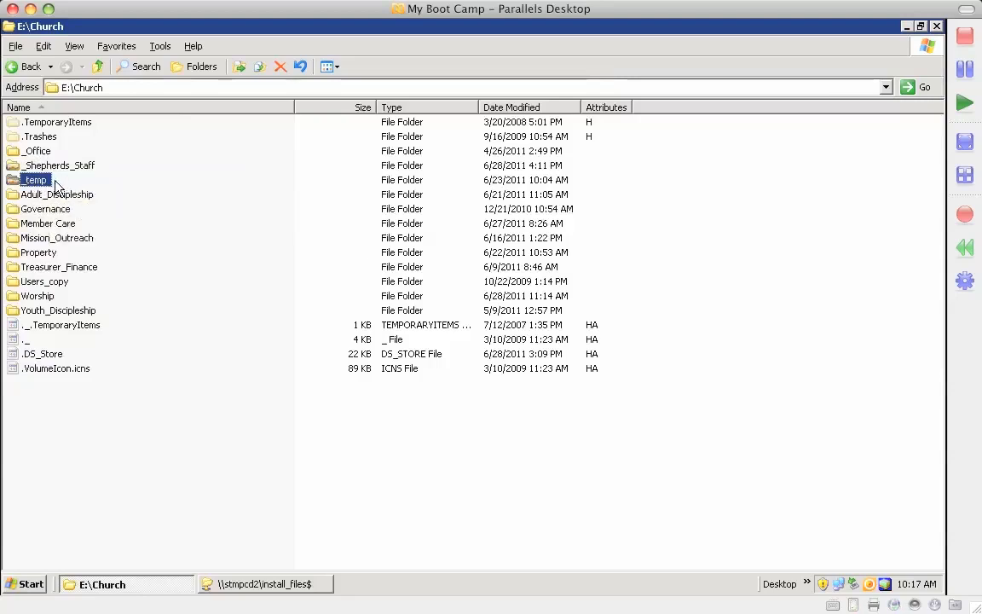
pyautogui.moveTo(133, 203)
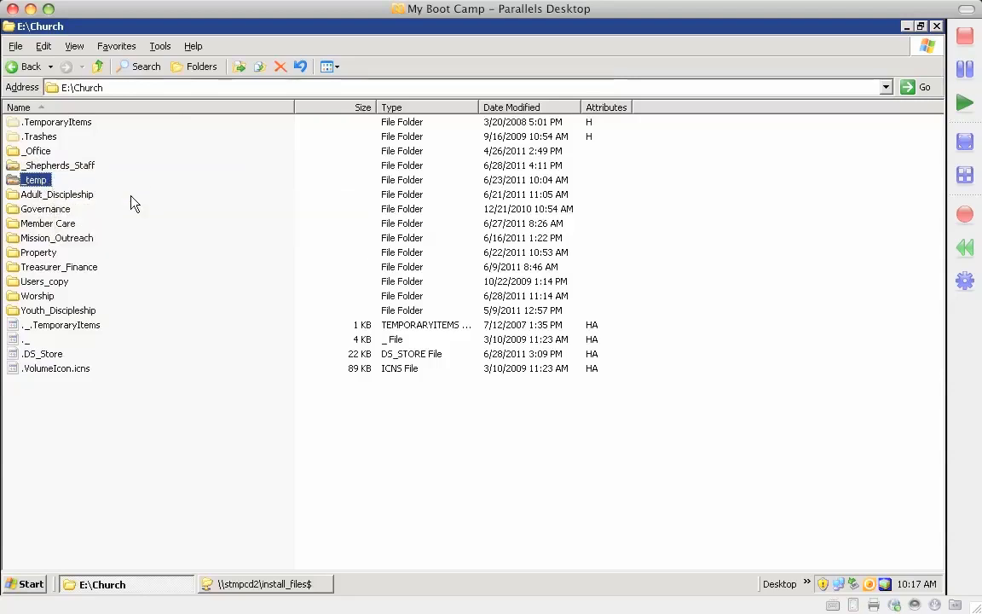
pyautogui.click(56, 195)
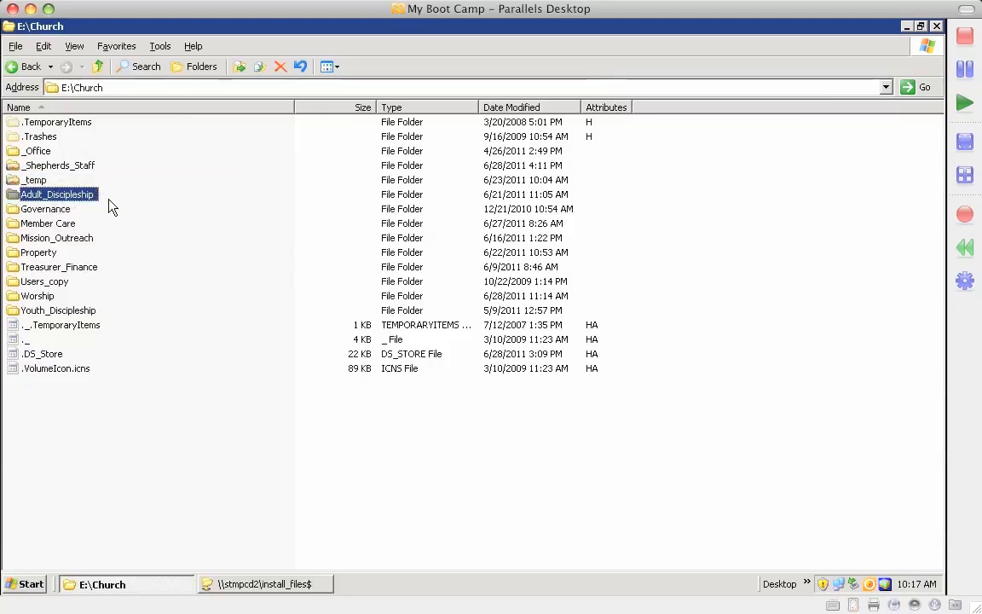
pyautogui.moveTo(54, 195)
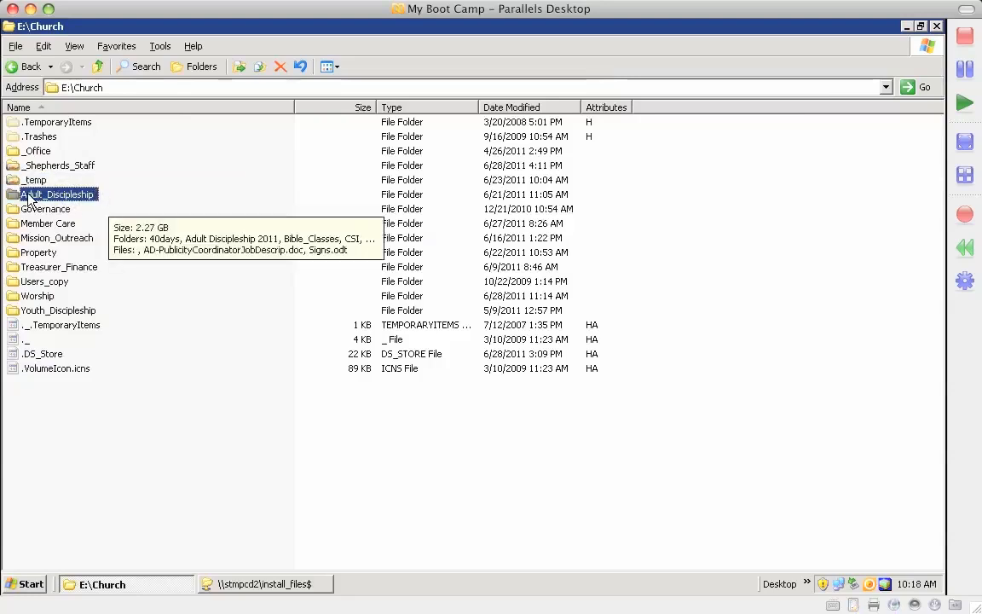
pyautogui.moveTo(38, 232)
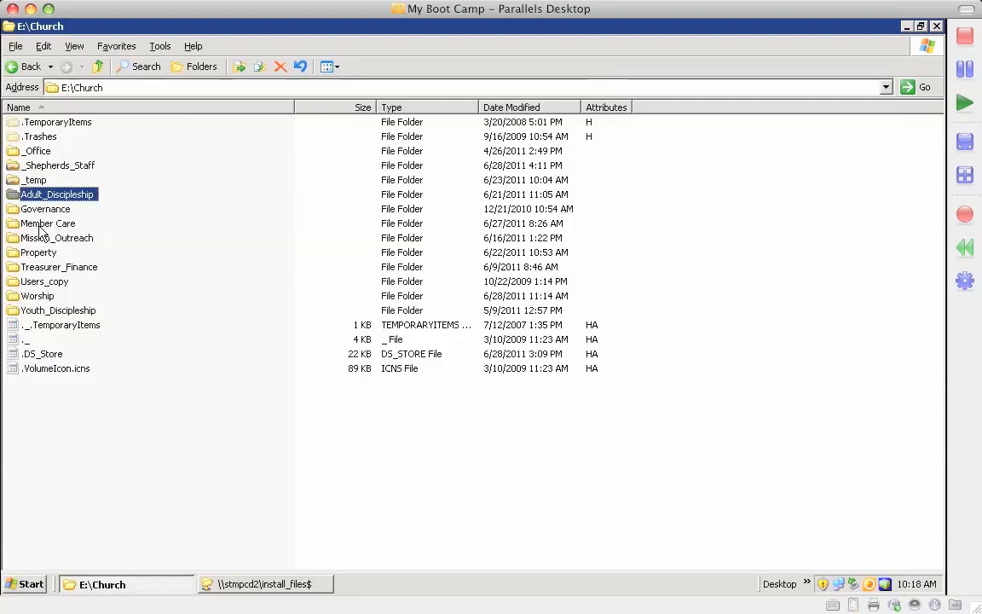
pyautogui.moveTo(67, 285)
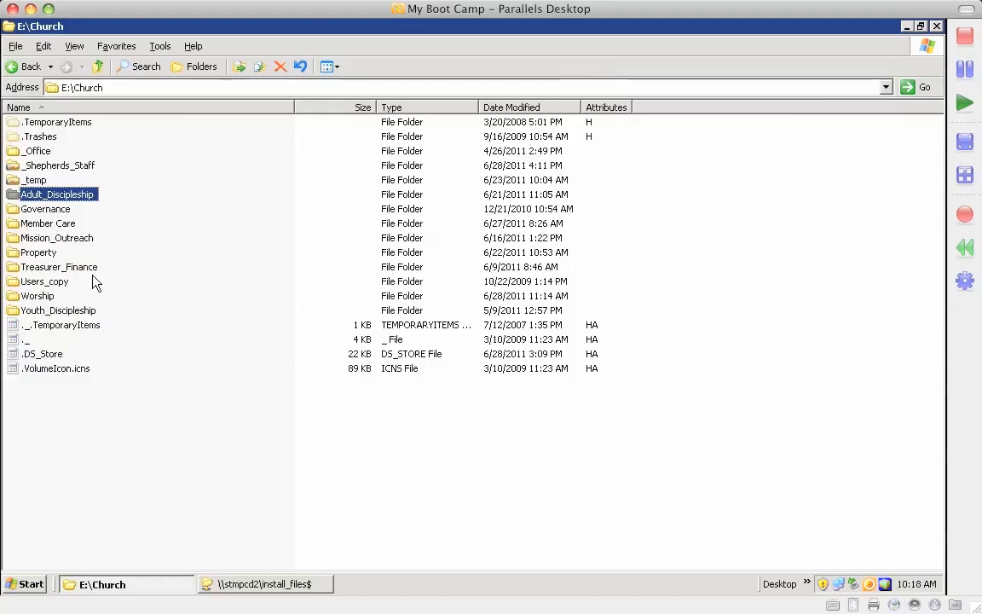
pyautogui.click(44, 208)
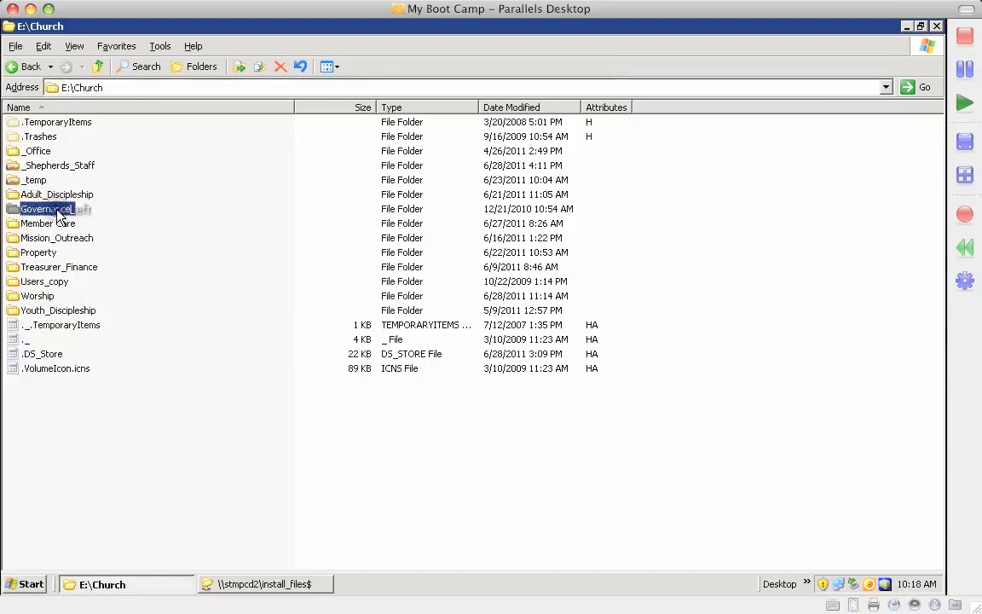
# Go into Governance\Overseers, peek at Membership_Records, and settle back in Overseers
pyautogui.doubleClick(44, 208)
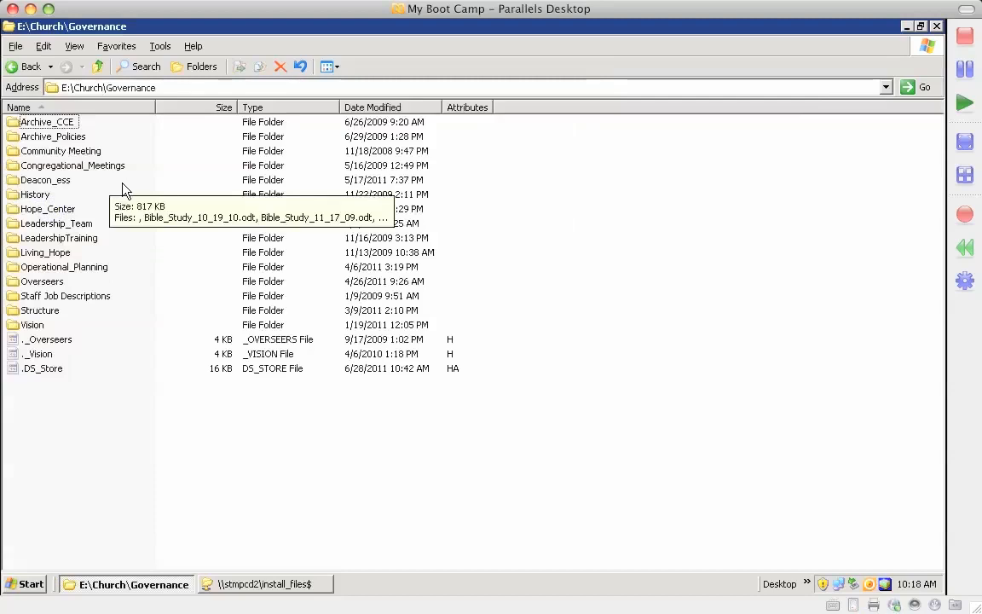
pyautogui.moveTo(95, 136)
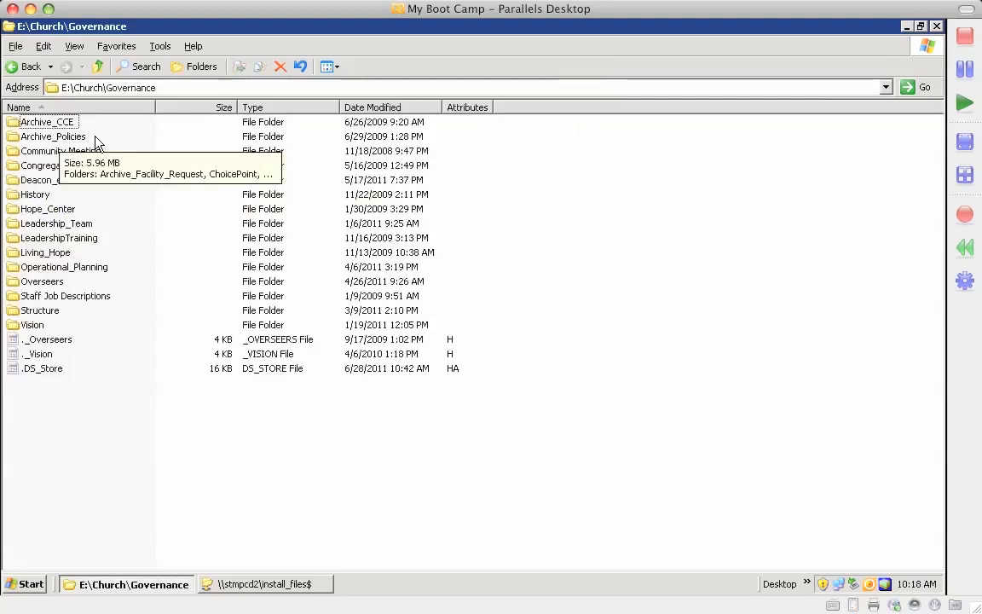
pyautogui.moveTo(60, 287)
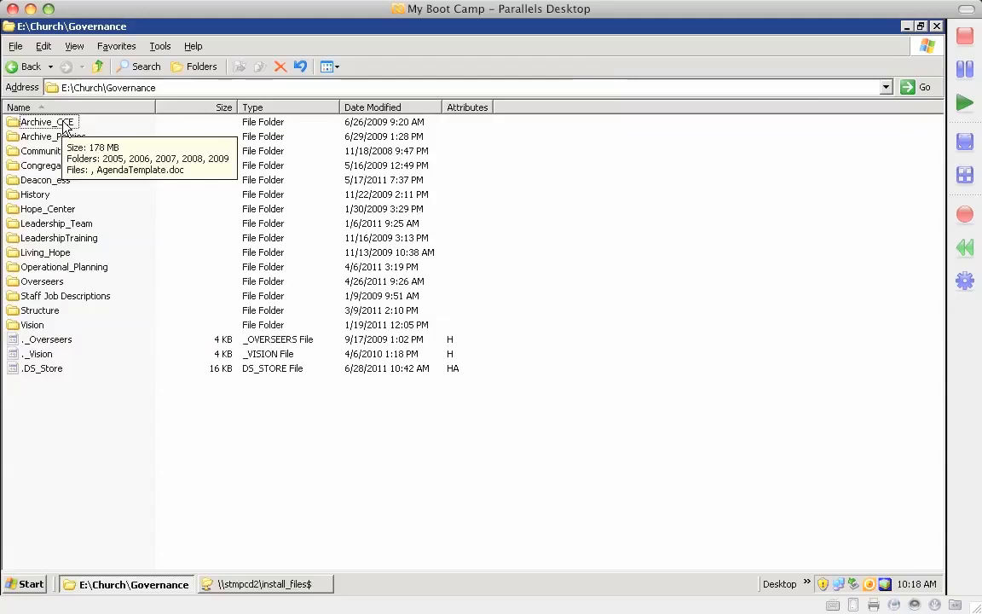
pyautogui.moveTo(55, 283)
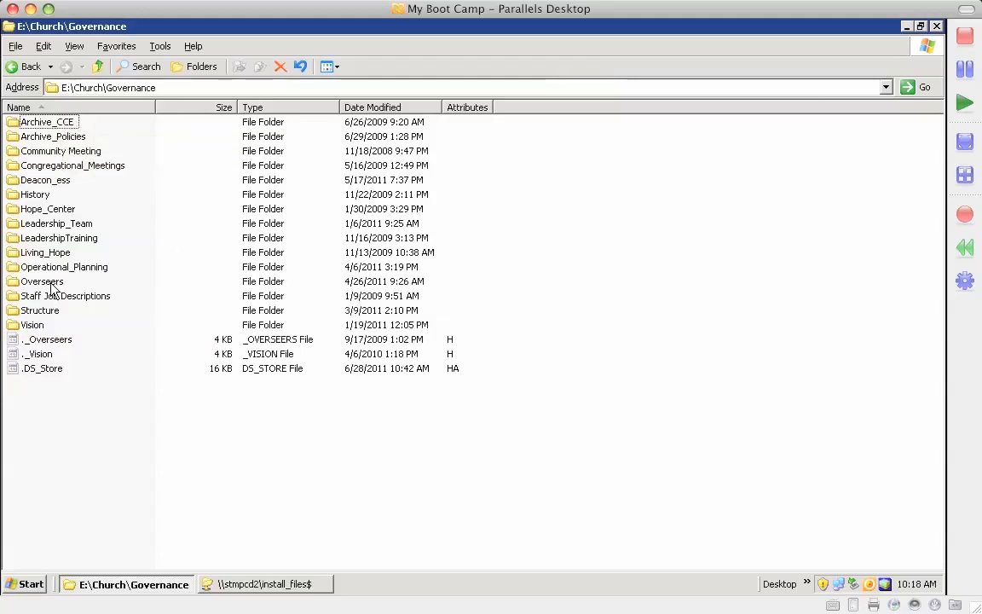
pyautogui.doubleClick(41, 282)
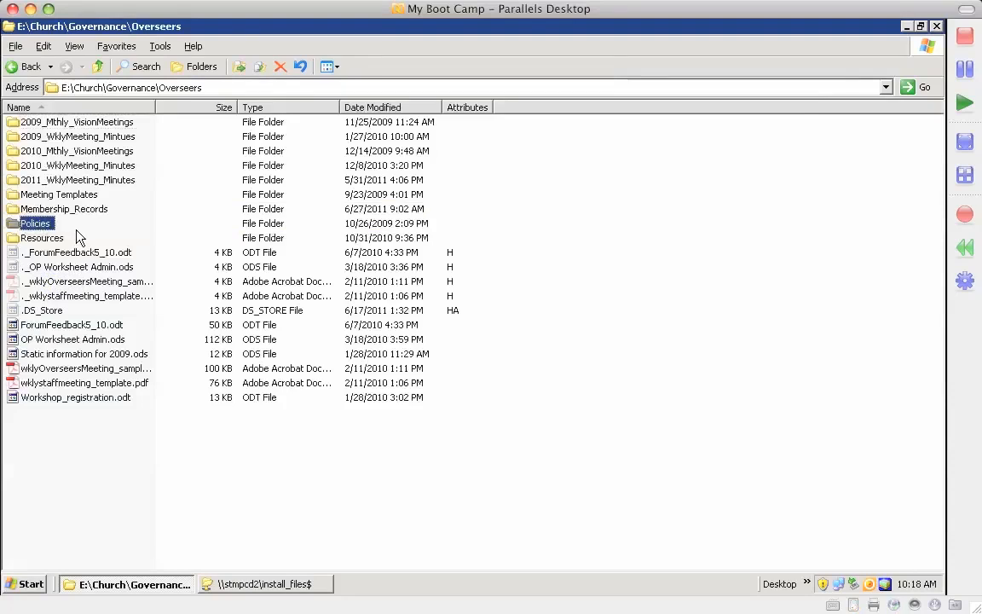
pyautogui.moveTo(109, 166)
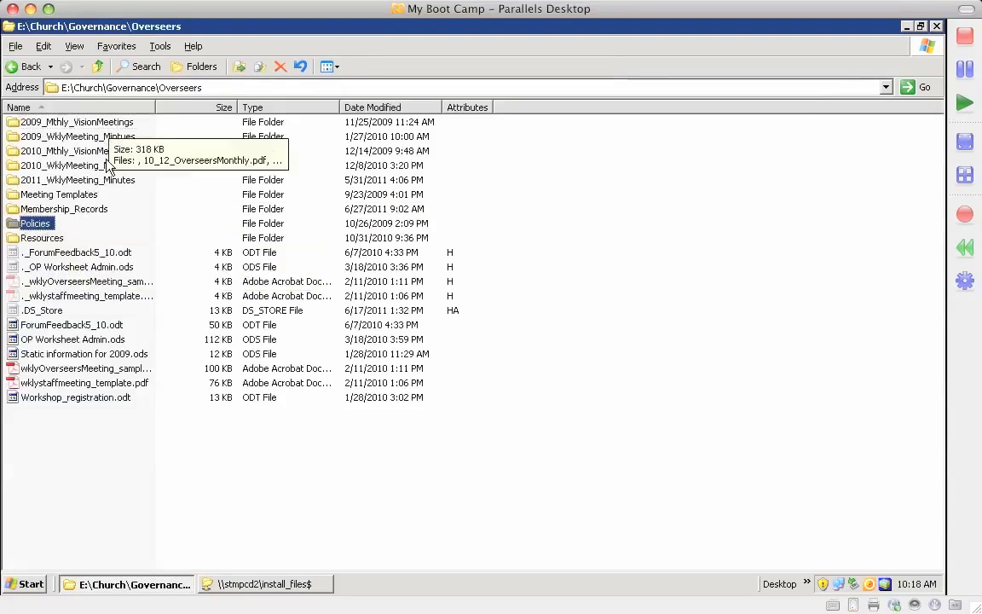
pyautogui.doubleClick(64, 208)
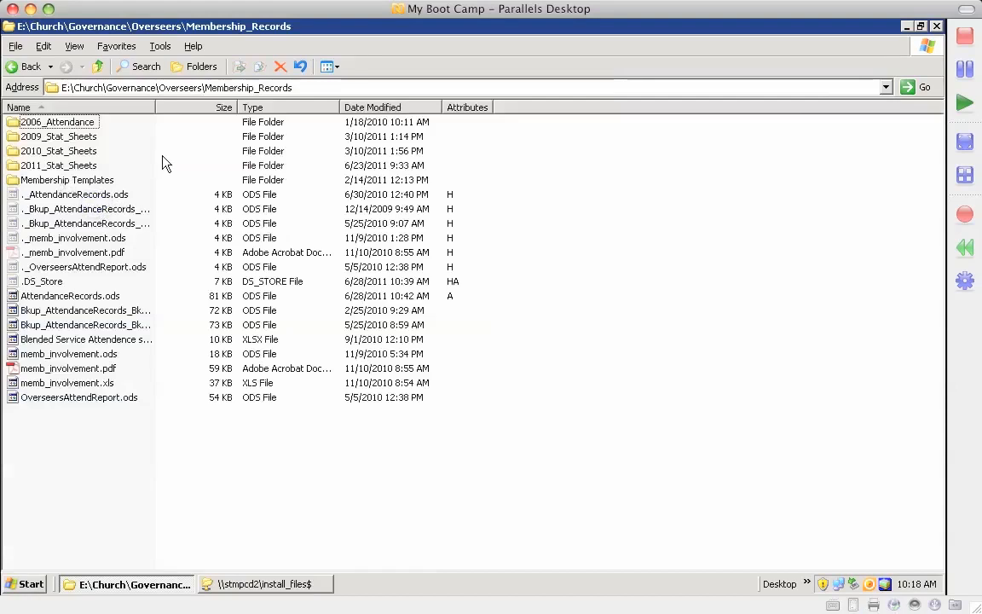
pyautogui.moveTo(99, 140)
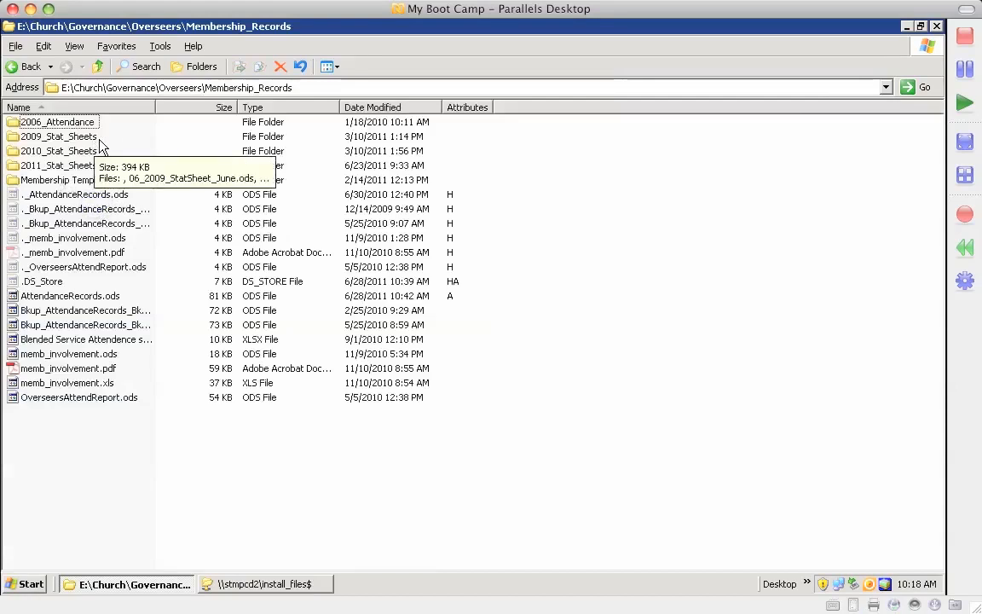
pyautogui.click(97, 66)
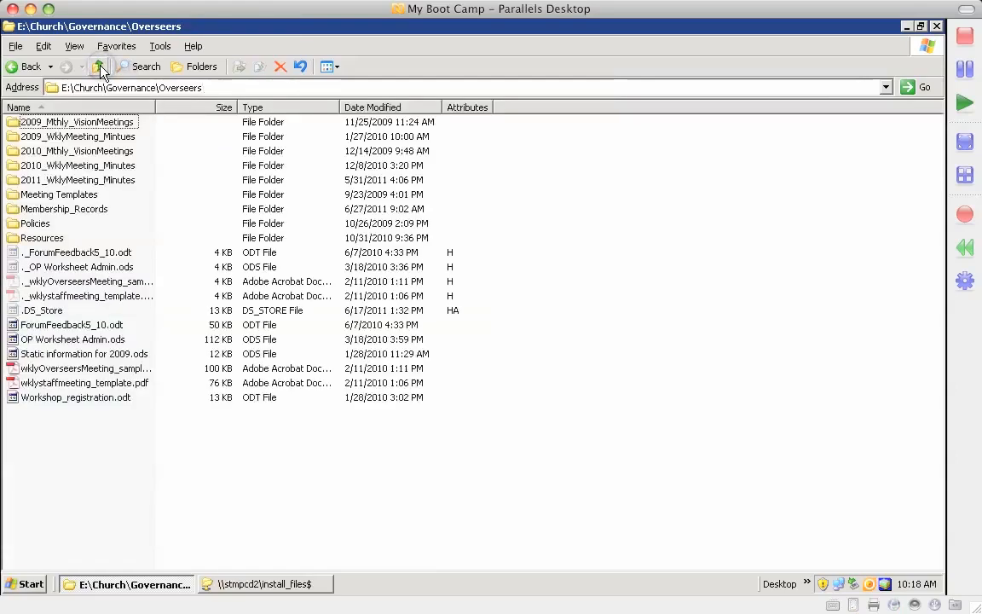
# Back in E:\Church\Governance, point out Living_Hope and Staff Job Descriptions
pyautogui.click(99, 66)
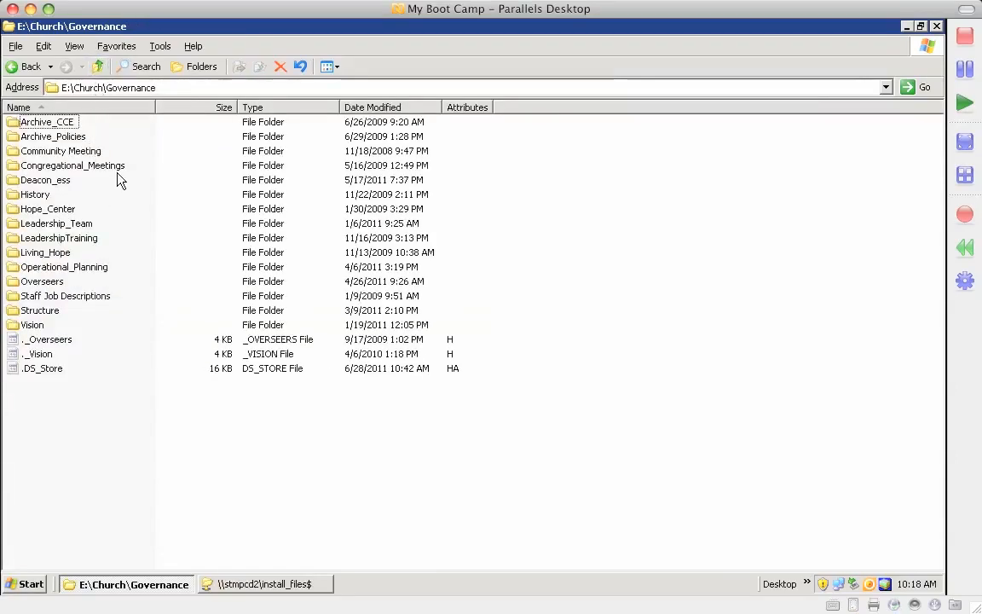
pyautogui.moveTo(109, 249)
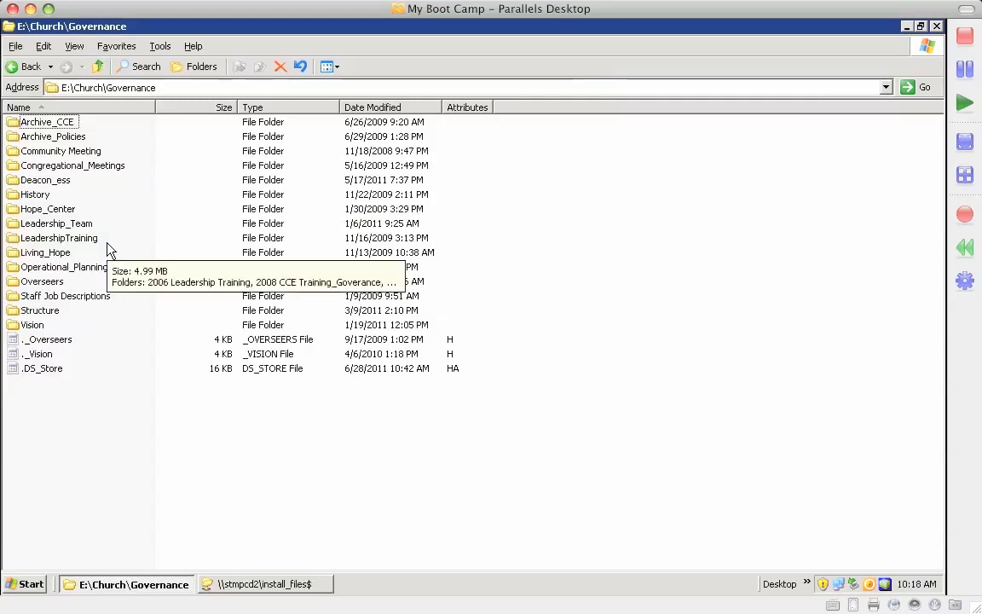
pyautogui.moveTo(104, 242)
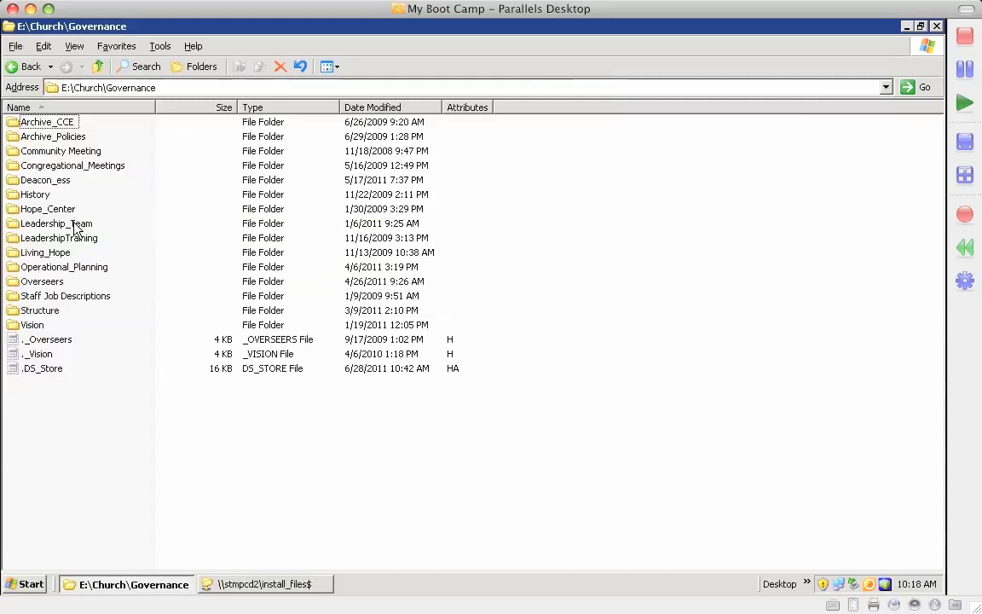
pyautogui.moveTo(55, 224)
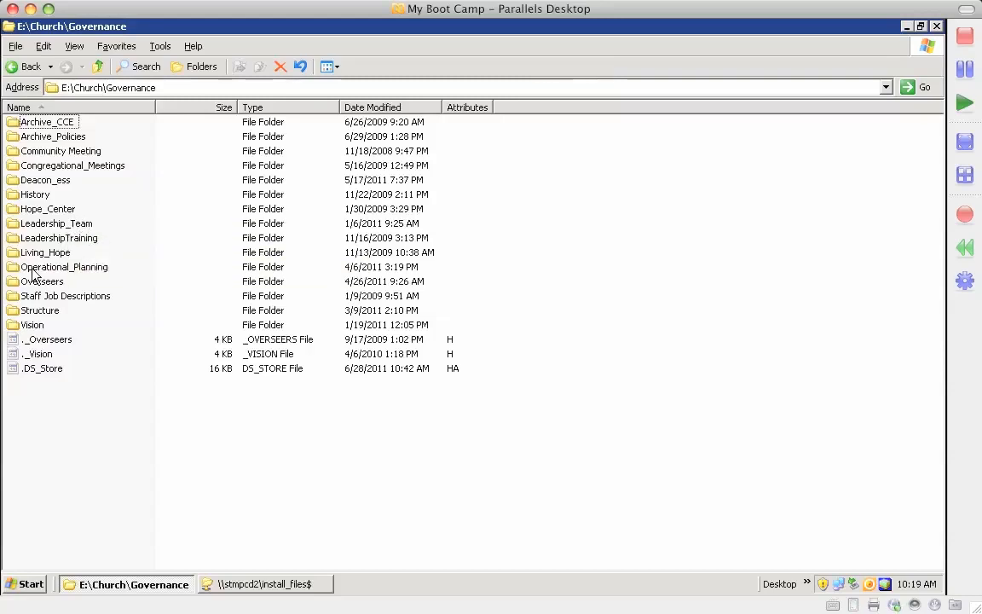
pyautogui.click(44, 252)
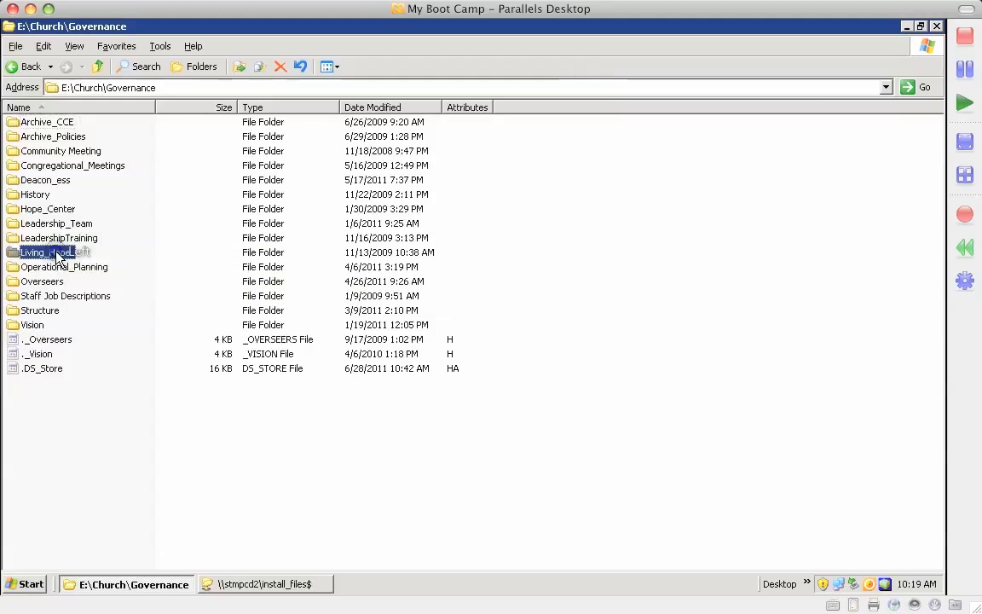
pyautogui.moveTo(48, 252)
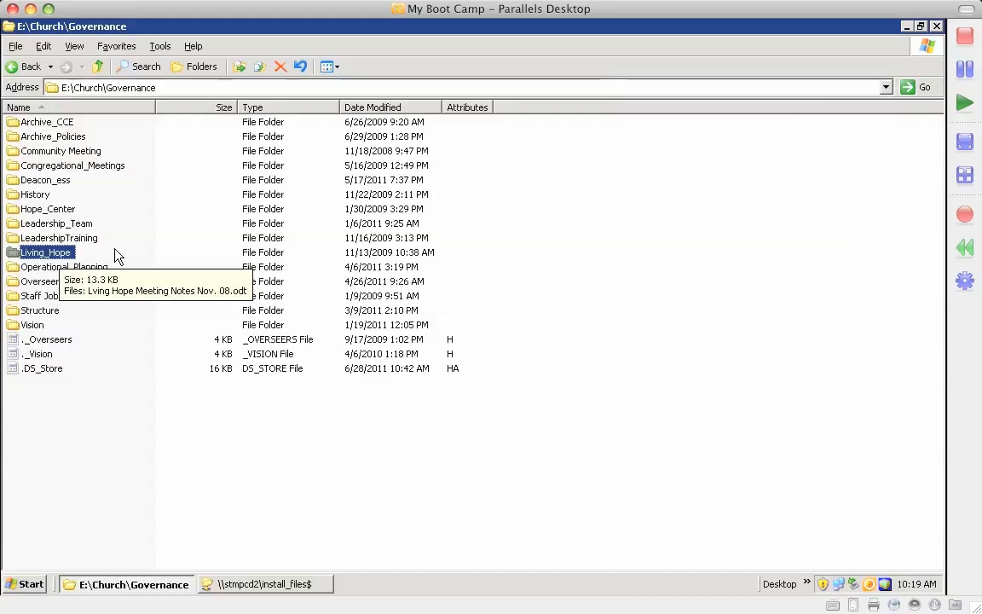
pyautogui.click(65, 266)
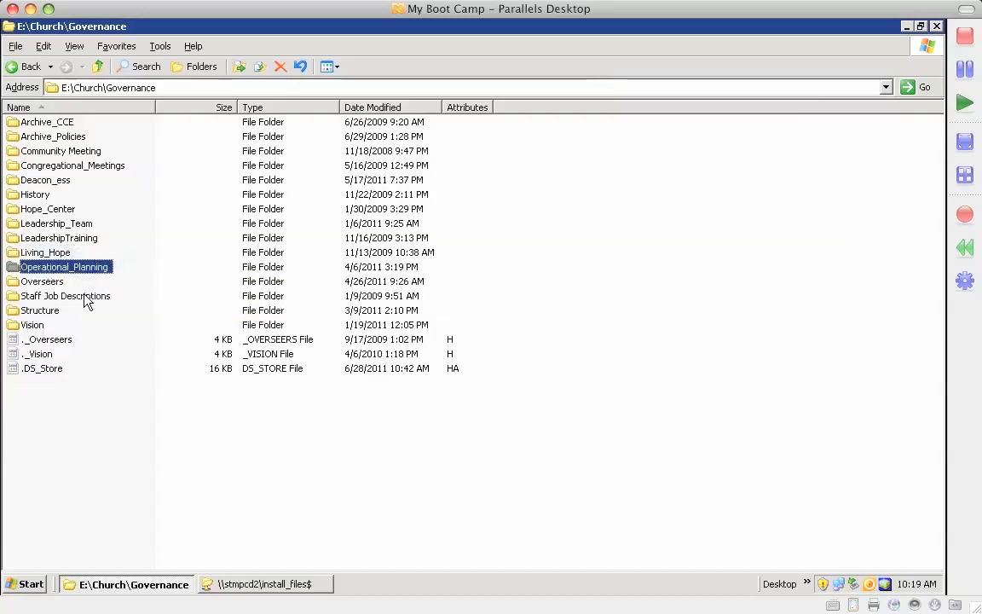
pyautogui.click(65, 297)
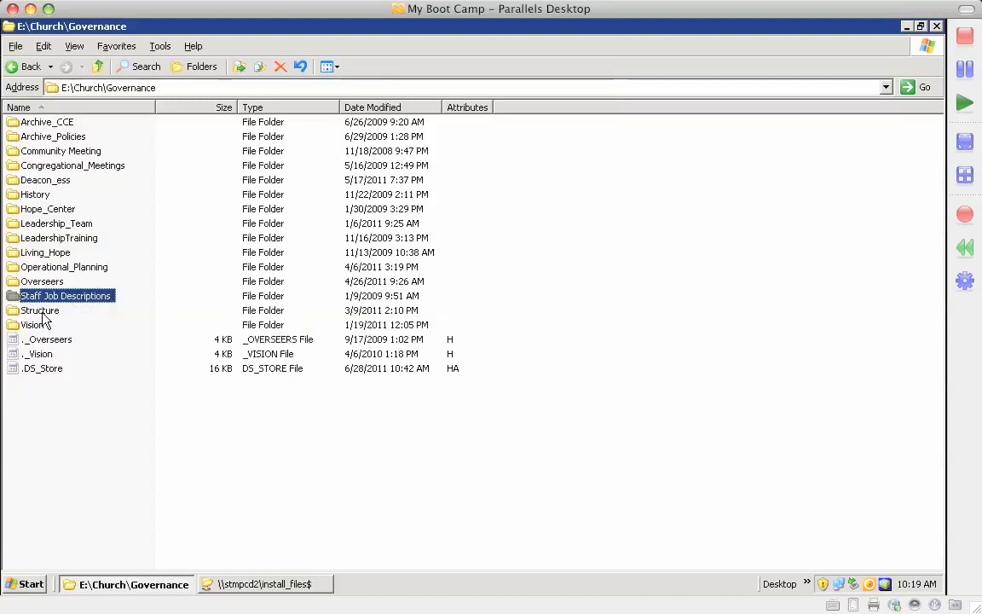
pyautogui.doubleClick(41, 311)
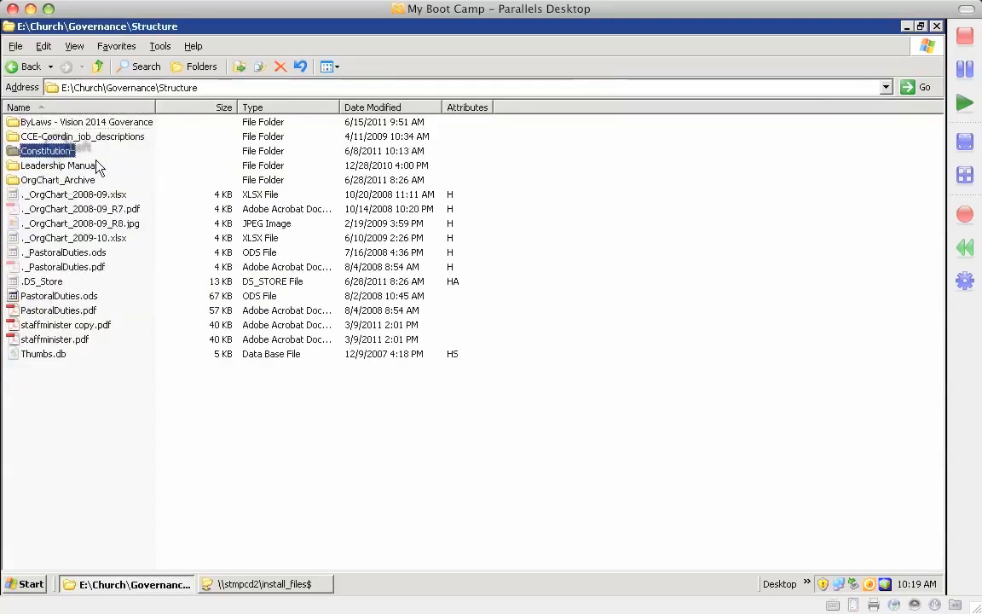
pyautogui.click(86, 121)
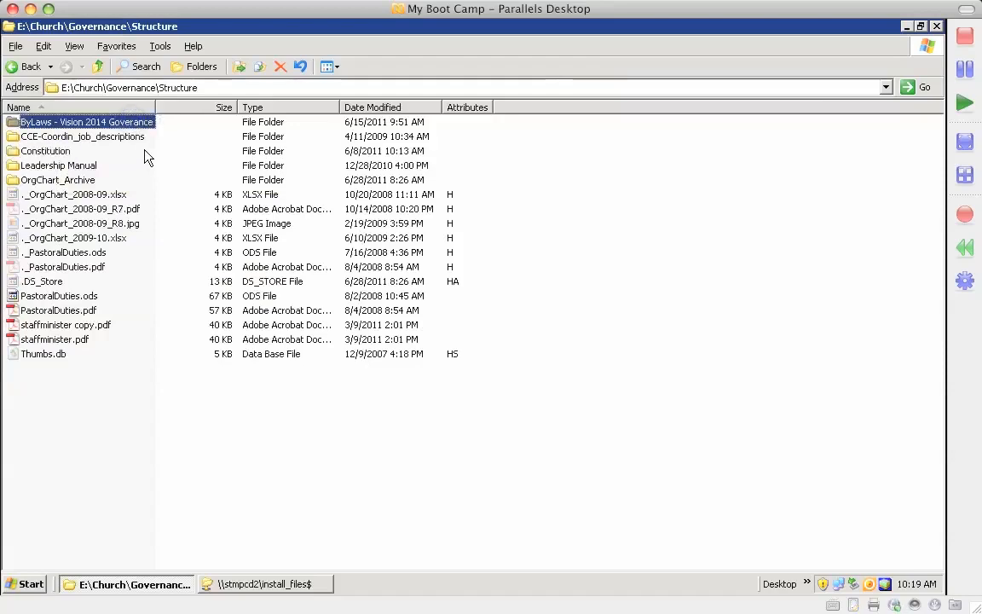
pyautogui.click(82, 137)
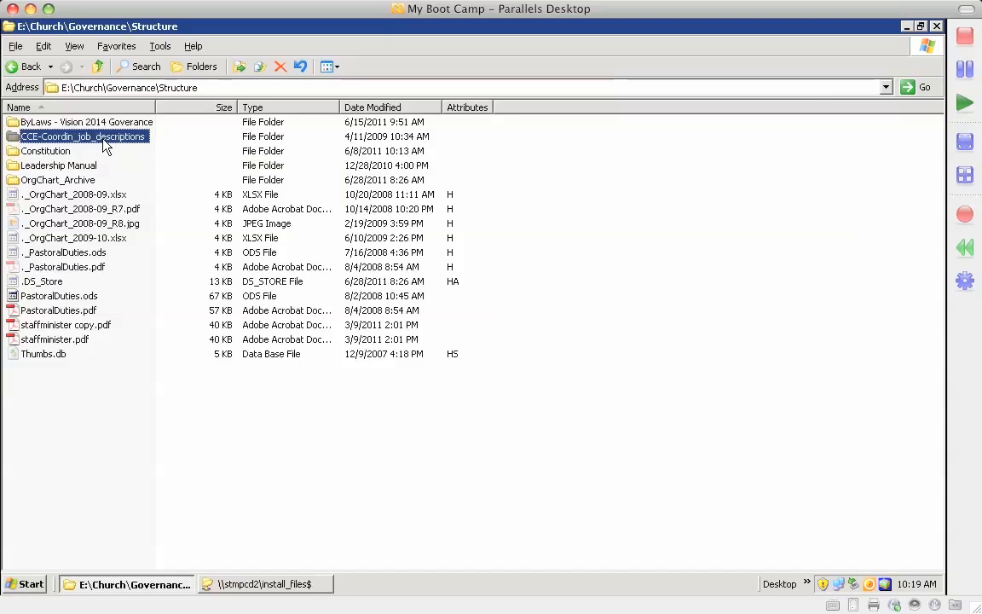
pyautogui.click(58, 165)
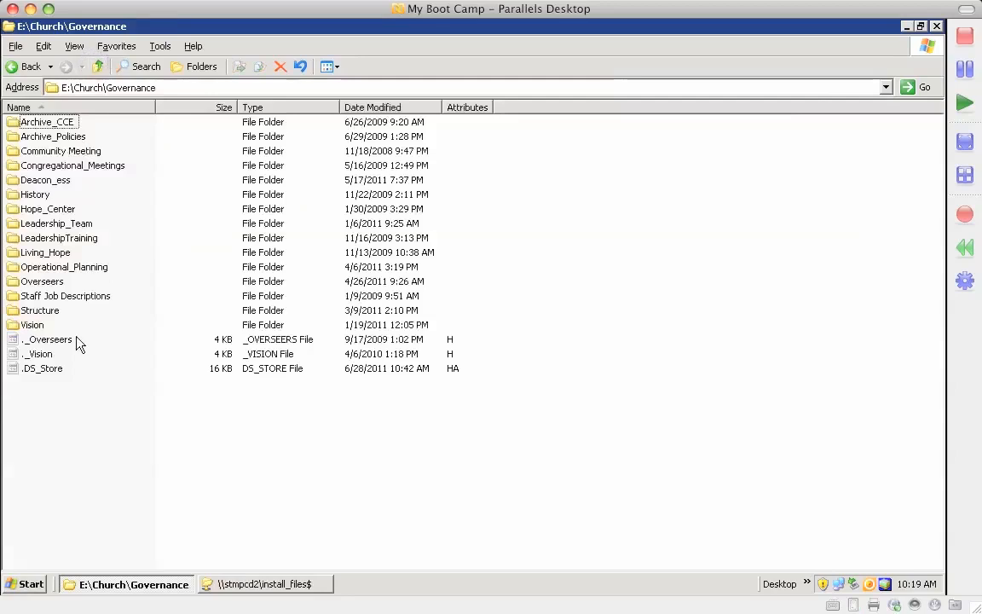
# Look inside Governance\Vision and its Vision_IT subfolder
pyautogui.doubleClick(31, 324)
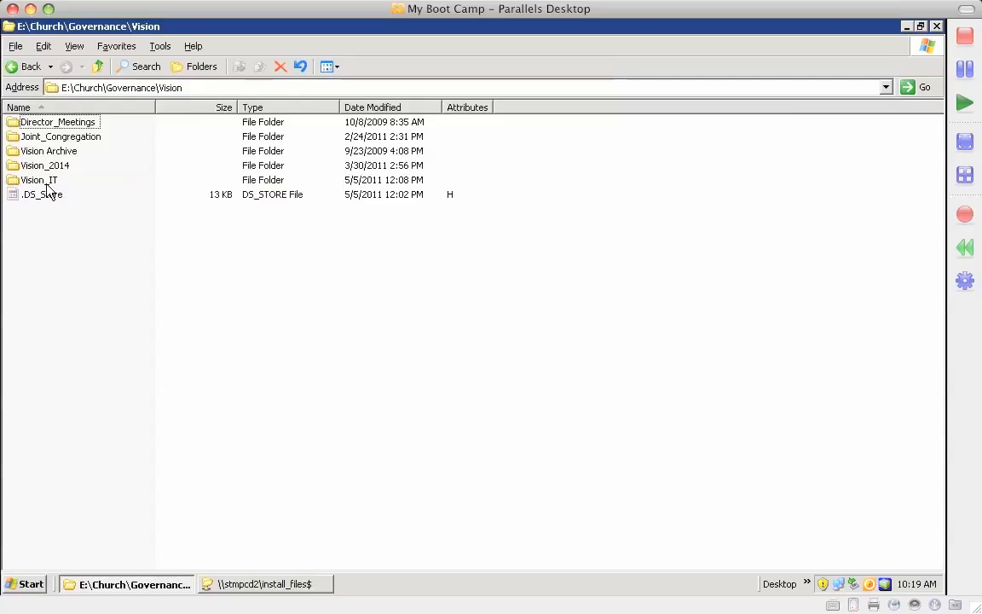
pyautogui.moveTo(38, 181)
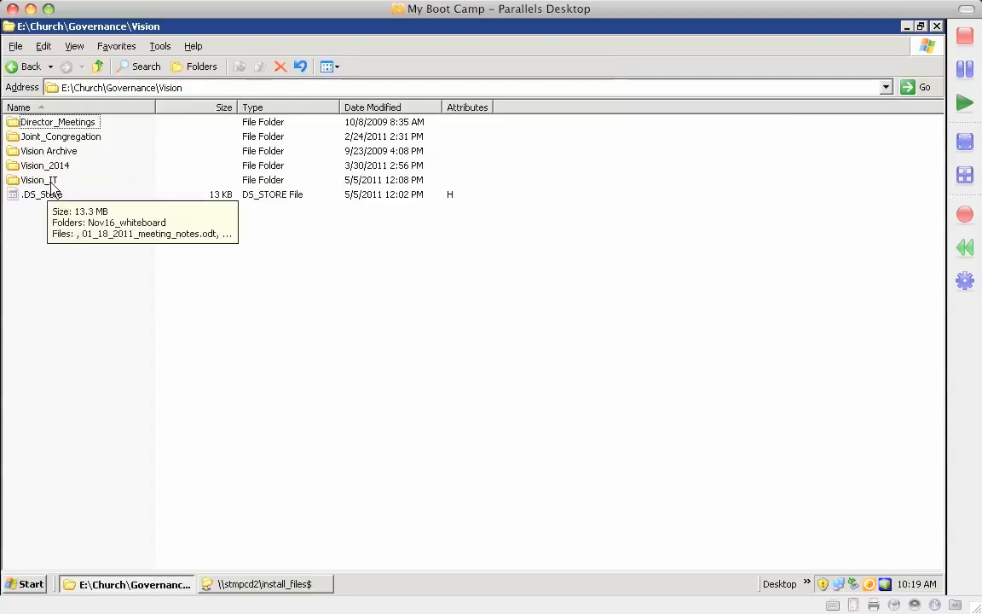
pyautogui.doubleClick(36, 181)
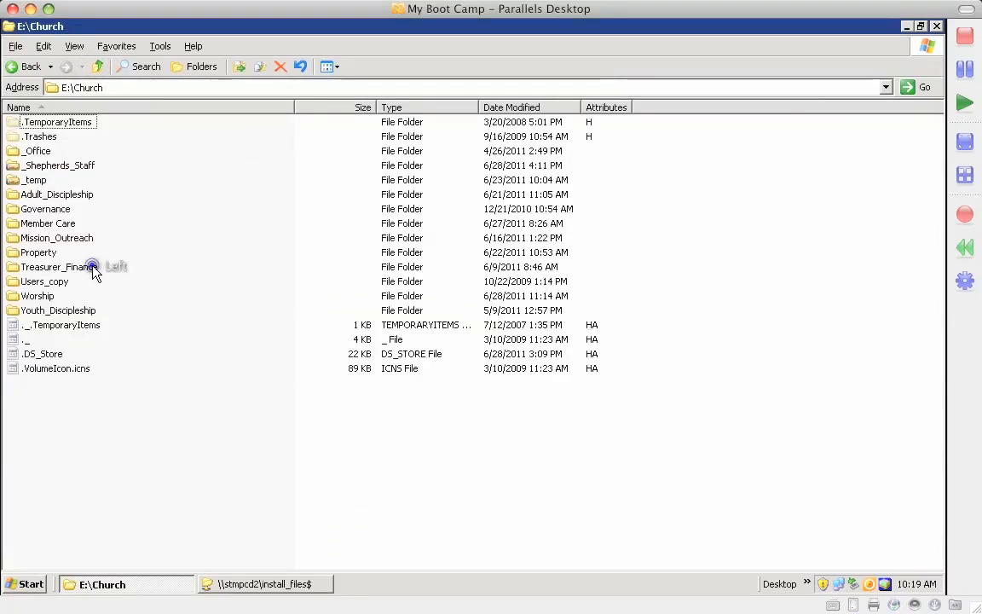
pyautogui.doubleClick(58, 266)
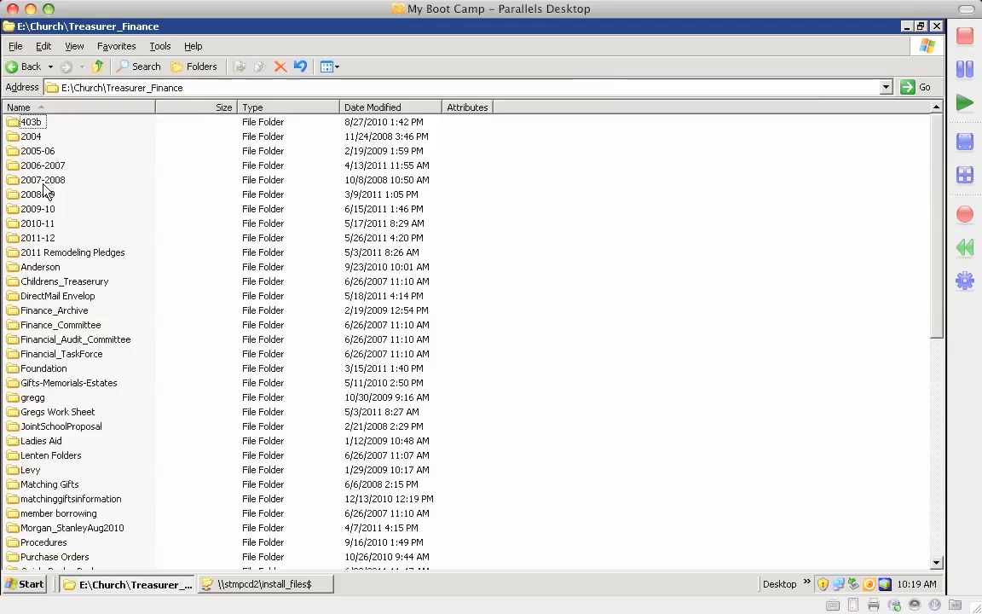
pyautogui.moveTo(58, 166)
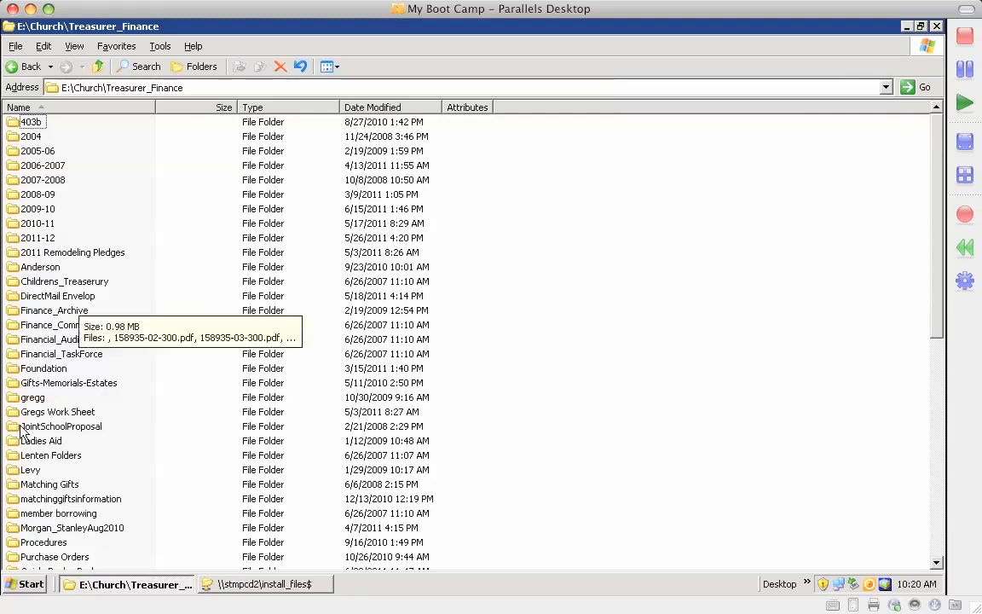
pyautogui.scroll(-3)
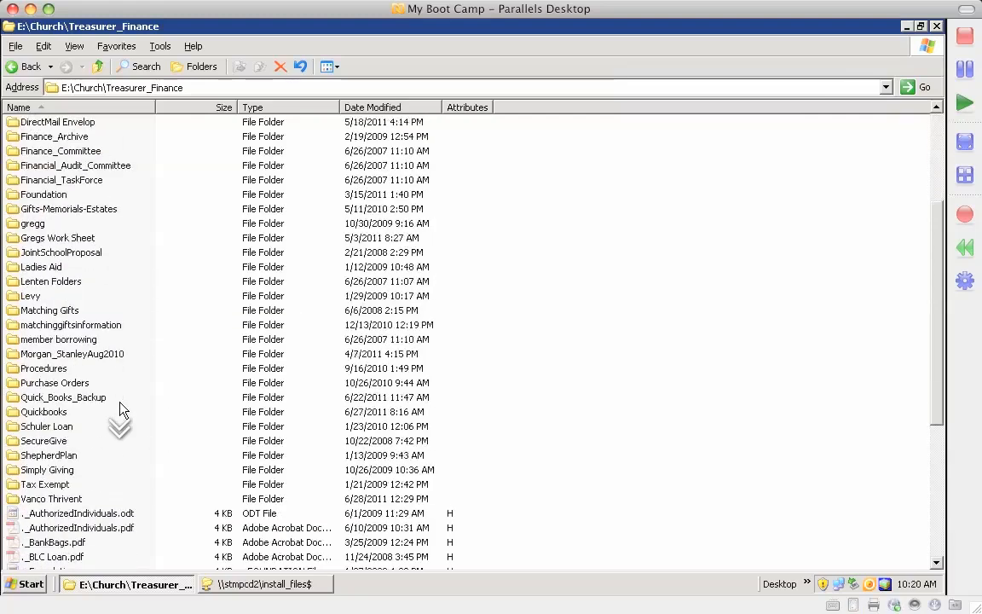
pyautogui.scroll(-3)
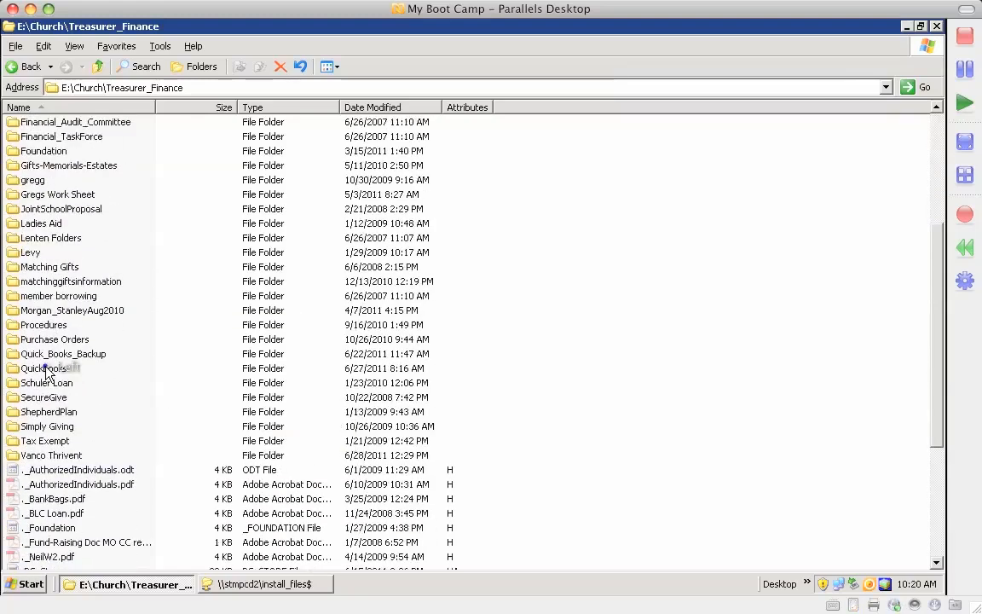
pyautogui.click(44, 368)
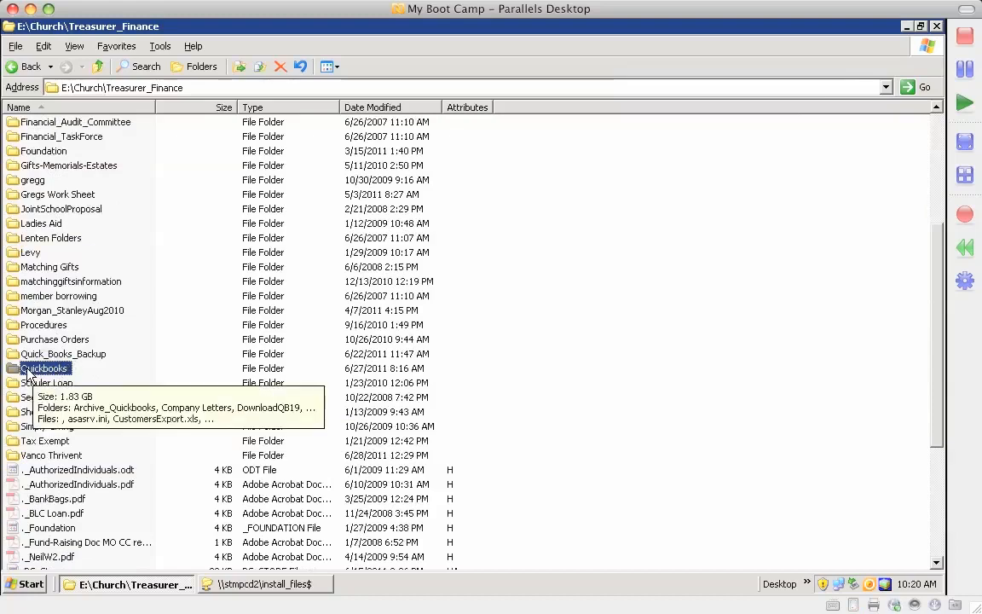
pyautogui.doubleClick(45, 368)
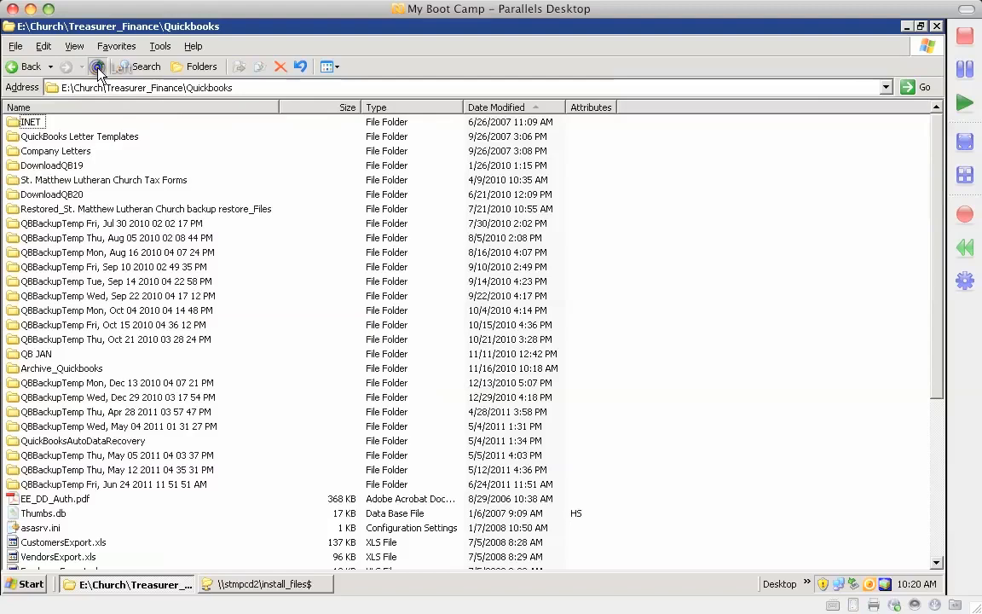
pyautogui.click(97, 67)
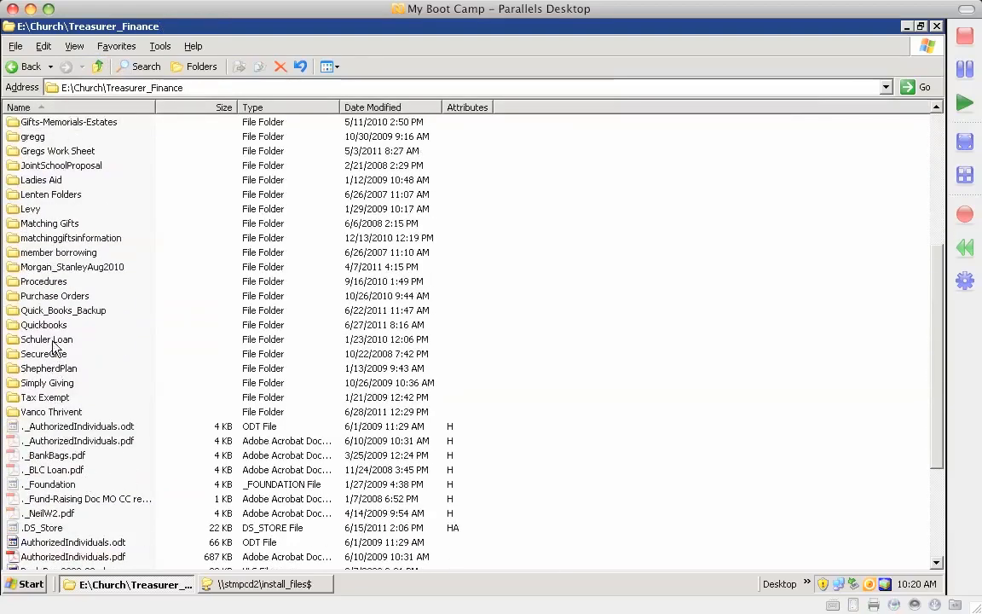
pyautogui.click(65, 311)
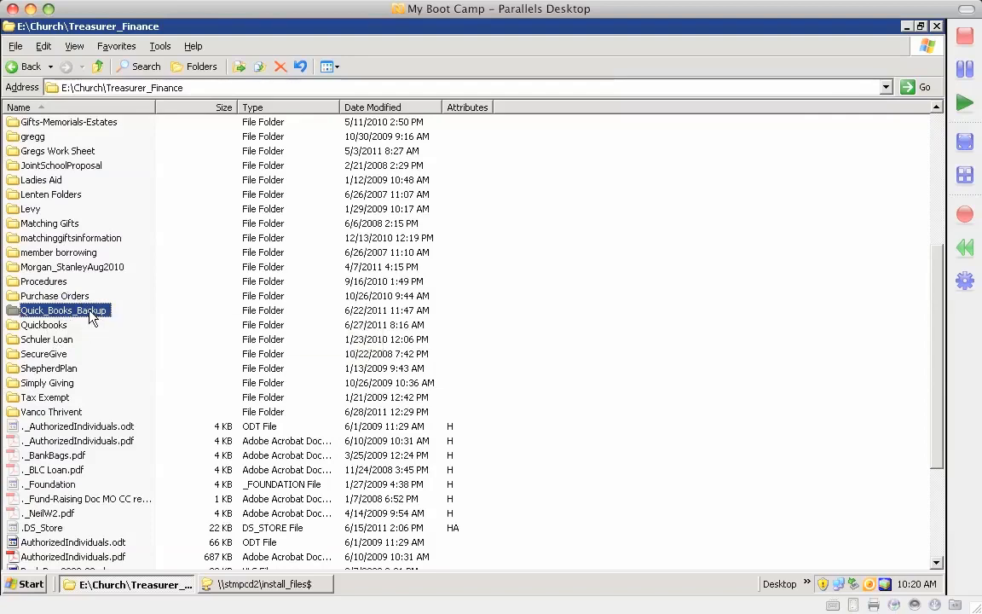
pyautogui.moveTo(128, 287)
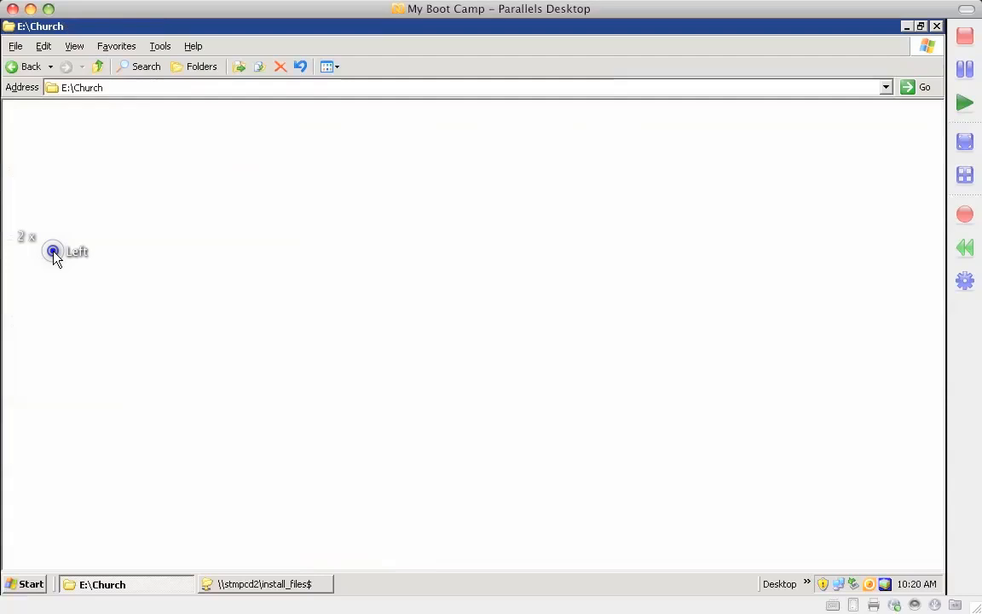
# Go into E:\Church\Property and its _PropertyDeacon folder
pyautogui.doubleClick(55, 251)
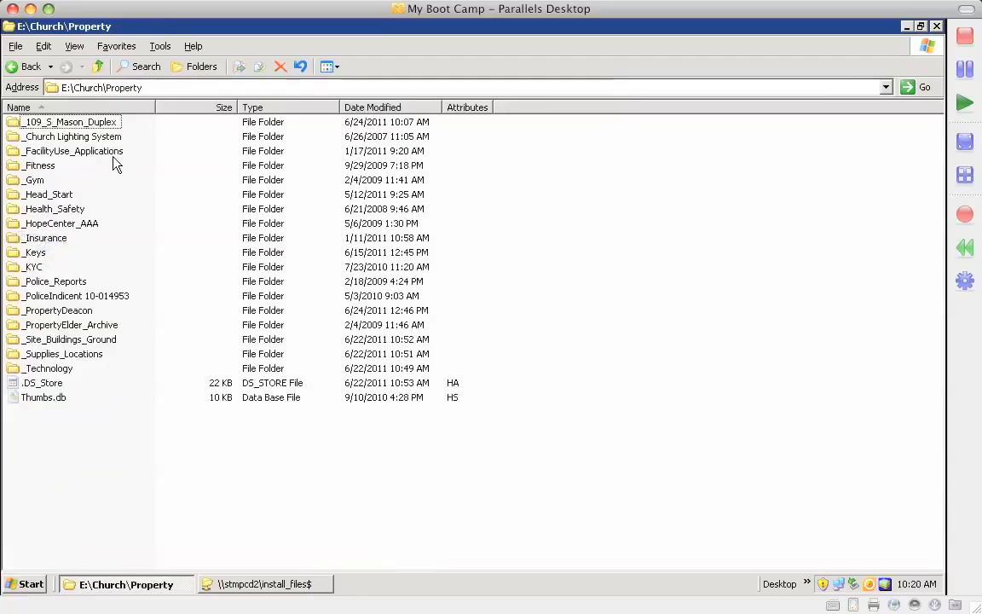
pyautogui.moveTo(113, 152)
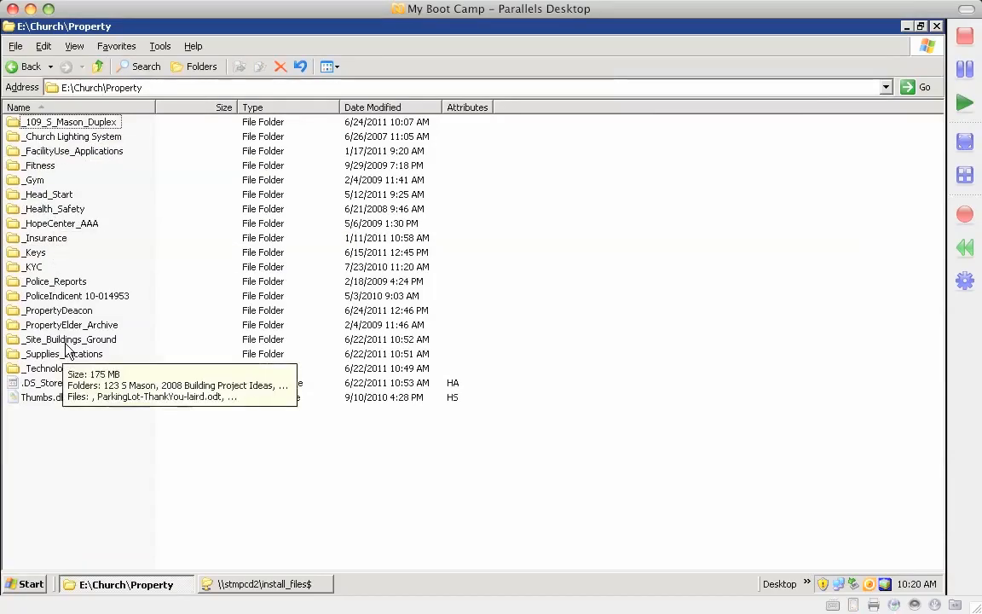
pyautogui.moveTo(70, 318)
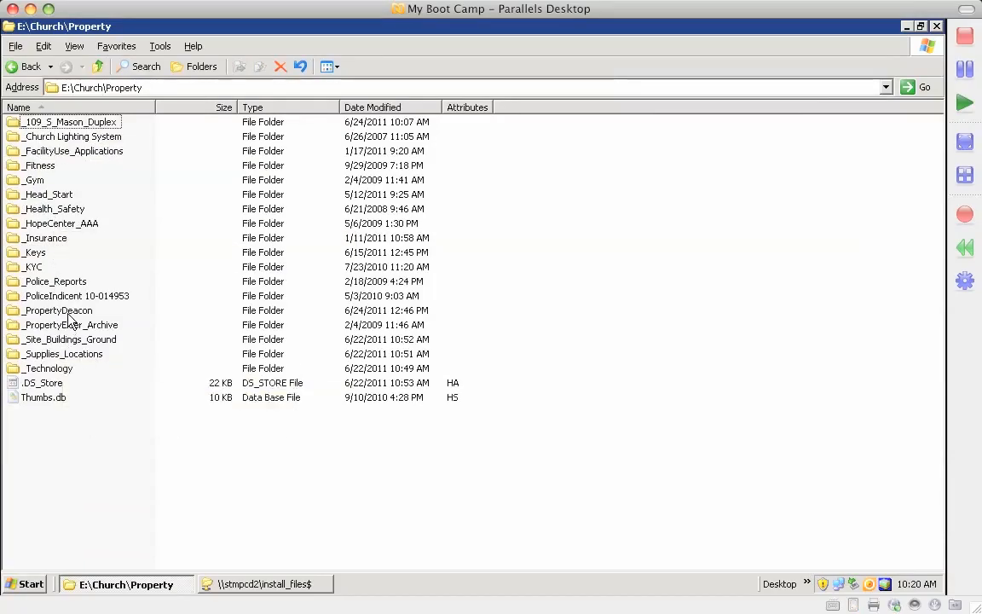
pyautogui.doubleClick(58, 311)
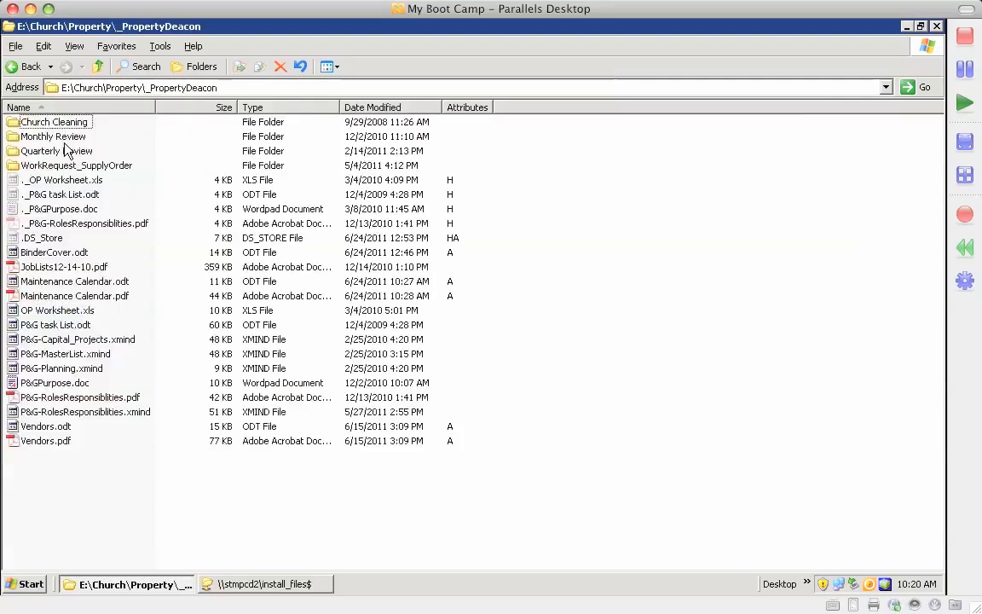
pyautogui.moveTo(89, 165)
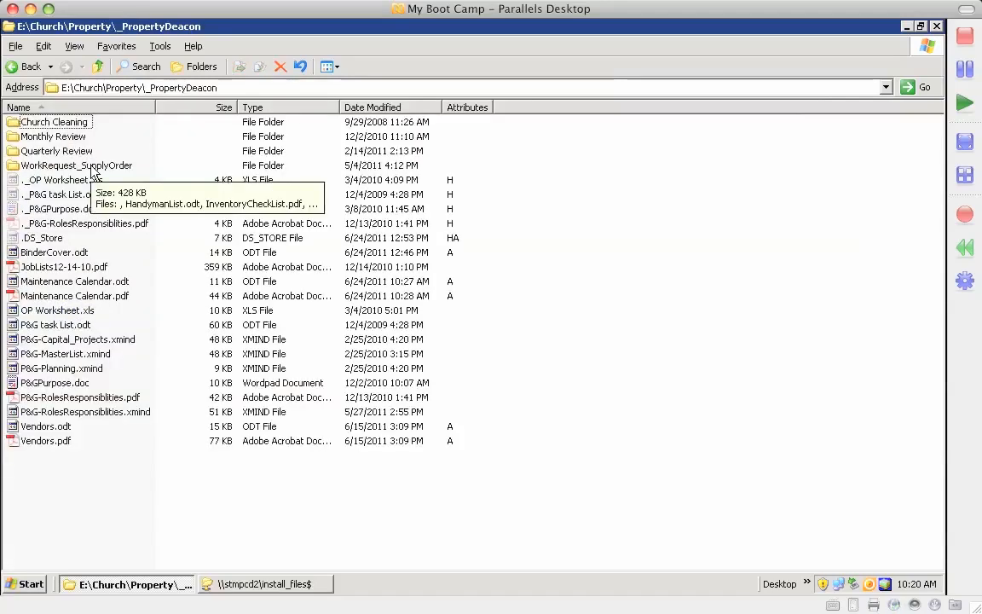
pyautogui.moveTo(58, 150)
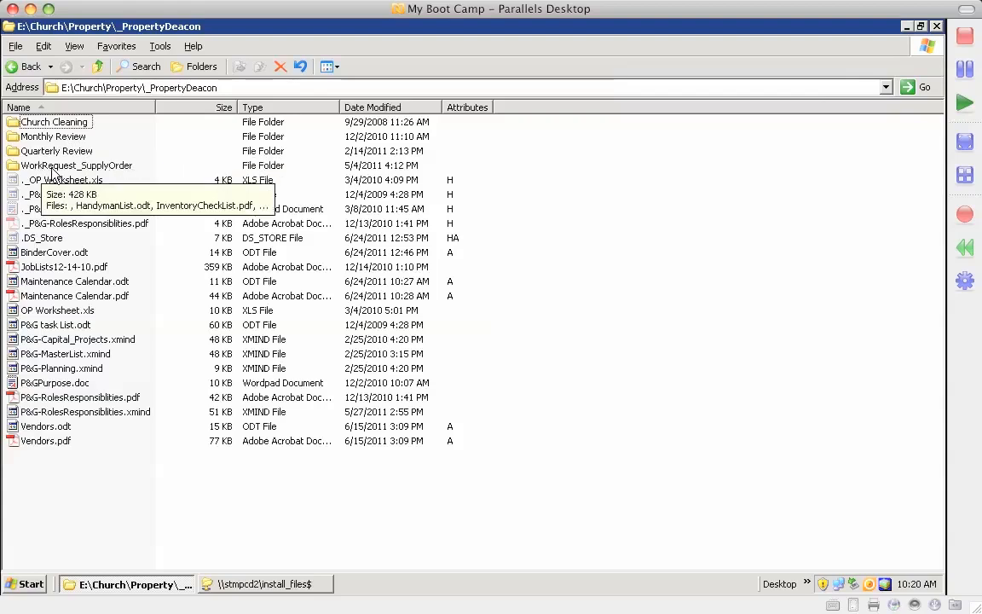
pyautogui.moveTo(105, 174)
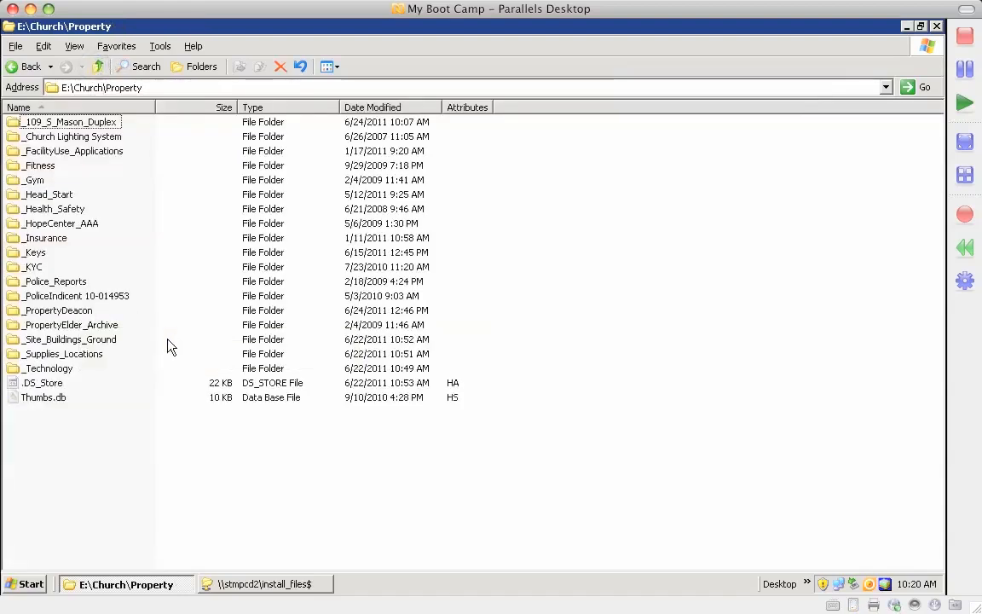
# Look inside _Site_Buildings_Ground and its 2010_IT folder, then climb back to Property
pyautogui.click(68, 339)
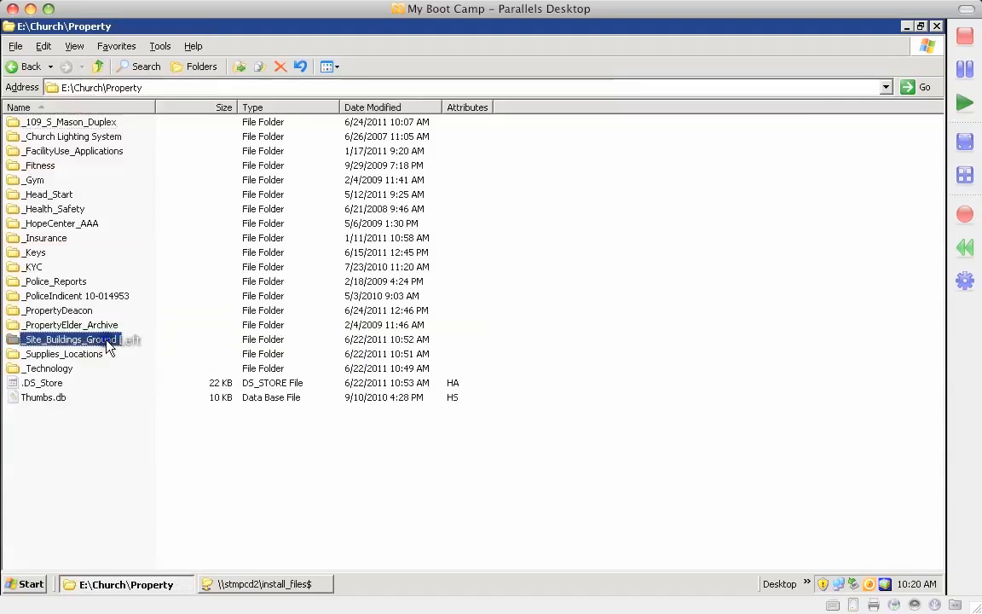
pyautogui.doubleClick(71, 339)
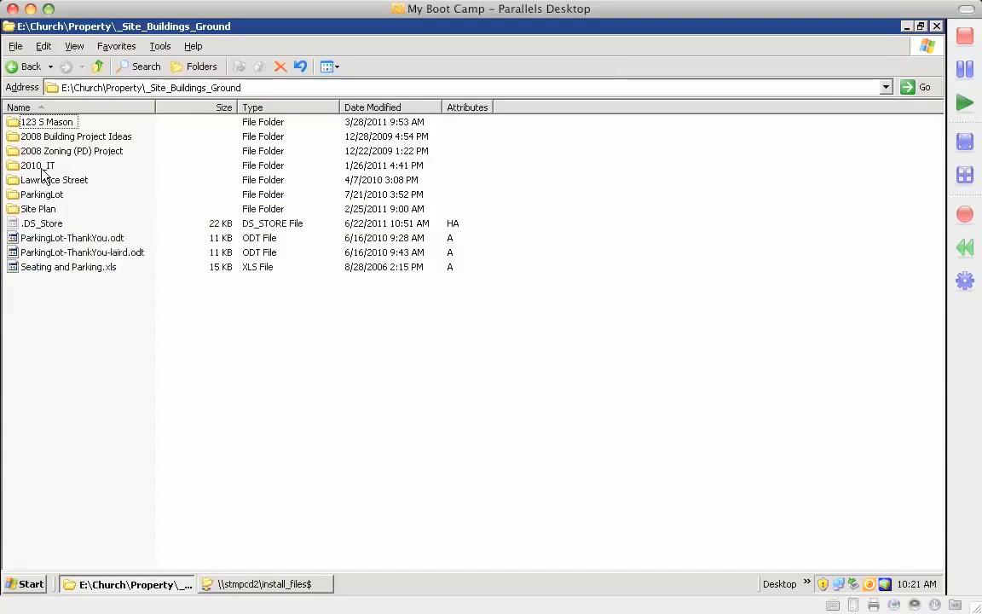
pyautogui.moveTo(41, 195)
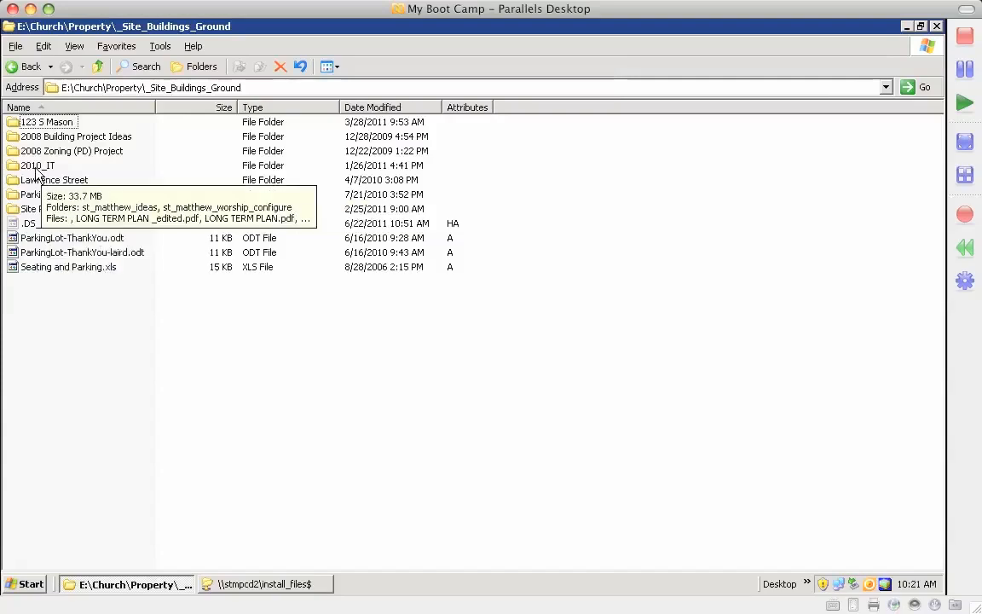
pyautogui.doubleClick(38, 166)
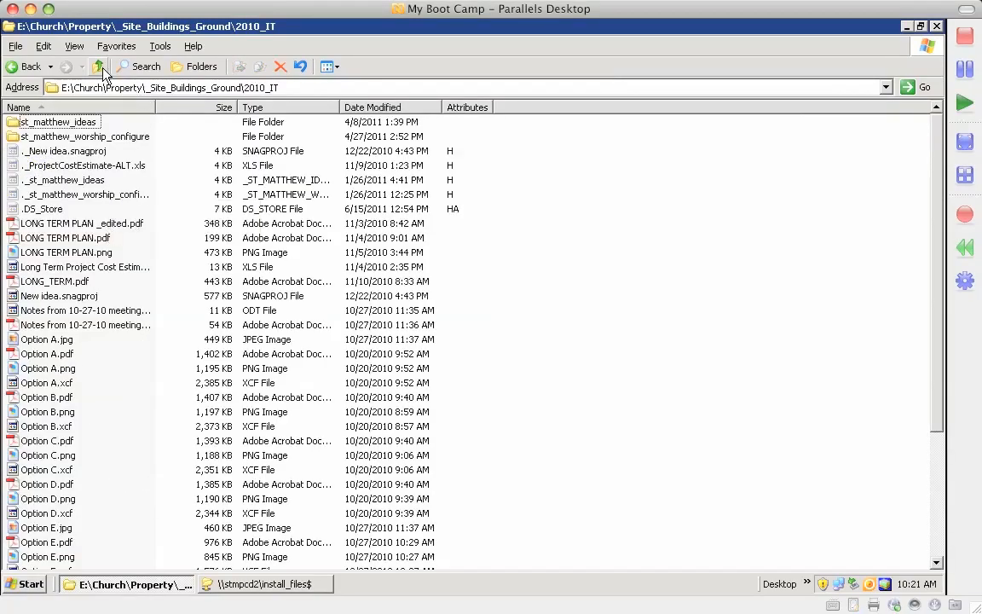
pyautogui.click(99, 66)
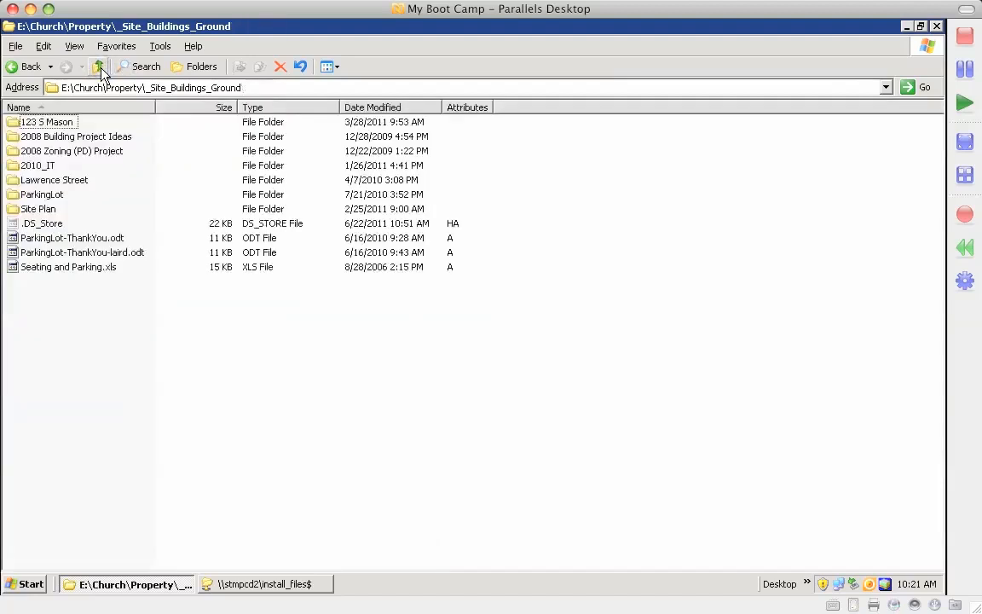
pyautogui.click(99, 66)
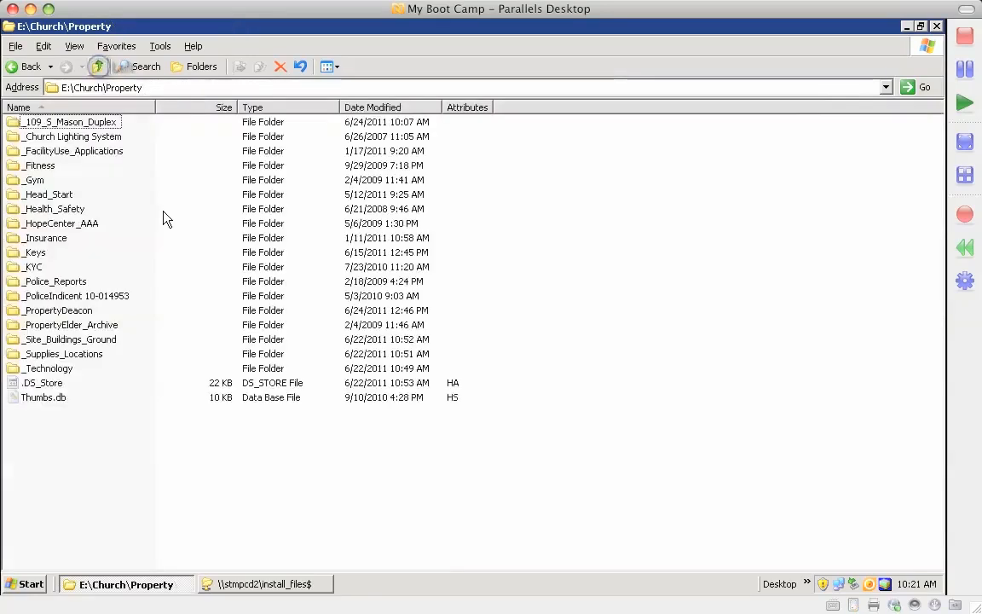
pyautogui.moveTo(152, 276)
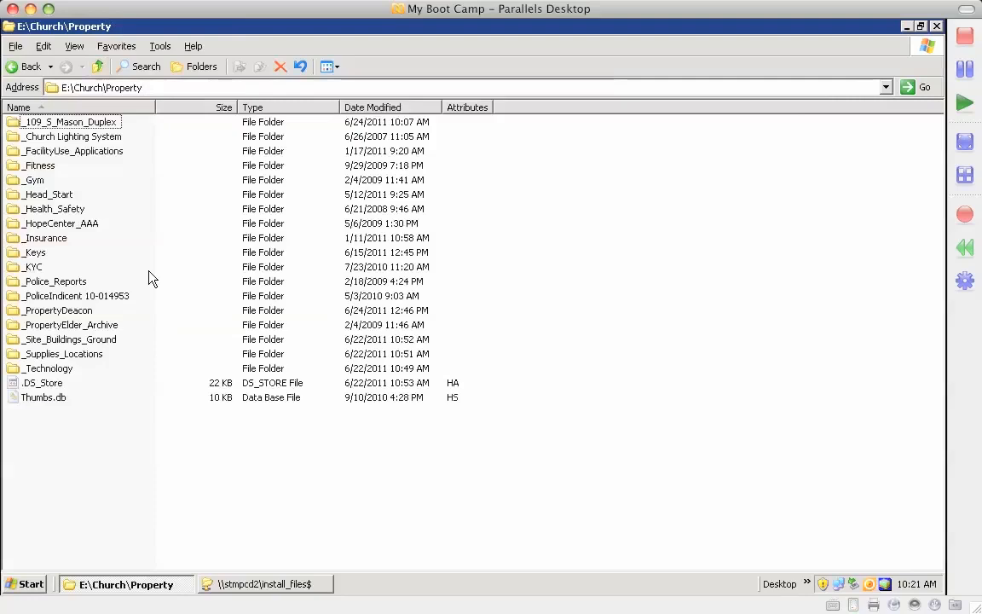
pyautogui.moveTo(33, 267)
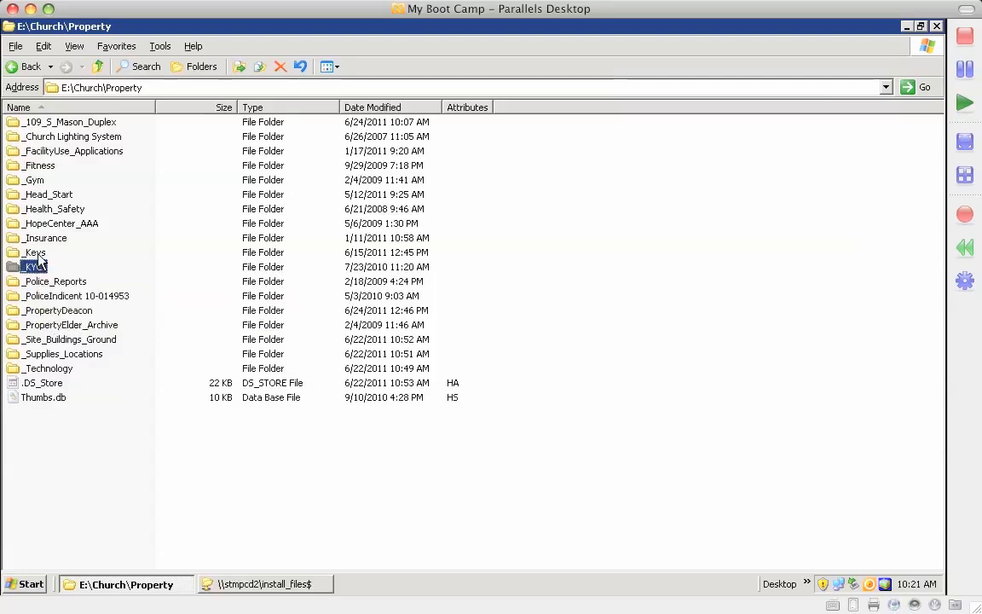
pyautogui.doubleClick(34, 266)
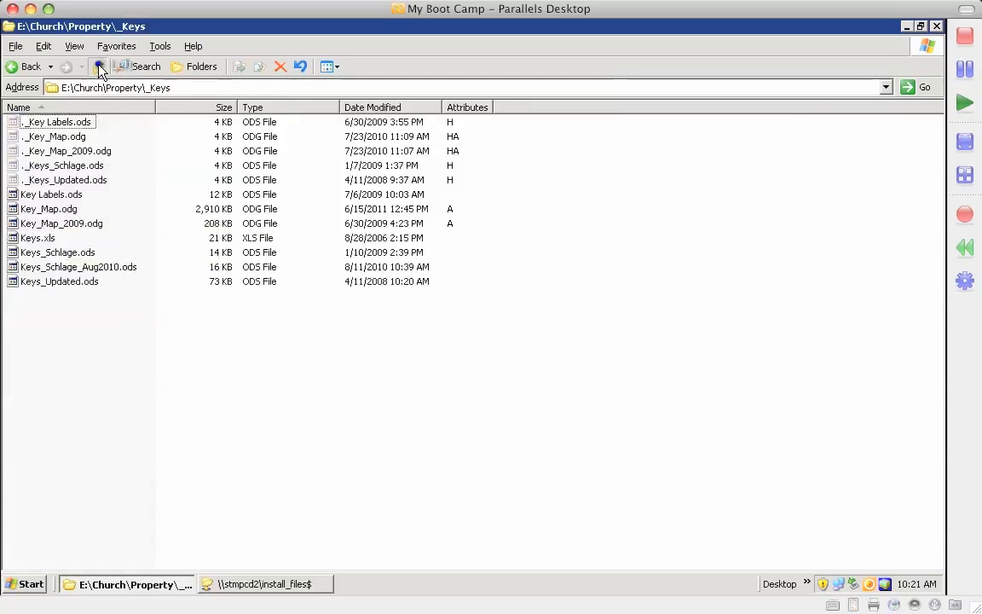
pyautogui.click(97, 66)
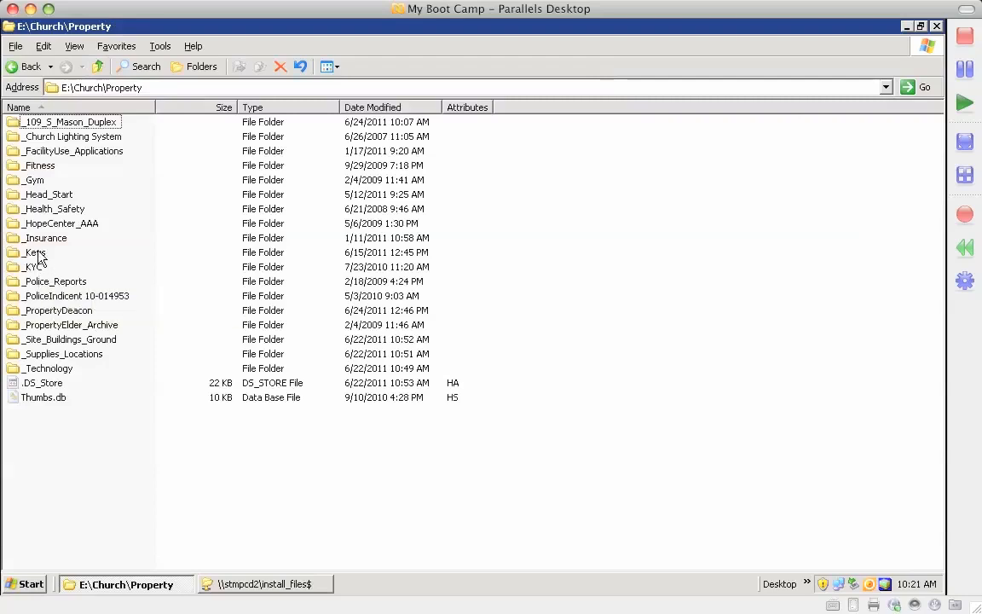
pyautogui.moveTo(34, 253)
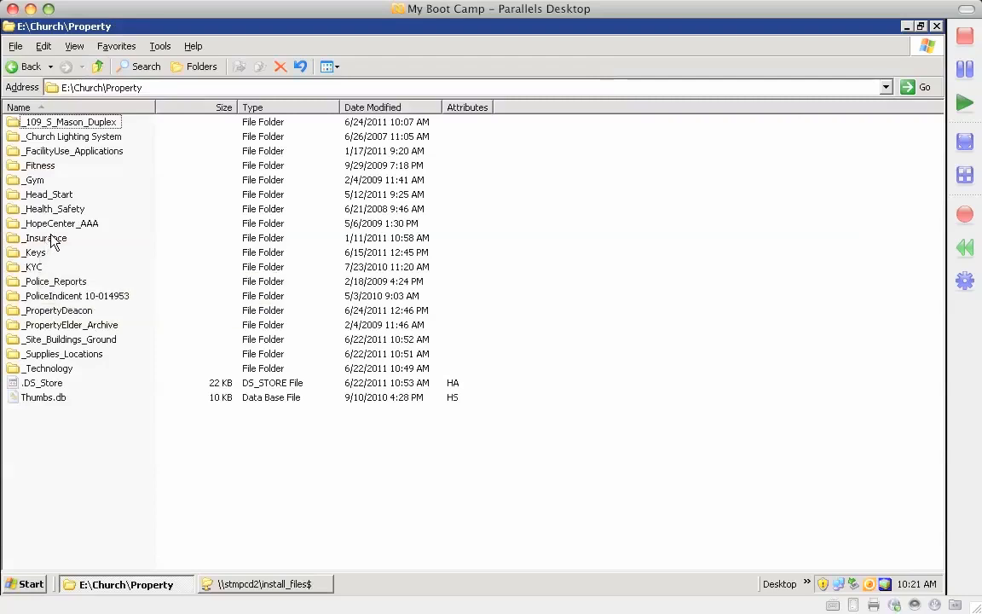
pyautogui.moveTo(55, 229)
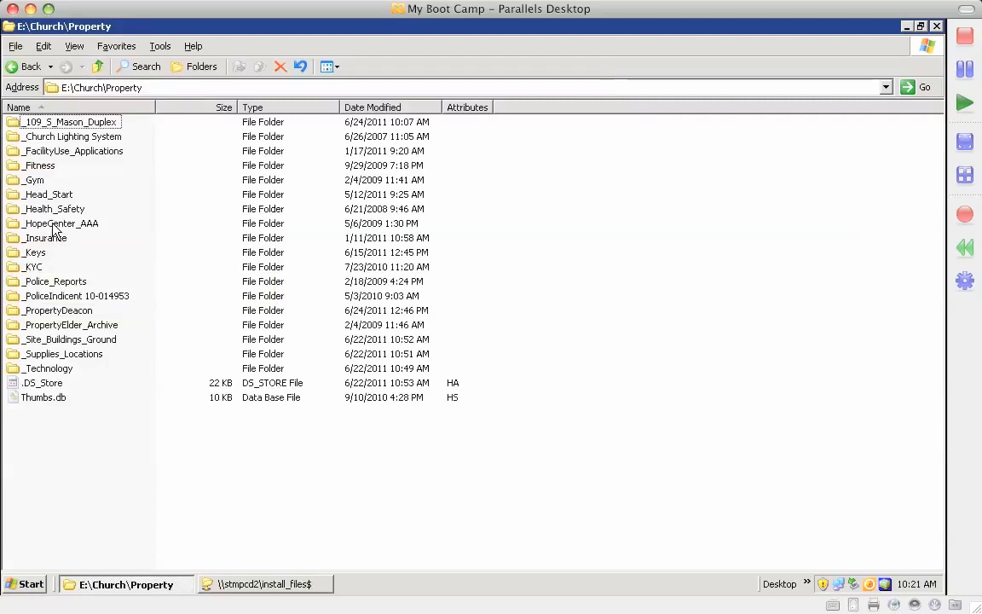
pyautogui.click(61, 223)
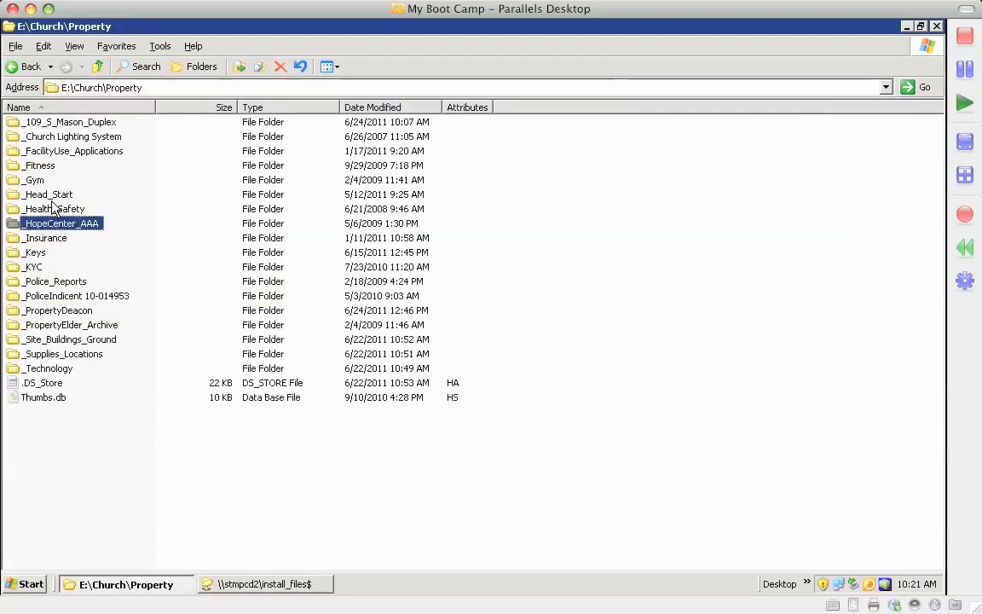
pyautogui.moveTo(48, 194)
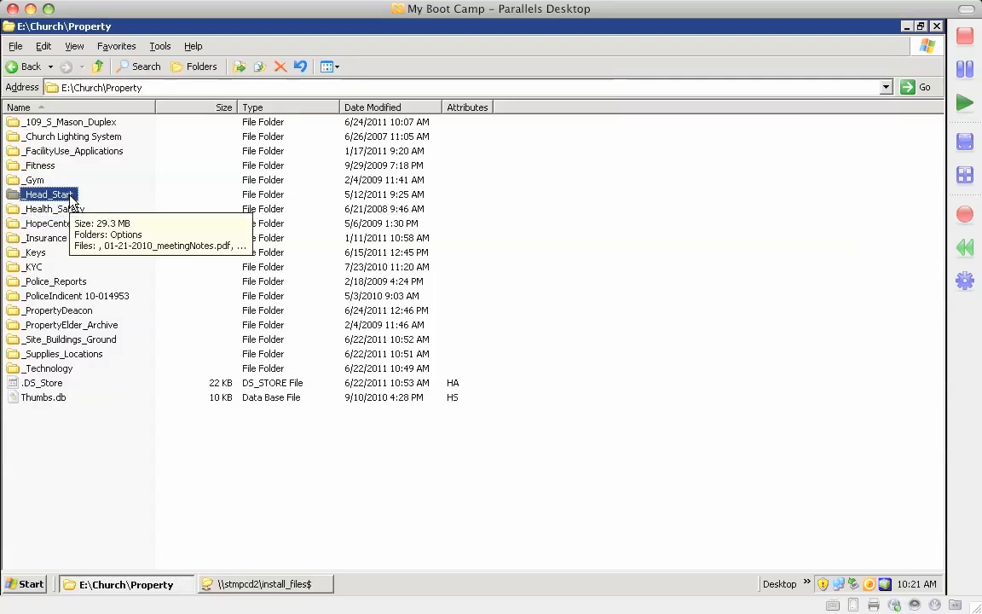
pyautogui.moveTo(167, 204)
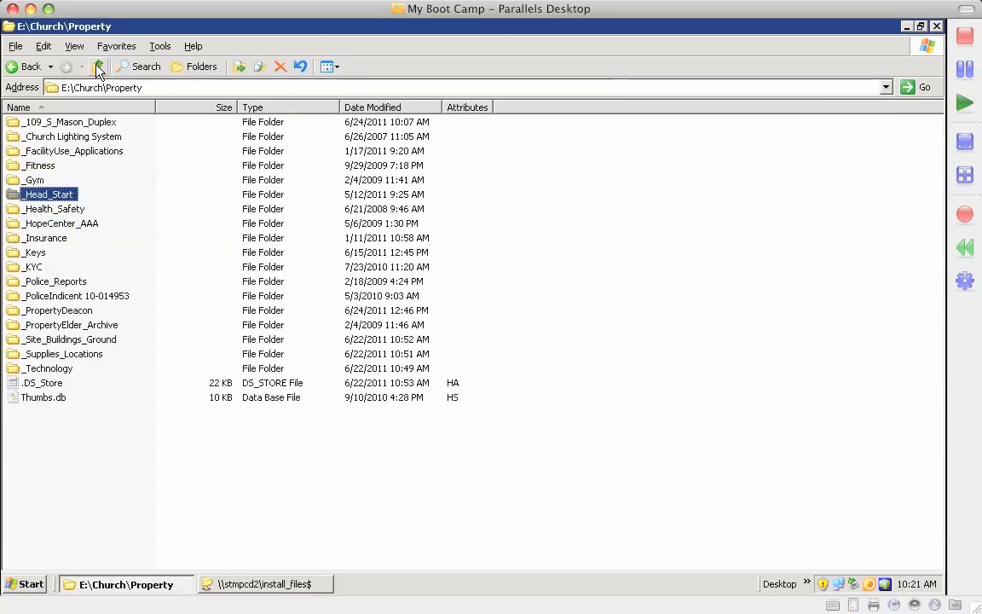
# From E:\Church, go into the Worship folder with Altar_Care, Bulletins and Music
pyautogui.click(97, 67)
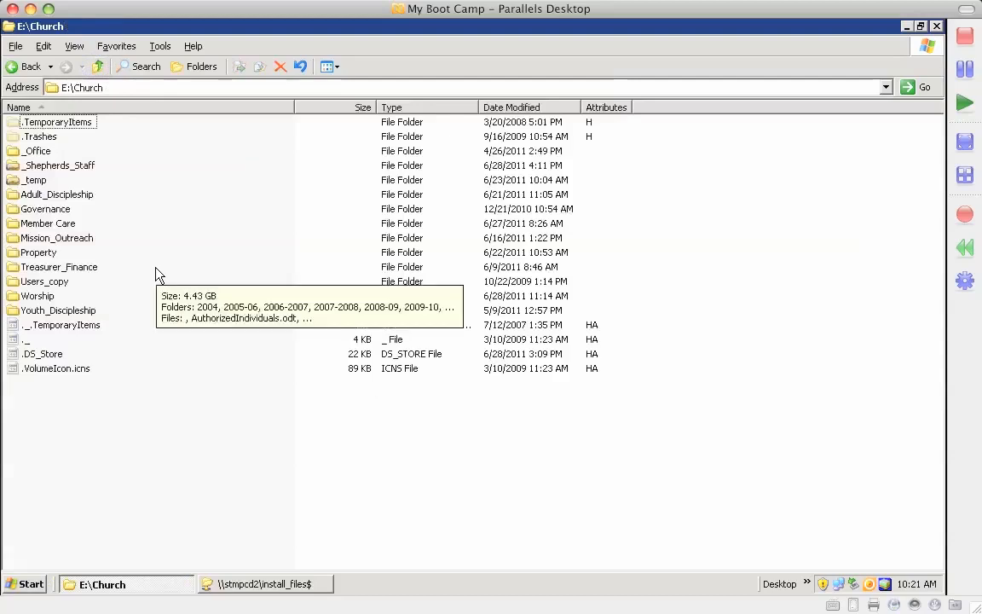
pyautogui.moveTo(119, 254)
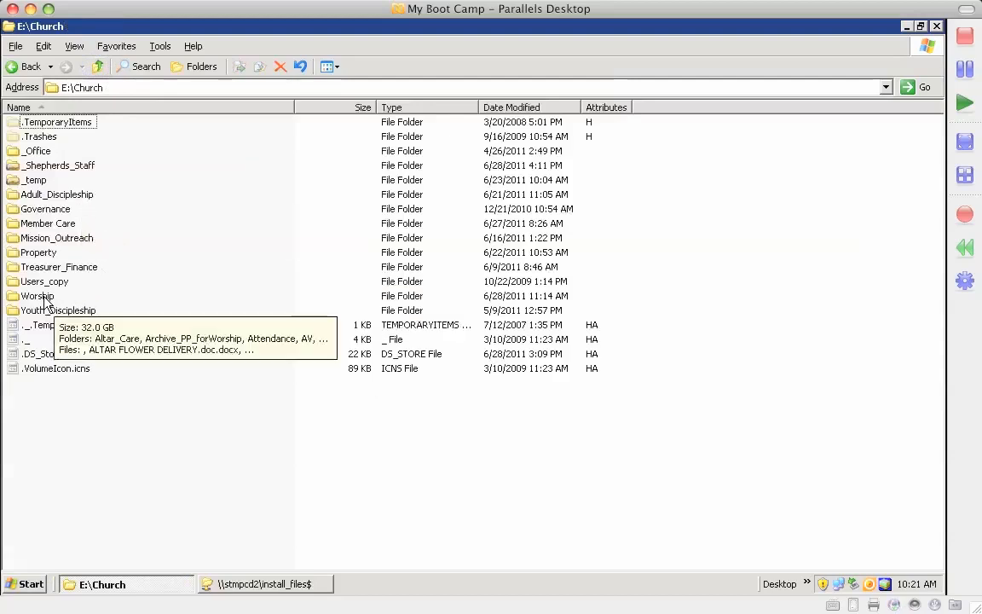
pyautogui.doubleClick(37, 297)
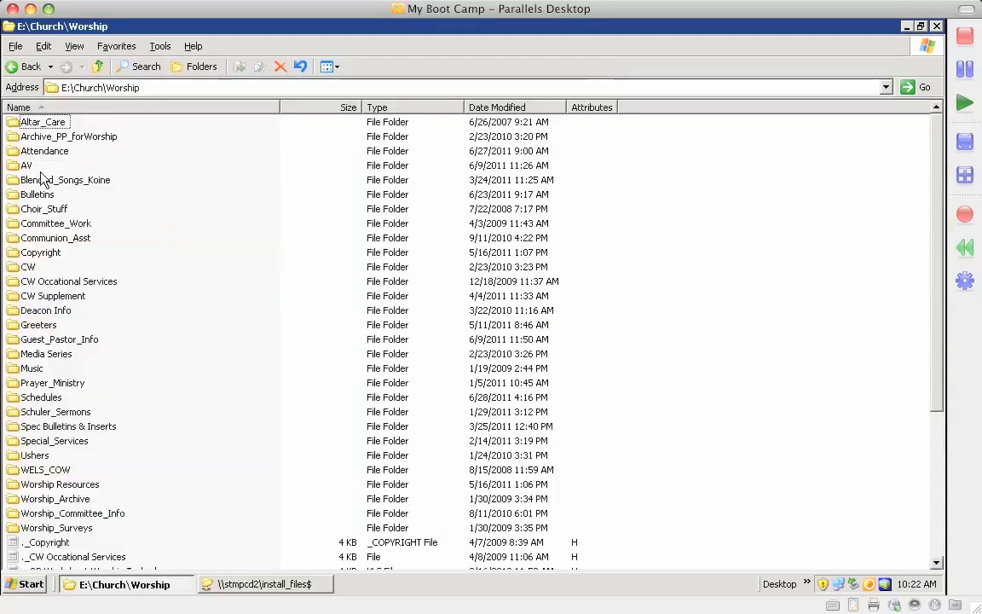
pyautogui.doubleClick(28, 165)
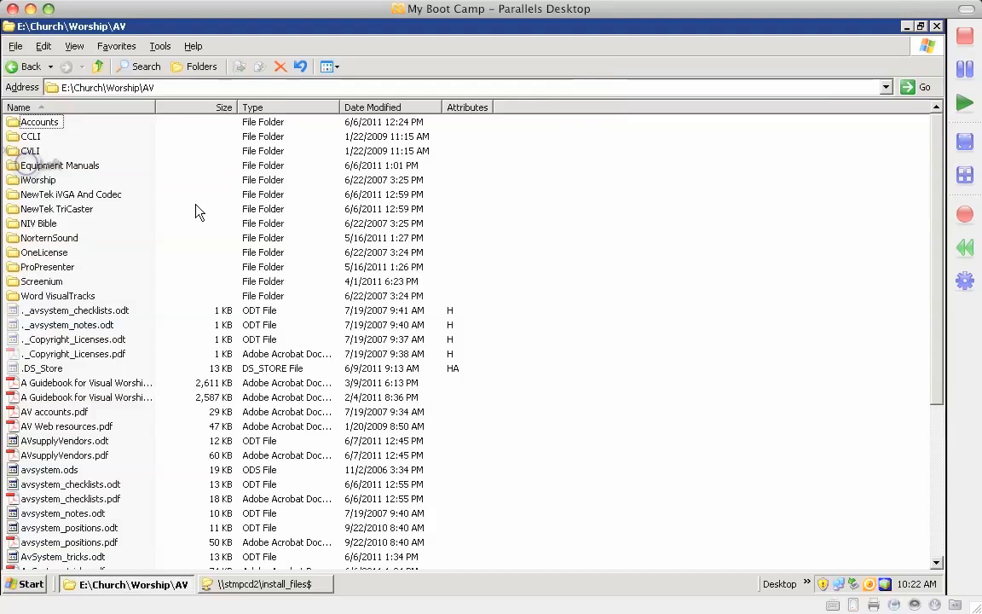
pyautogui.click(59, 163)
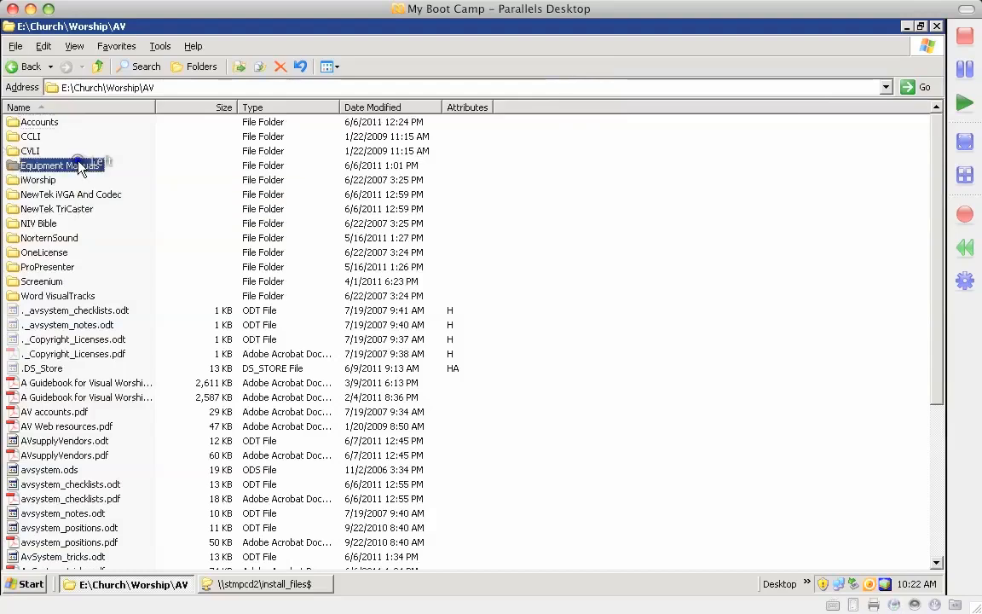
pyautogui.click(48, 237)
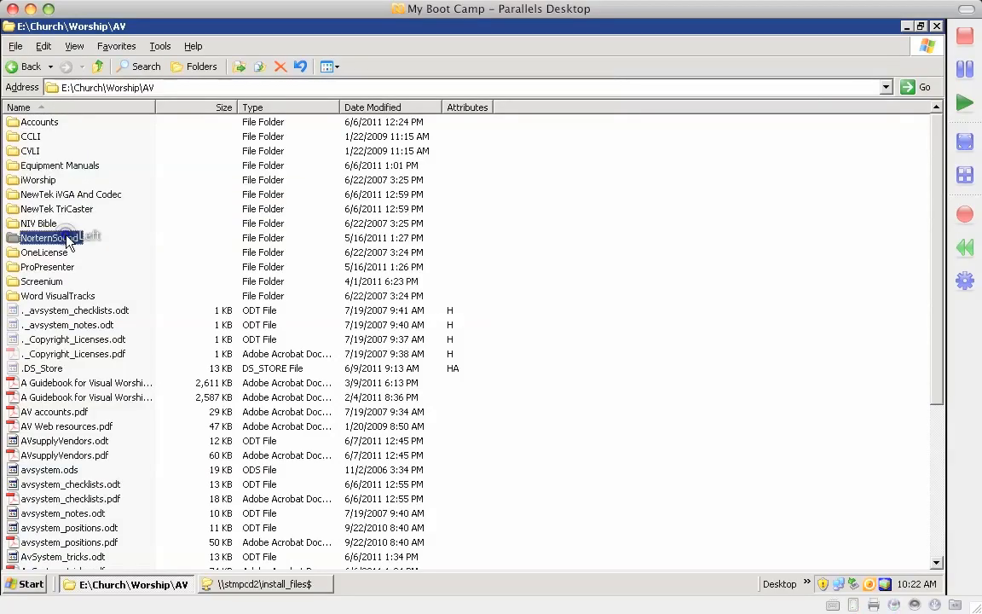
pyautogui.moveTo(50, 237)
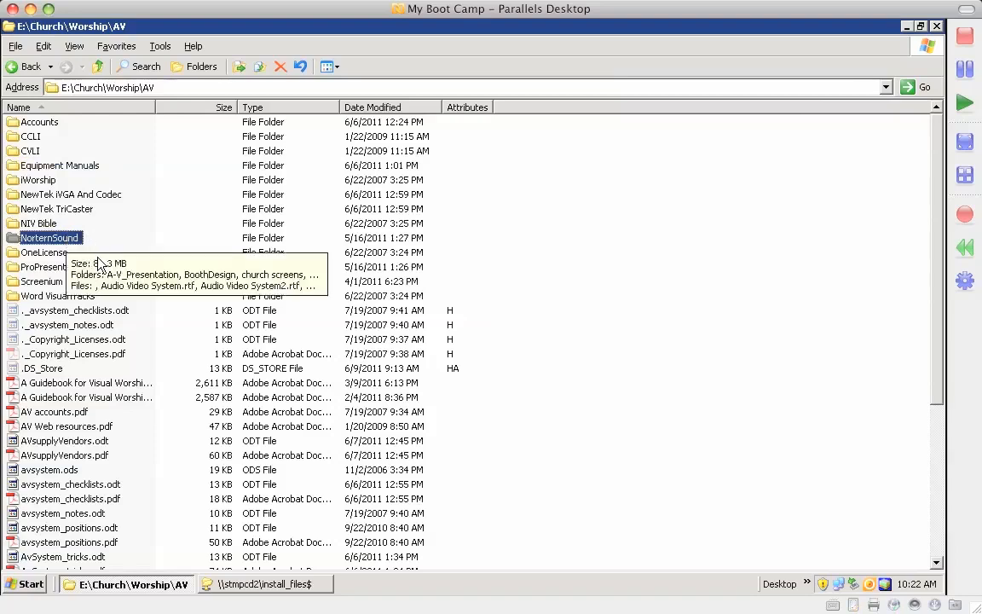
pyautogui.click(48, 266)
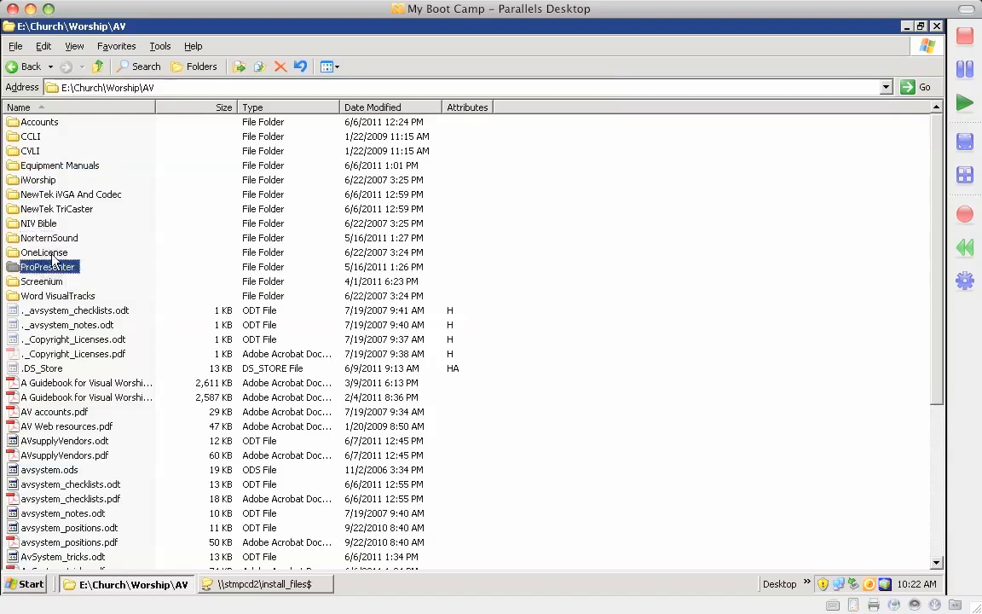
pyautogui.click(45, 252)
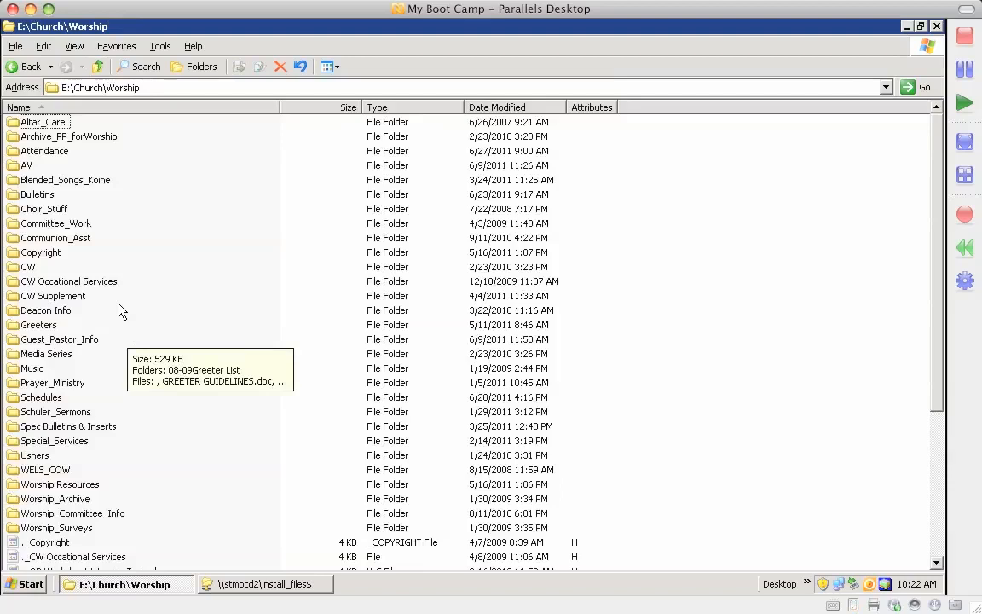
pyautogui.click(37, 194)
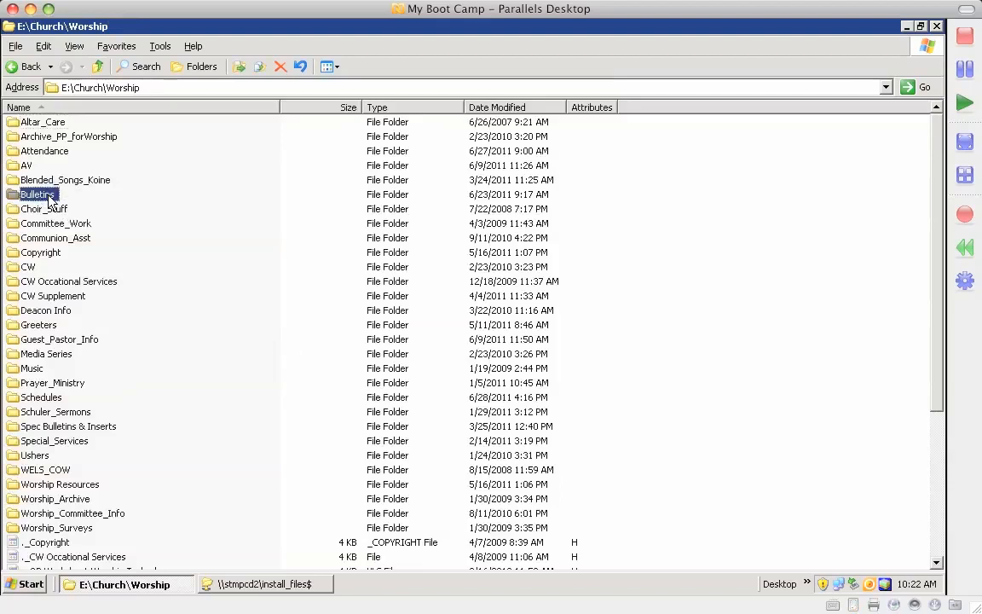
pyautogui.click(29, 266)
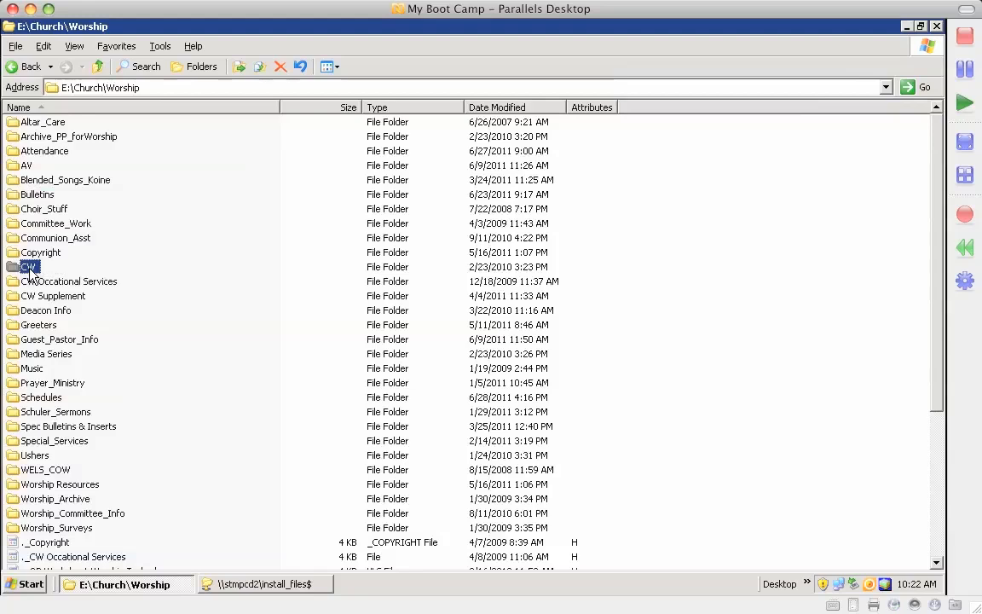
pyautogui.click(53, 297)
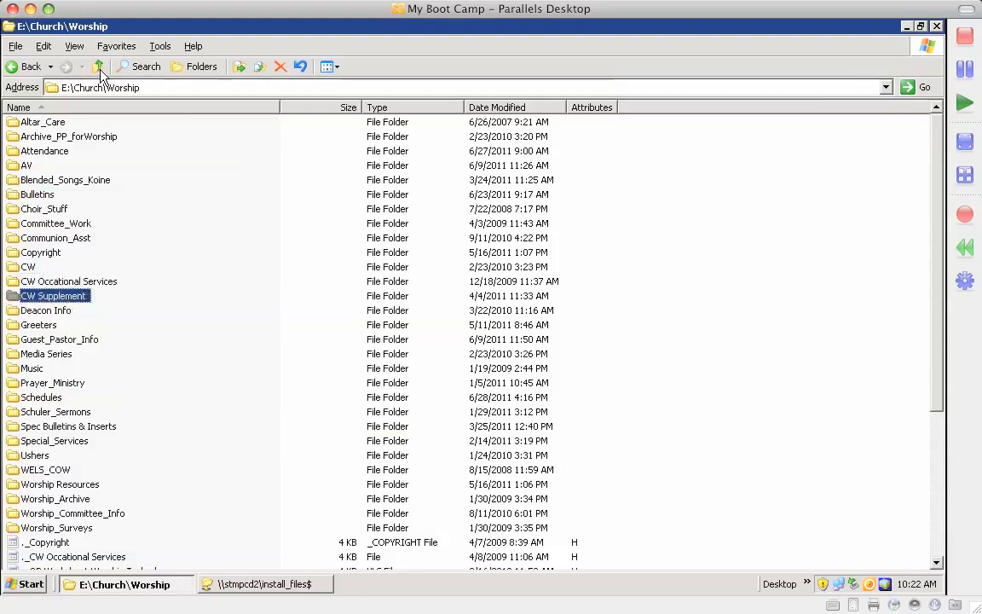
pyautogui.click(98, 67)
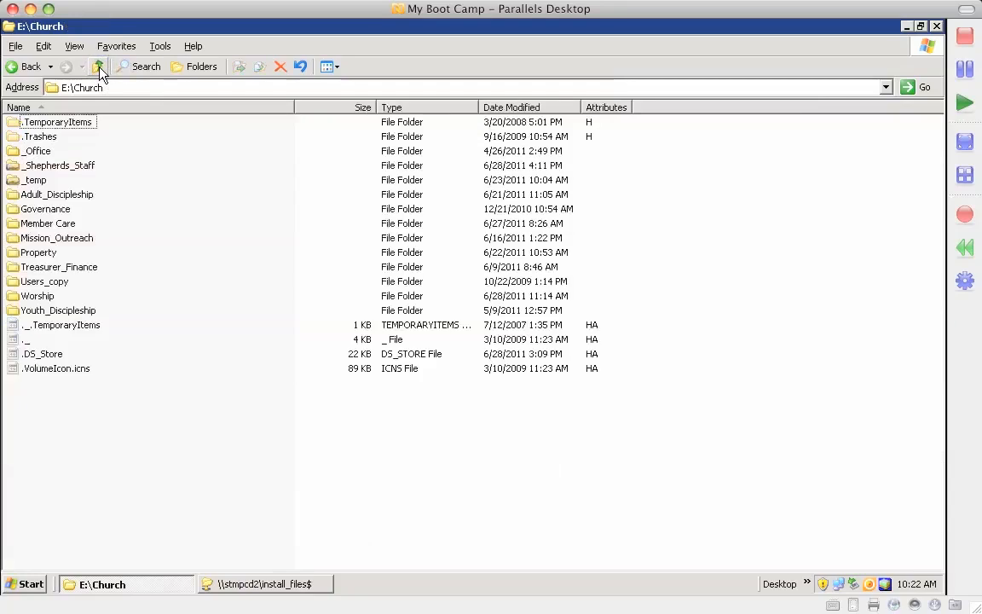
pyautogui.moveTo(44, 208)
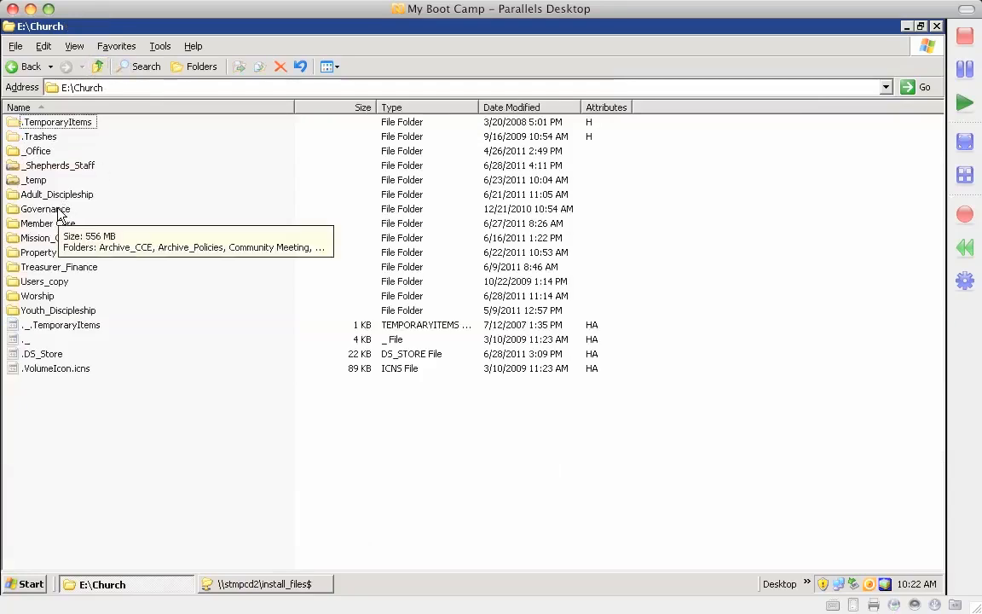
pyautogui.moveTo(95, 202)
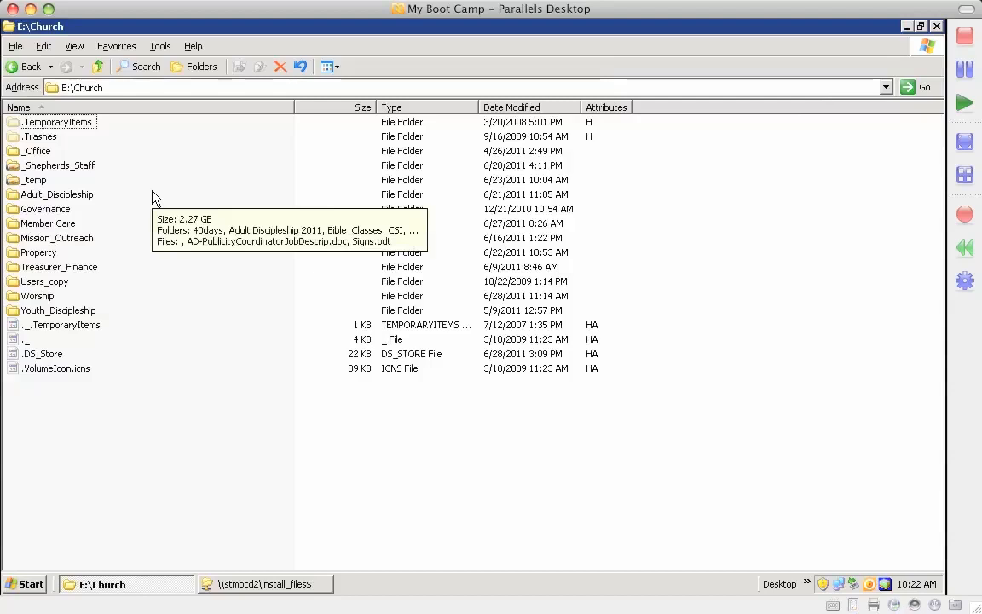
pyautogui.moveTo(36, 153)
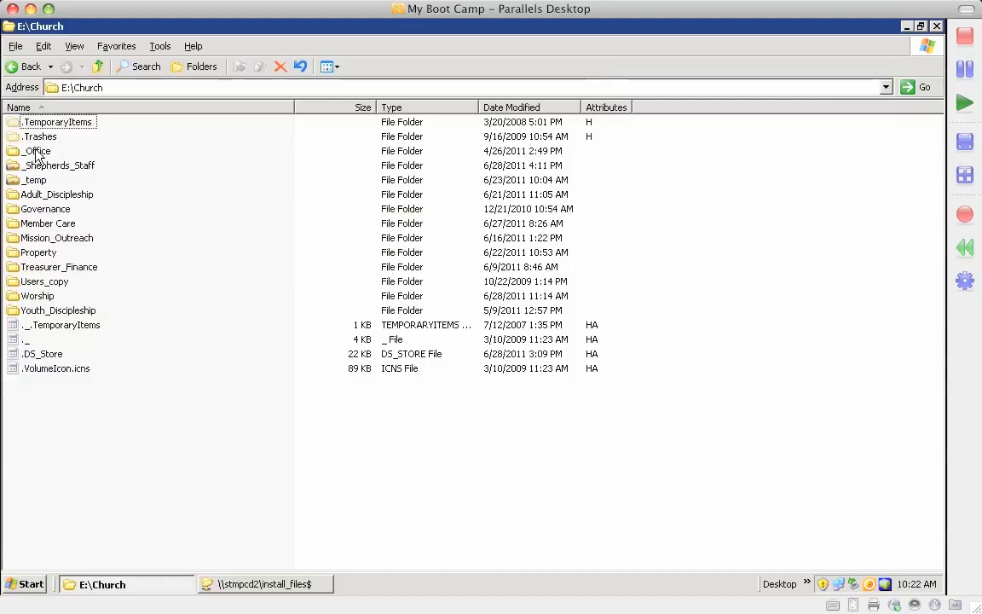
pyautogui.moveTo(79, 169)
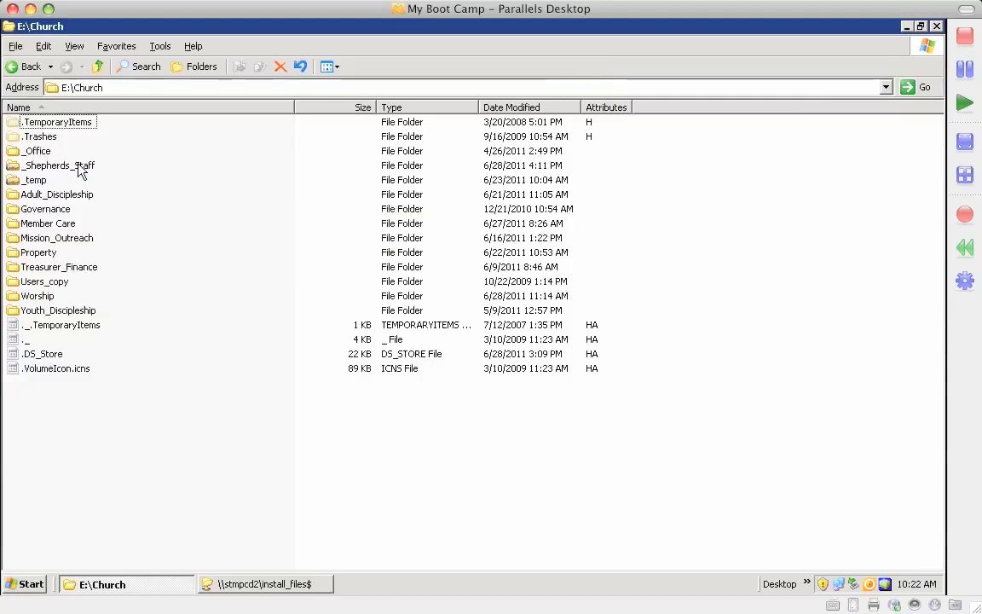
# Go into E:\Church\_Office and single out the Official Logos folder
pyautogui.doubleClick(34, 150)
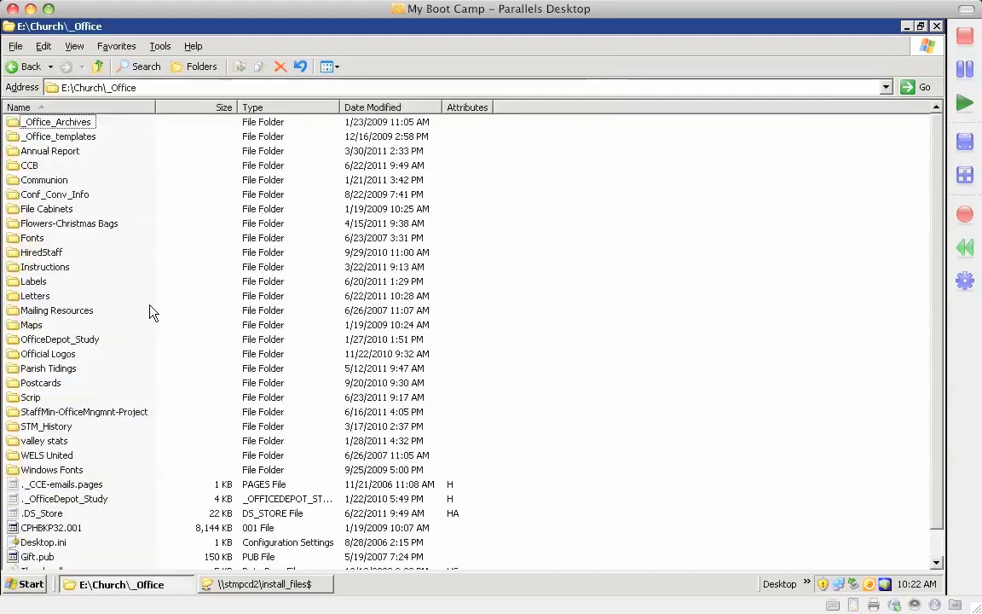
pyautogui.moveTo(70, 362)
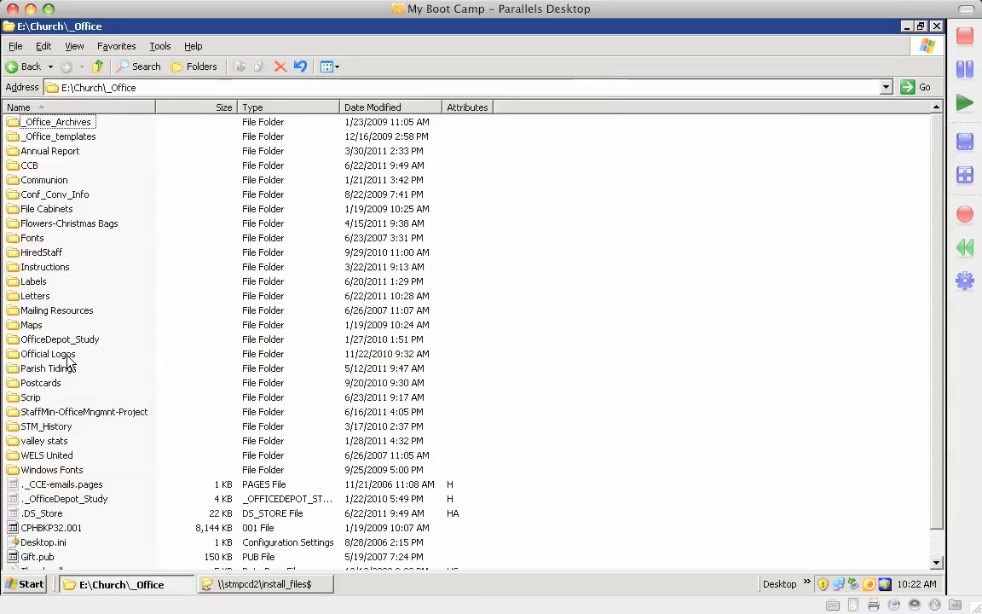
pyautogui.click(48, 353)
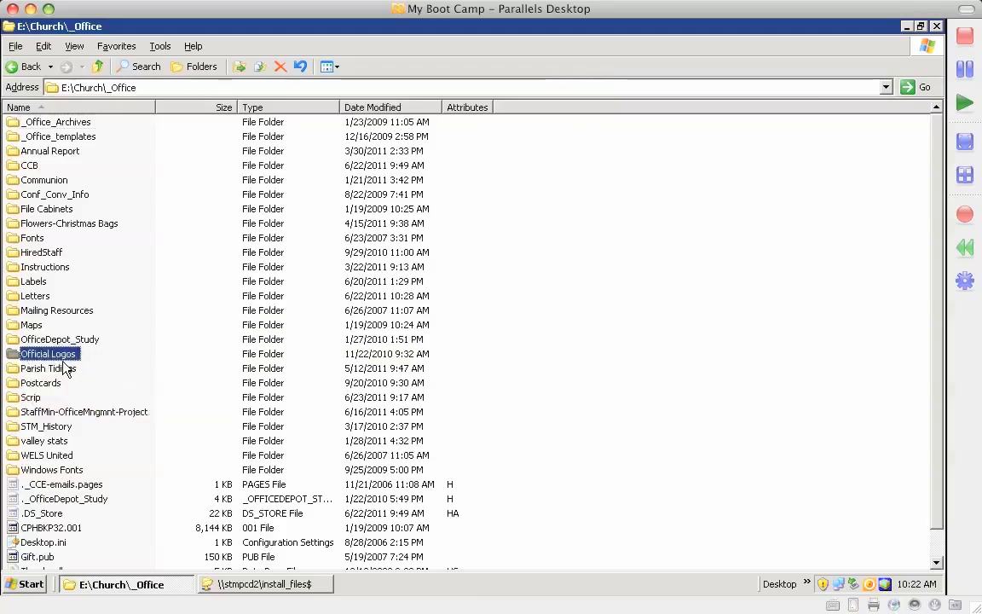
pyautogui.doubleClick(48, 353)
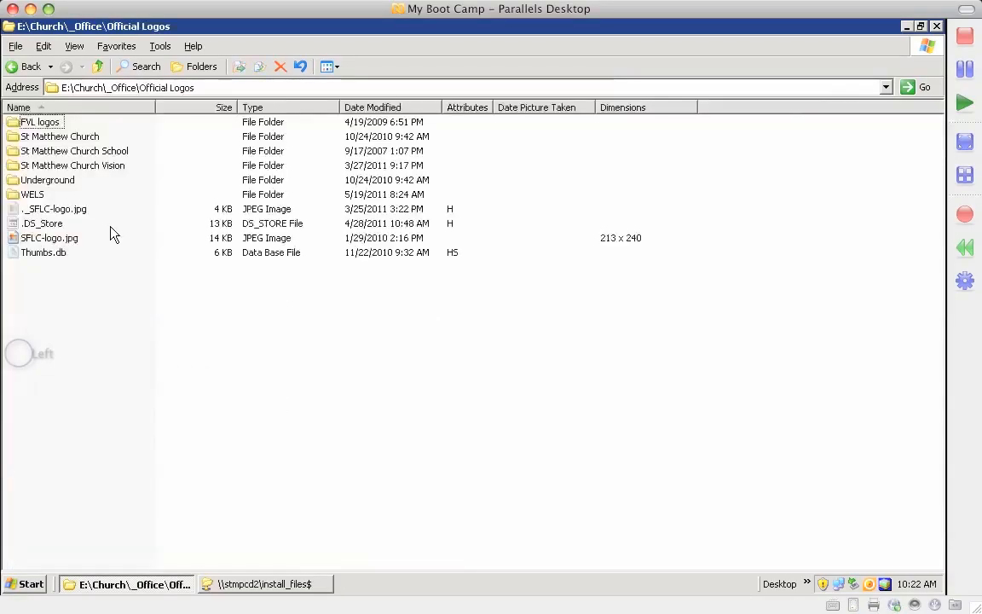
pyautogui.click(75, 165)
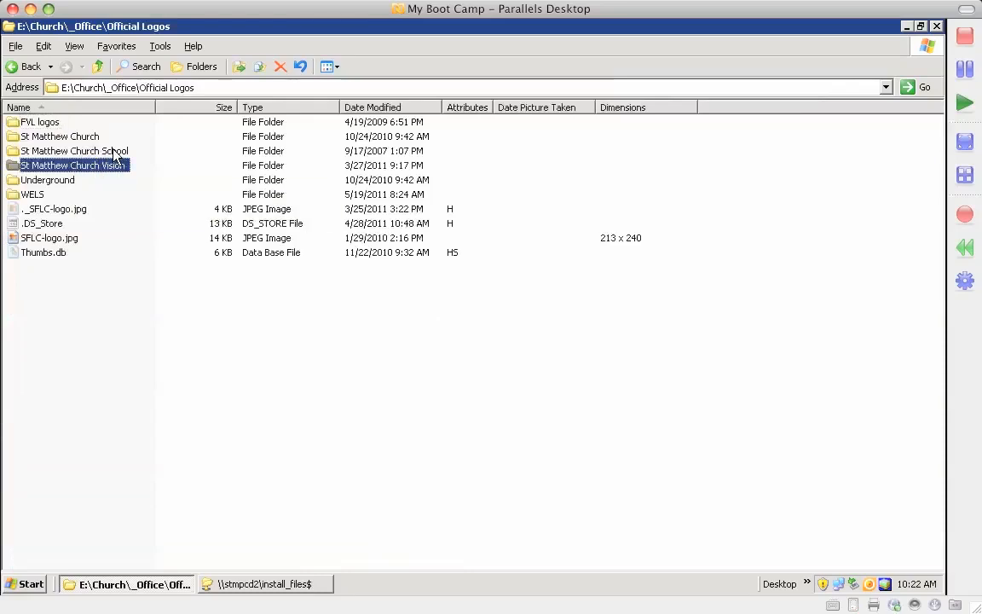
pyautogui.click(60, 137)
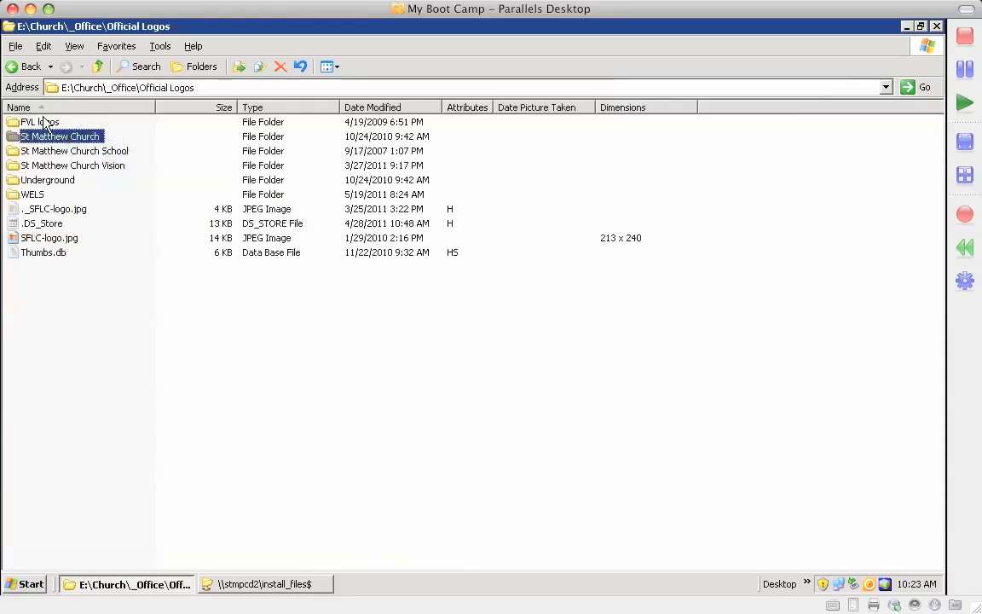
pyautogui.click(32, 194)
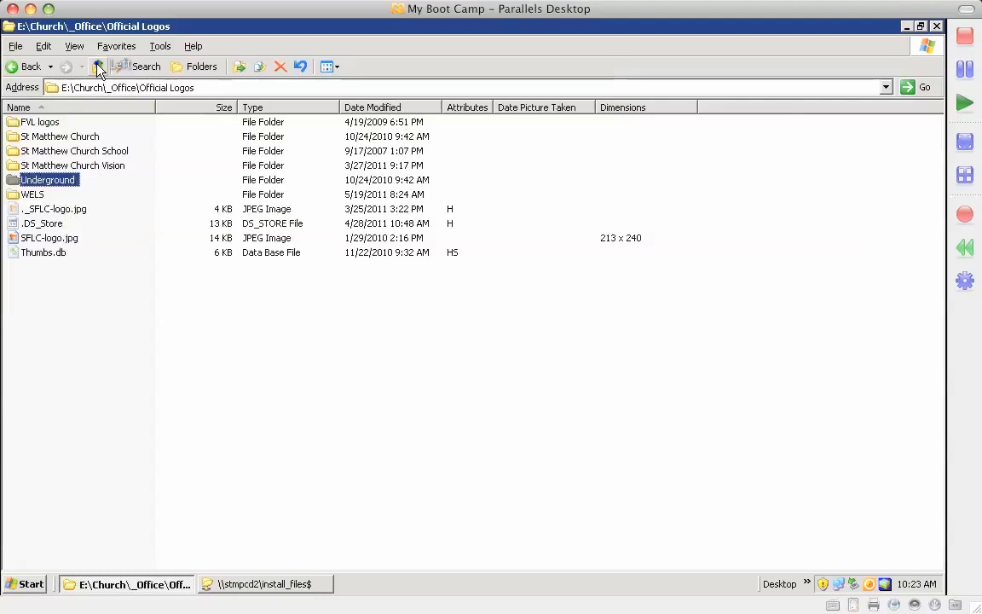
pyautogui.click(98, 67)
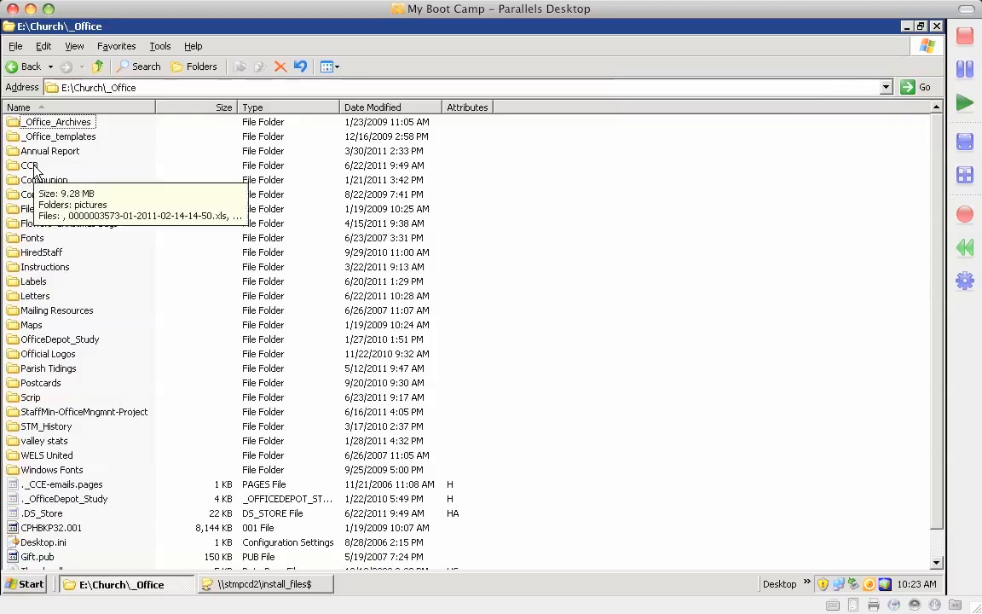
pyautogui.click(31, 166)
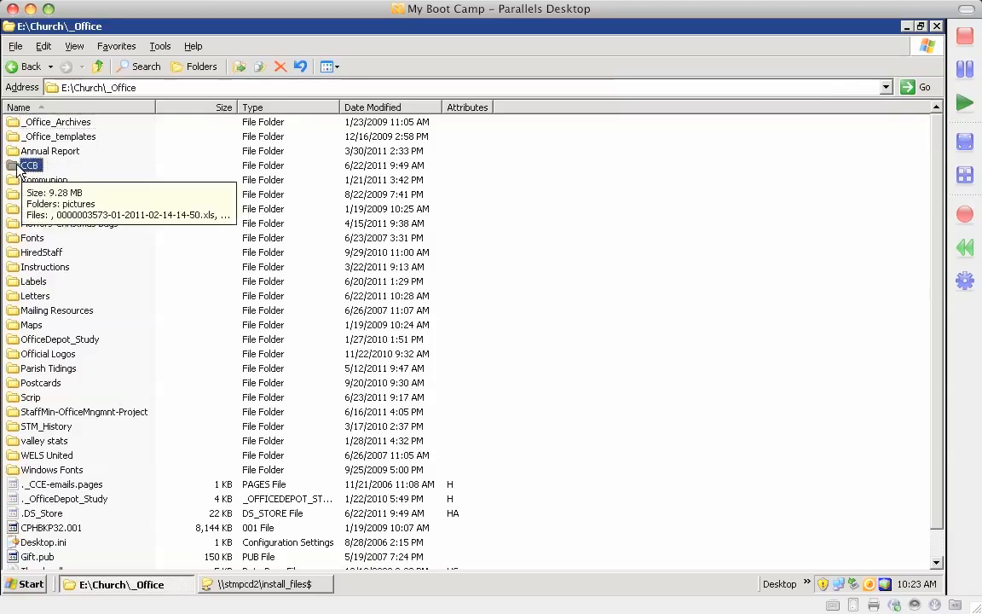
pyautogui.doubleClick(31, 166)
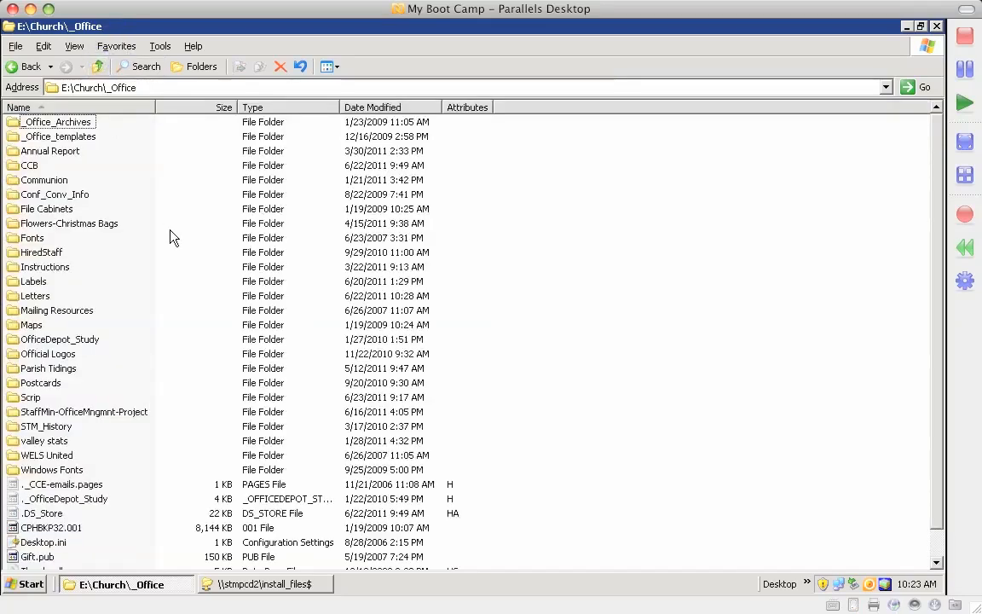
pyautogui.moveTo(136, 276)
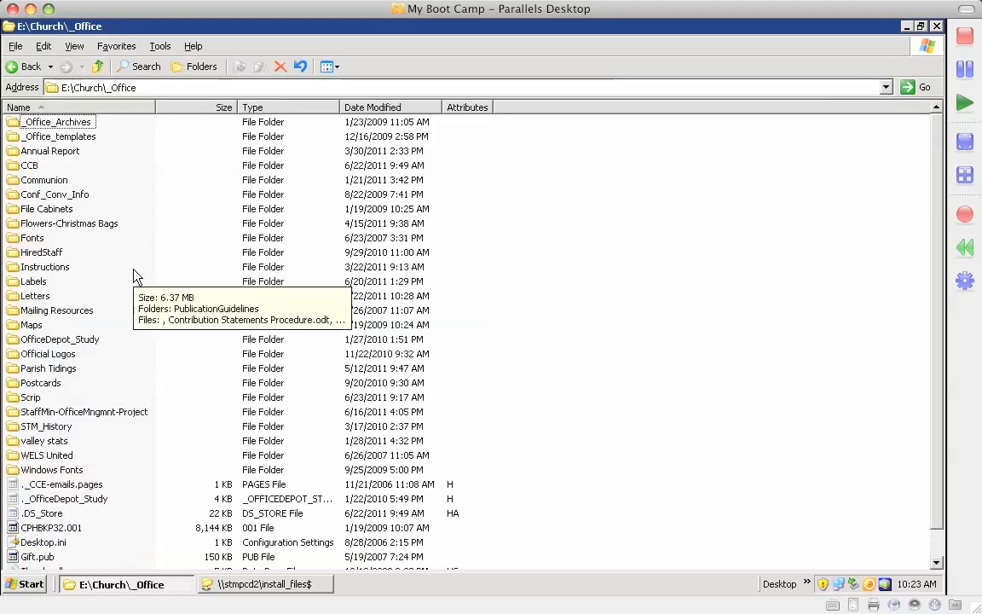
pyautogui.click(47, 368)
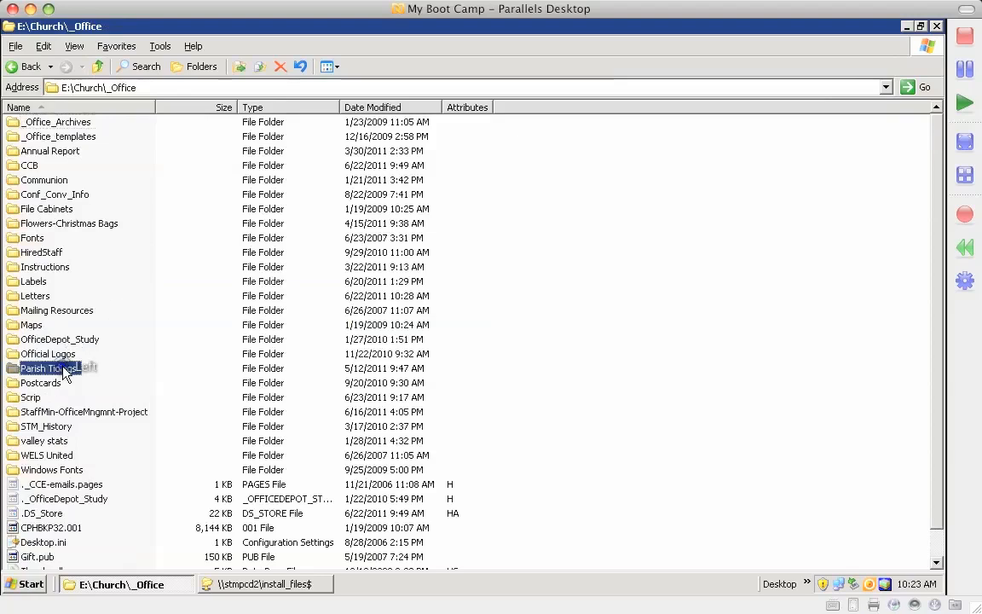
# Look inside Parish Tidings and its 2011 Parish Tidings folder, then climb back up to _Office
pyautogui.doubleClick(48, 369)
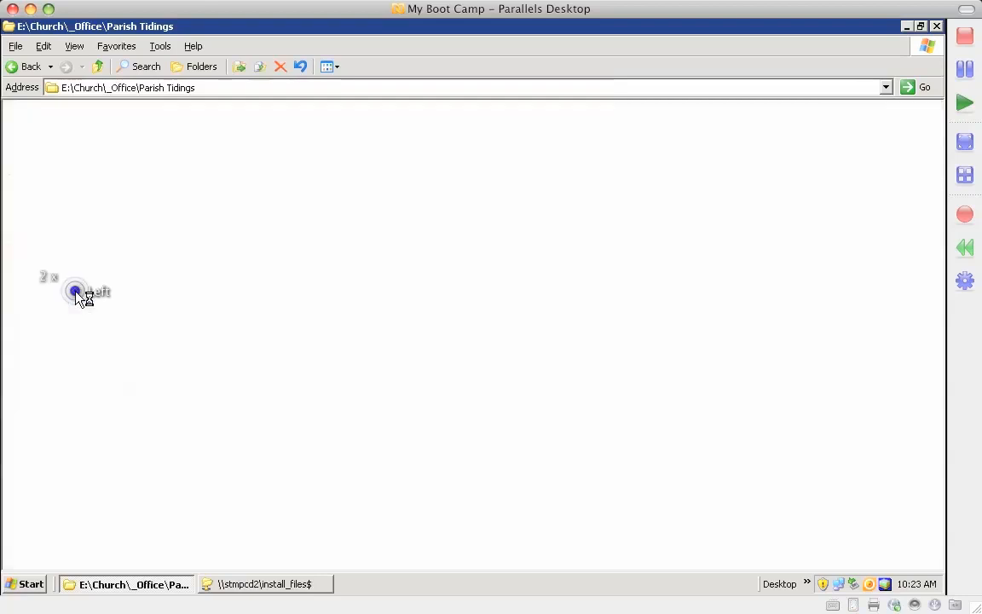
pyautogui.doubleClick(77, 292)
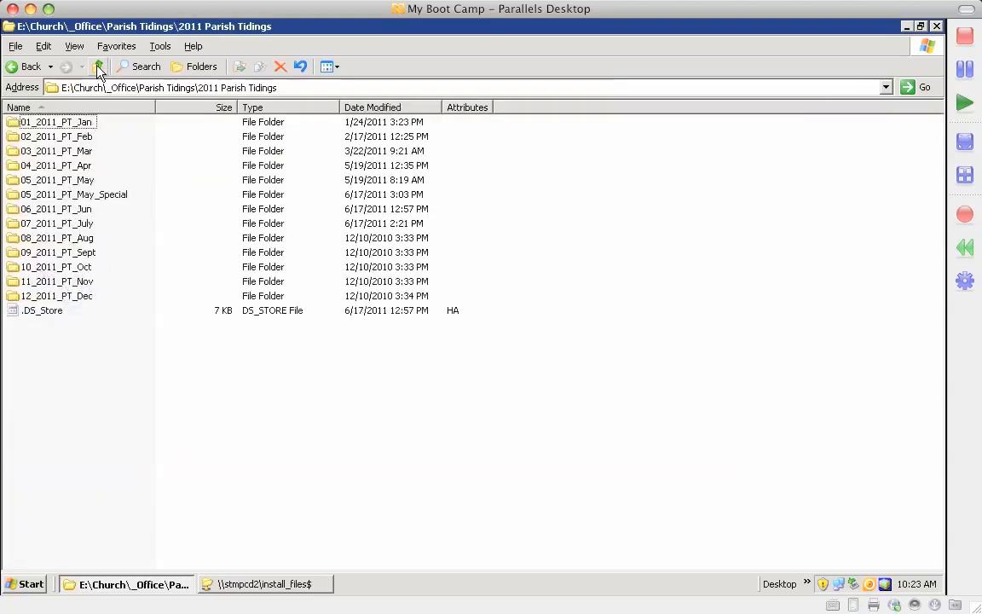
pyautogui.click(99, 67)
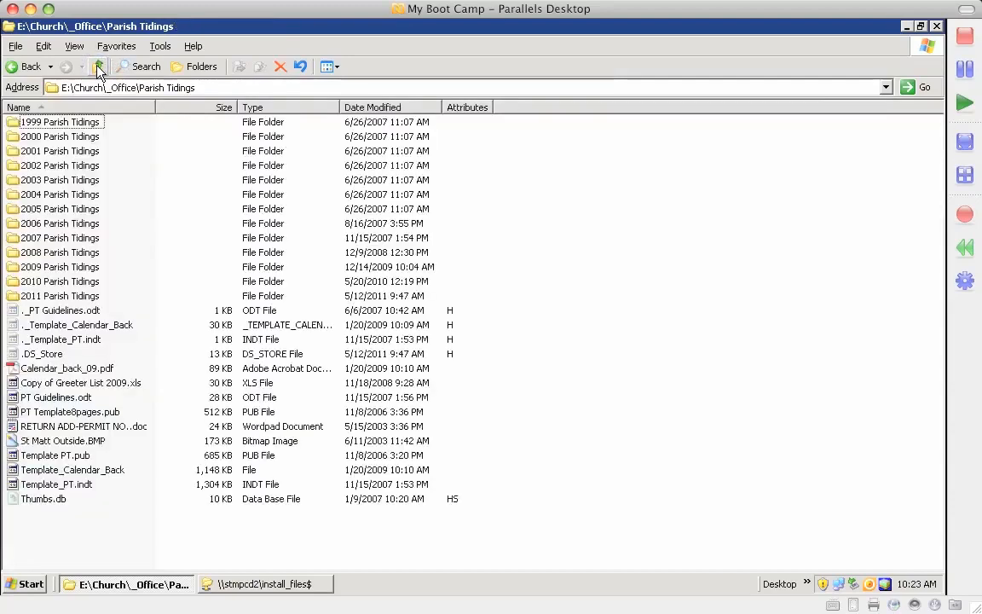
pyautogui.click(97, 66)
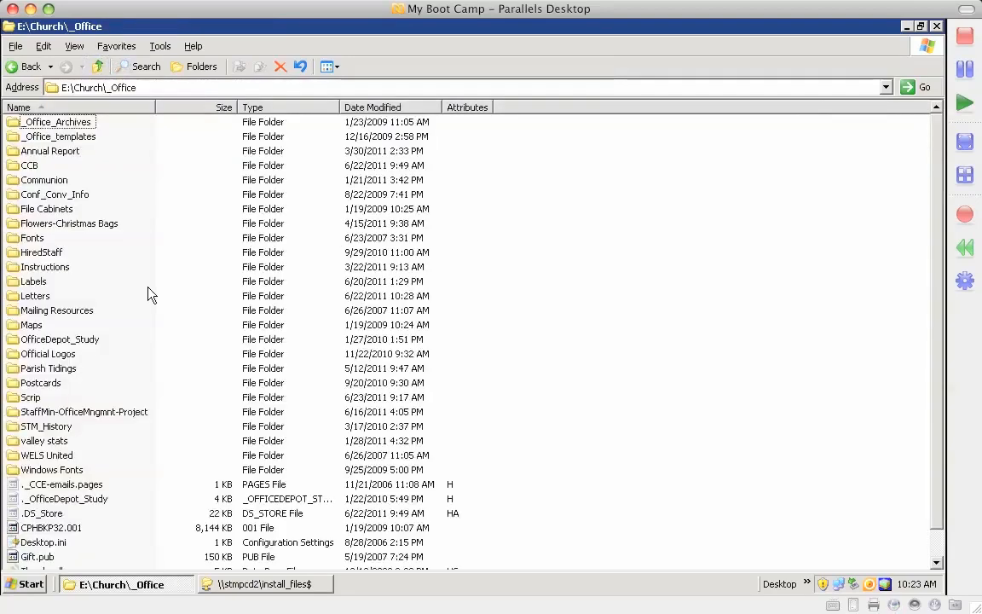
pyautogui.moveTo(32, 281)
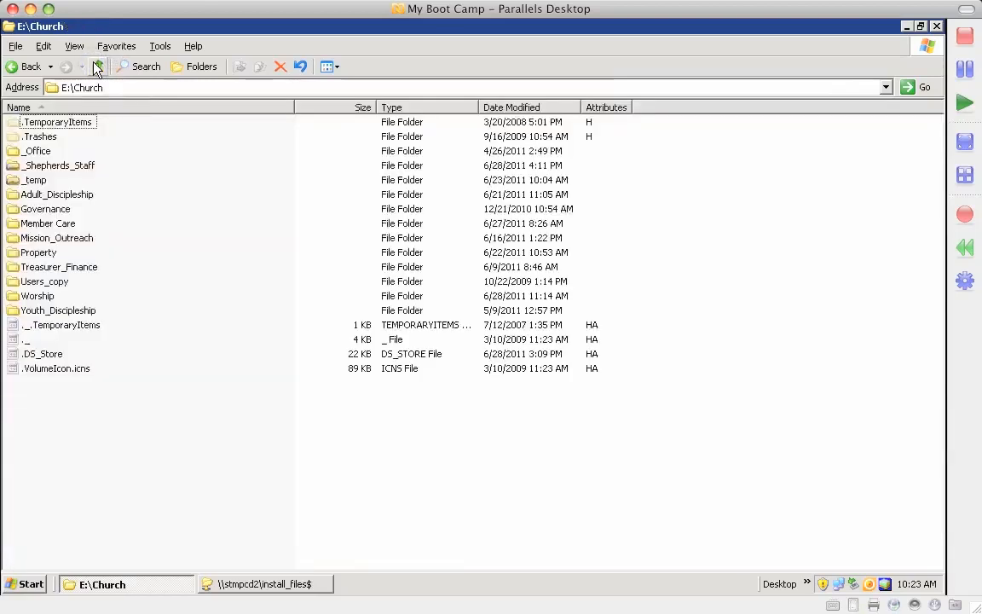
# Climb from drive E up to My Computer and select the G: backup drive
pyautogui.click(97, 66)
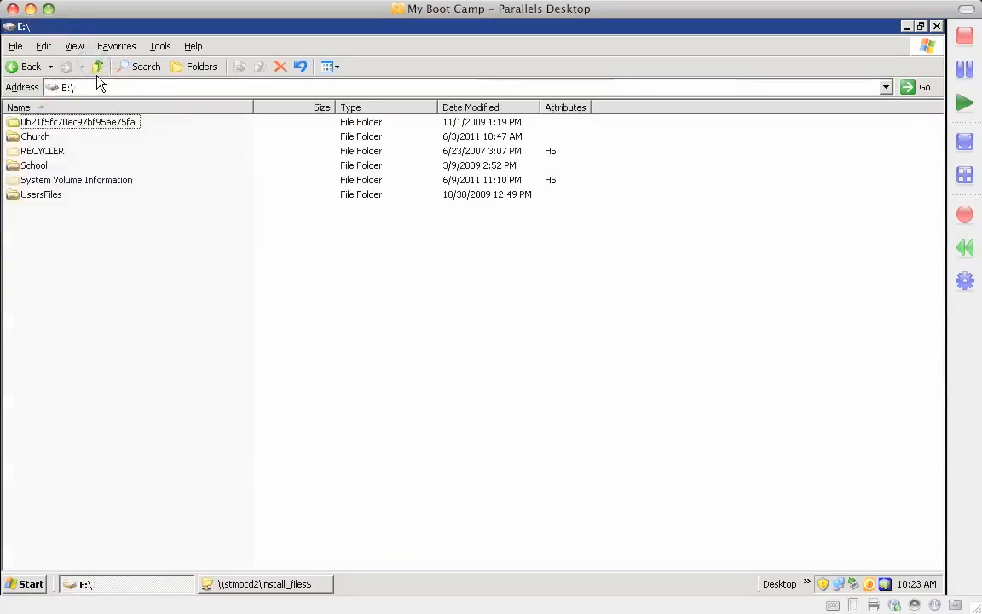
pyautogui.click(97, 67)
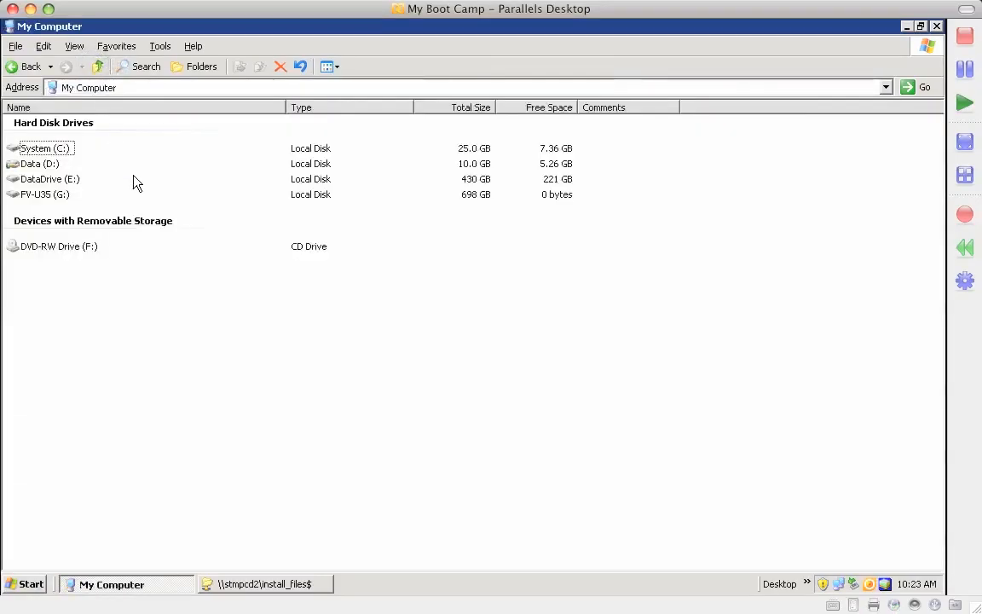
pyautogui.click(44, 195)
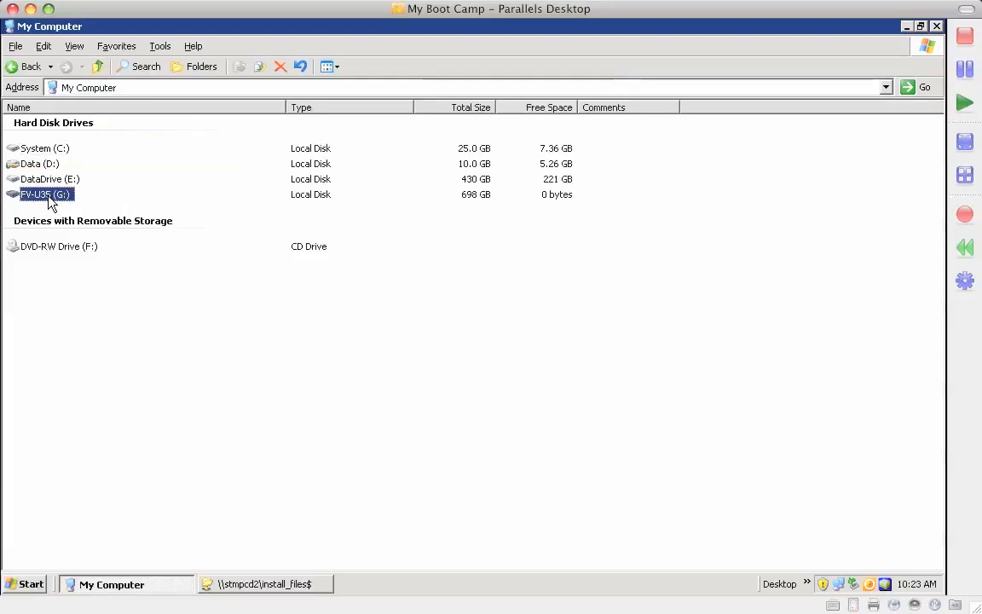
pyautogui.moveTo(45, 194)
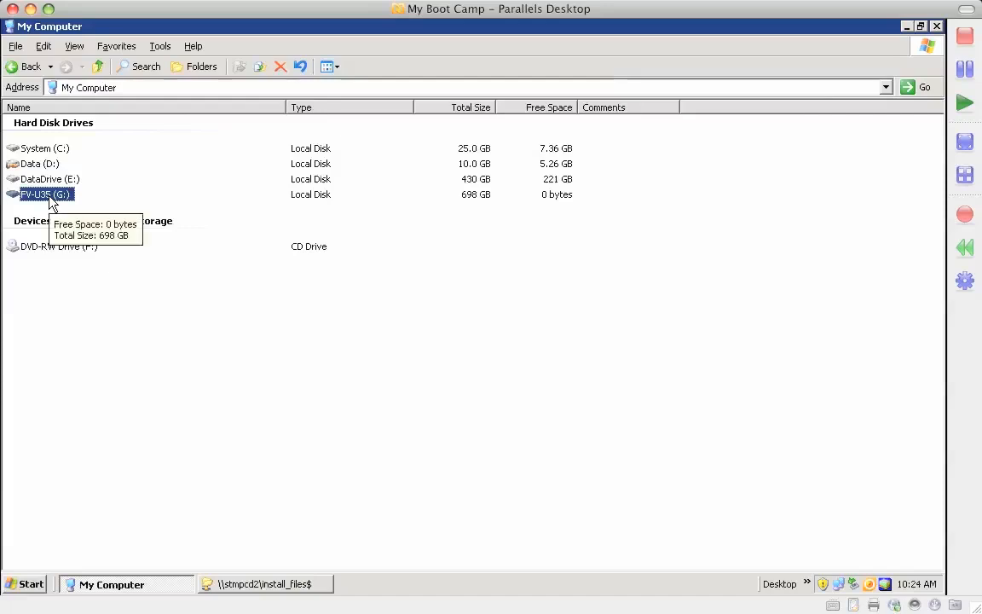